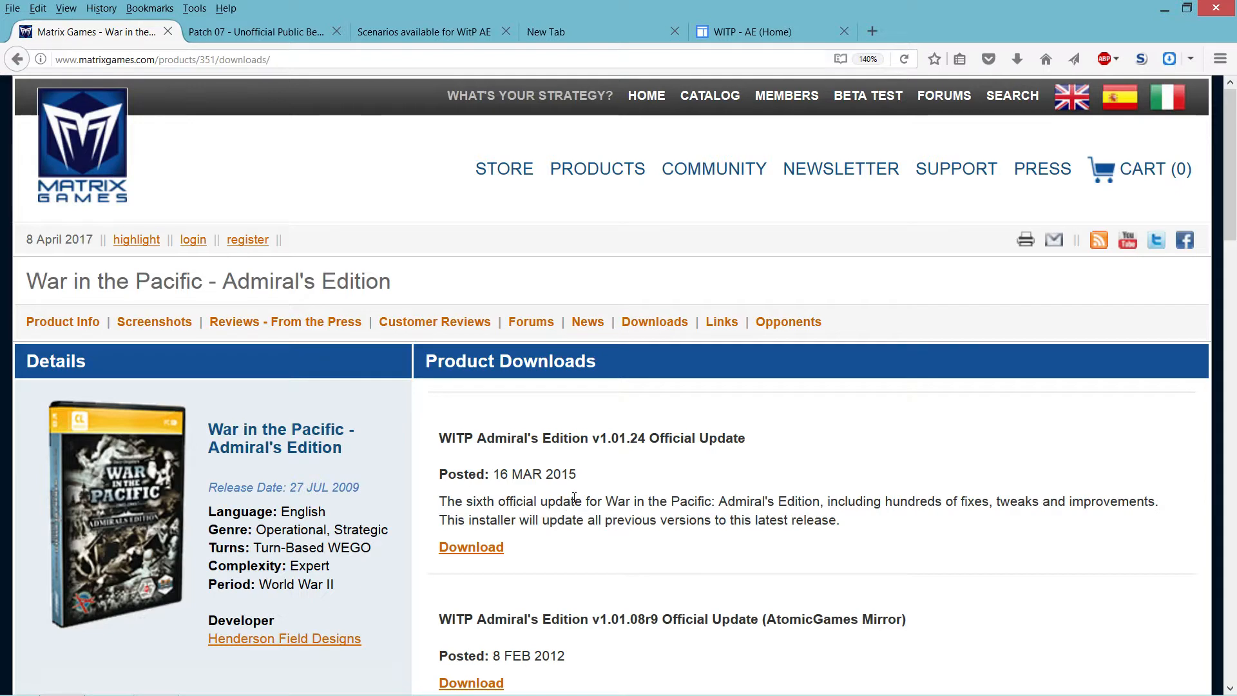
Scroll up and down the WitP AE Product Downloads page reviewing the official updates list.
{"action": "scroll", "scroll_direction": "down", "scroll_amount": 3}
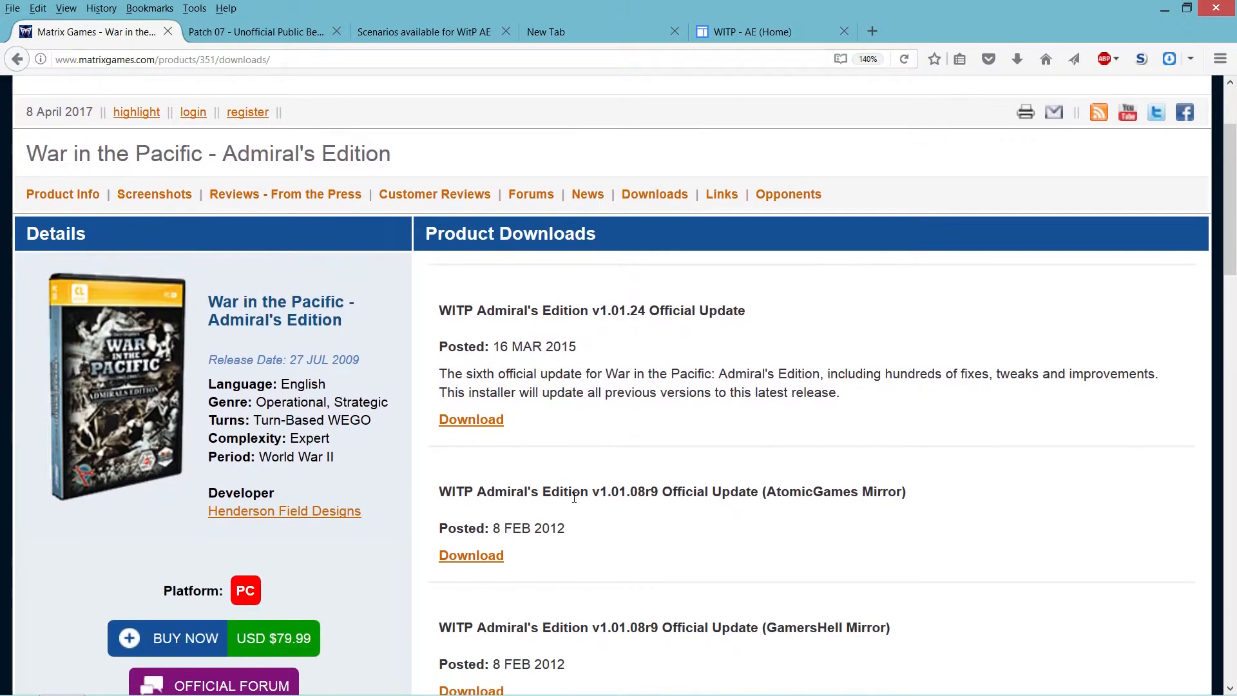
{"action": "mouse_move", "coordinate": [652, 521]}
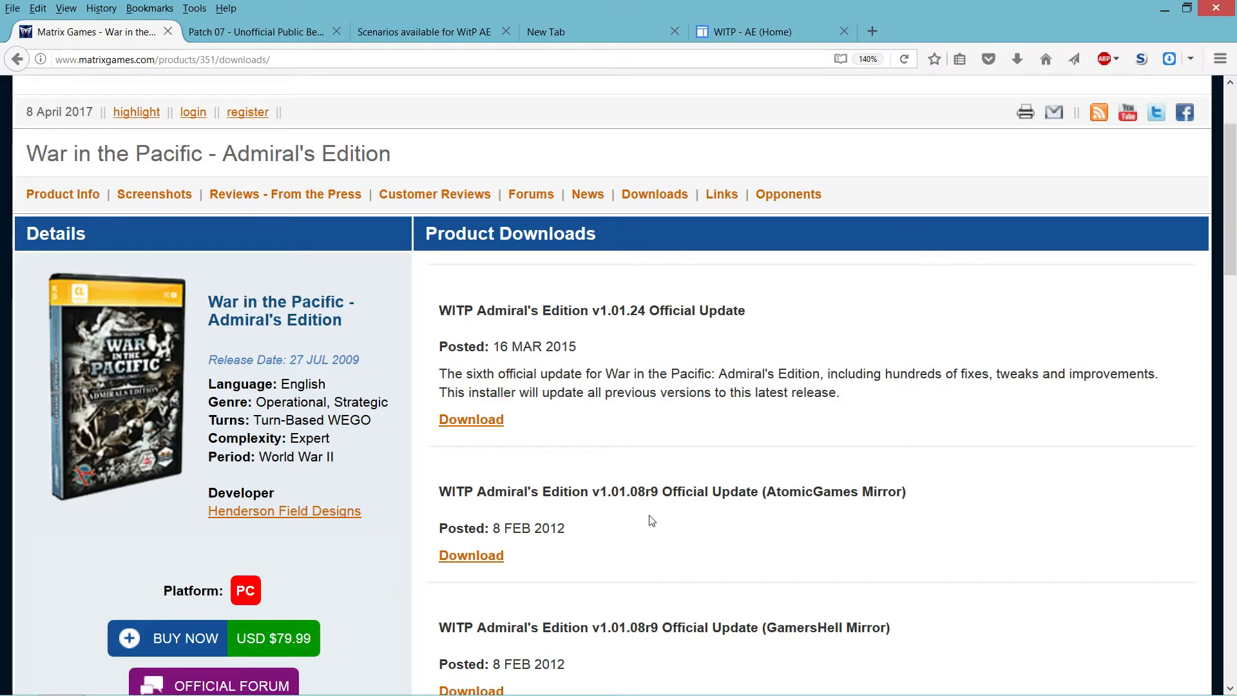
{"action": "scroll", "scroll_direction": "down", "scroll_amount": 3}
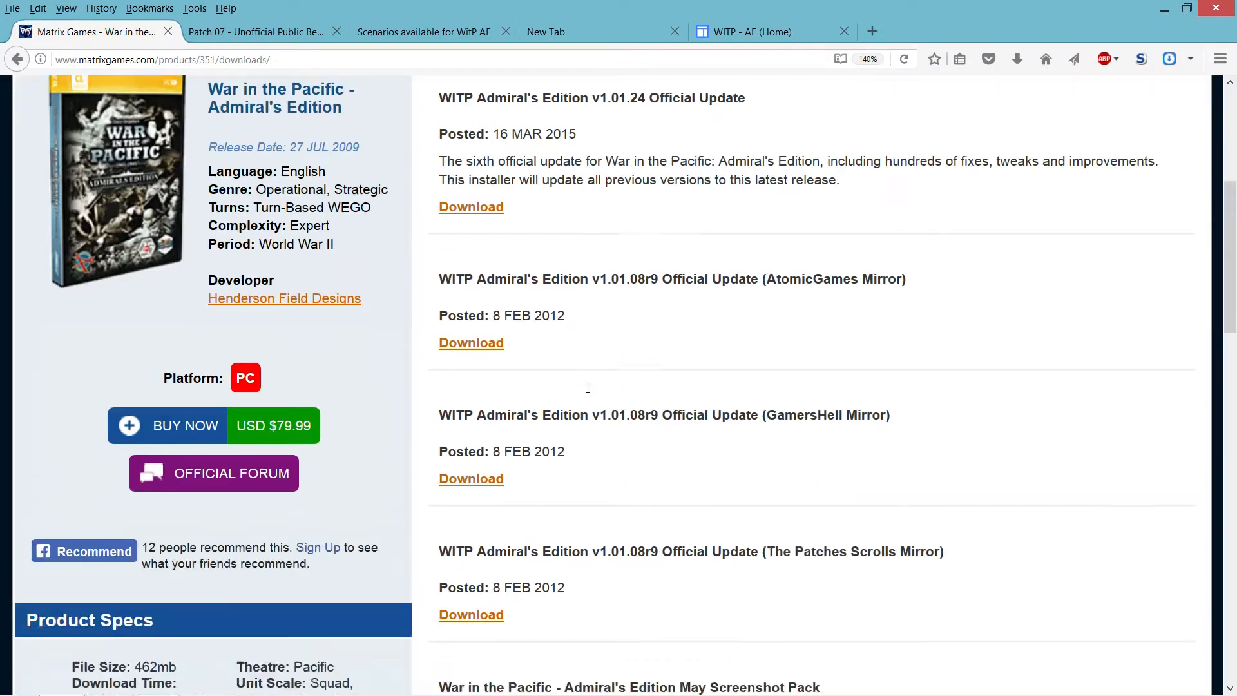
{"action": "scroll", "scroll_direction": "up", "scroll_amount": 3}
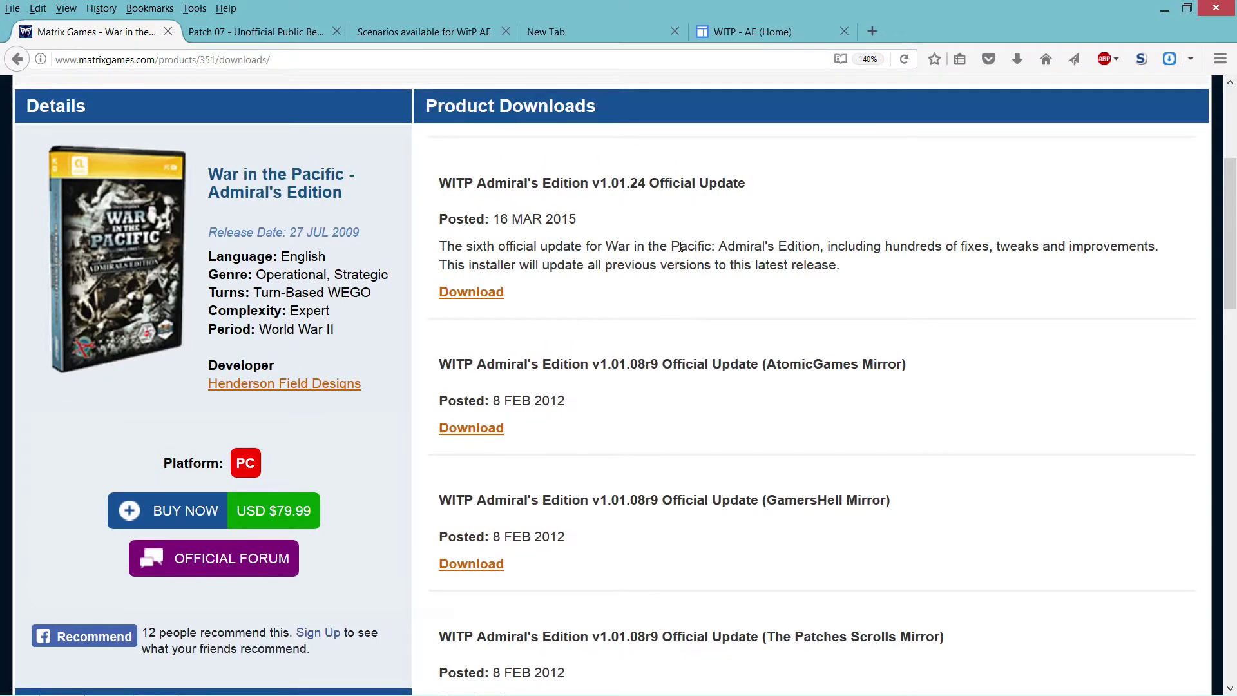
{"action": "scroll", "scroll_direction": "down", "scroll_amount": 3}
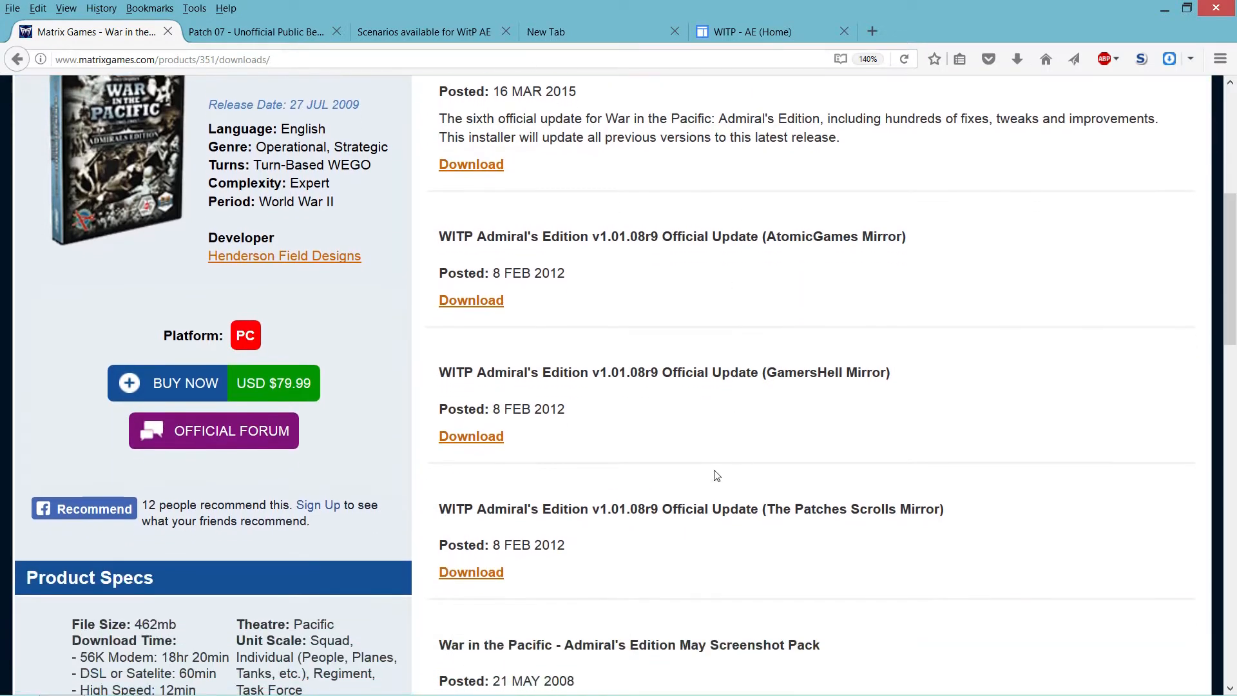
{"action": "scroll", "scroll_direction": "down", "scroll_amount": 3}
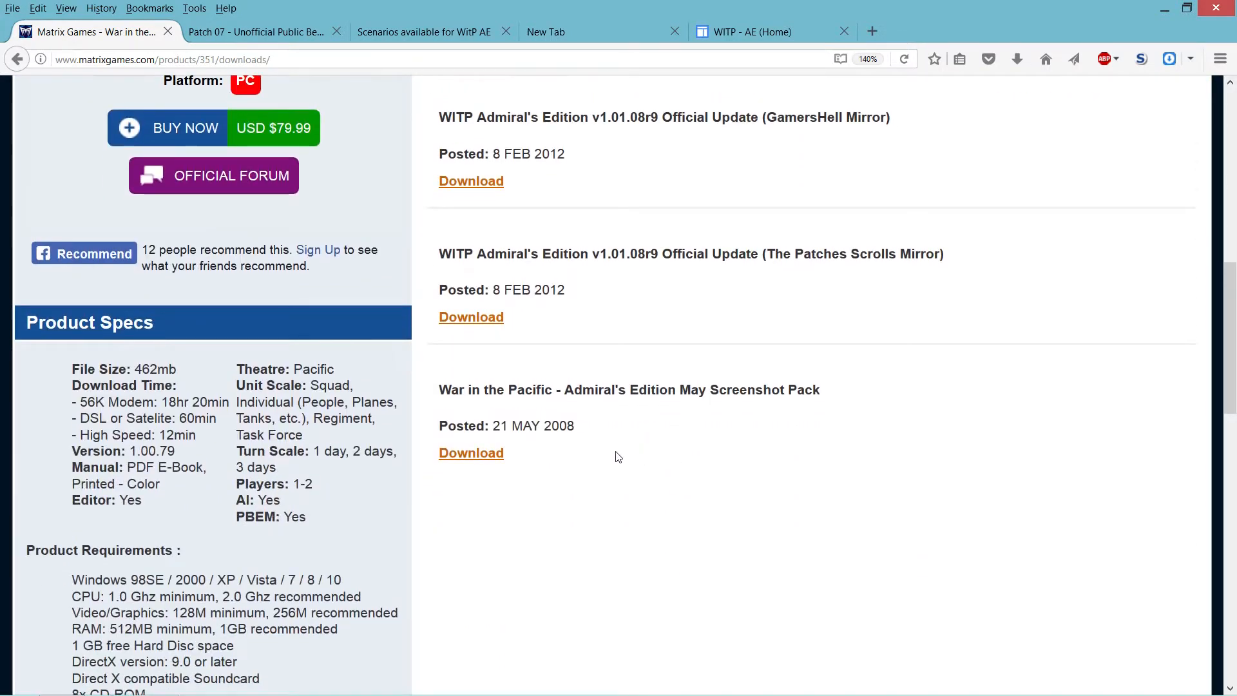
{"action": "scroll", "scroll_direction": "up", "scroll_amount": 3}
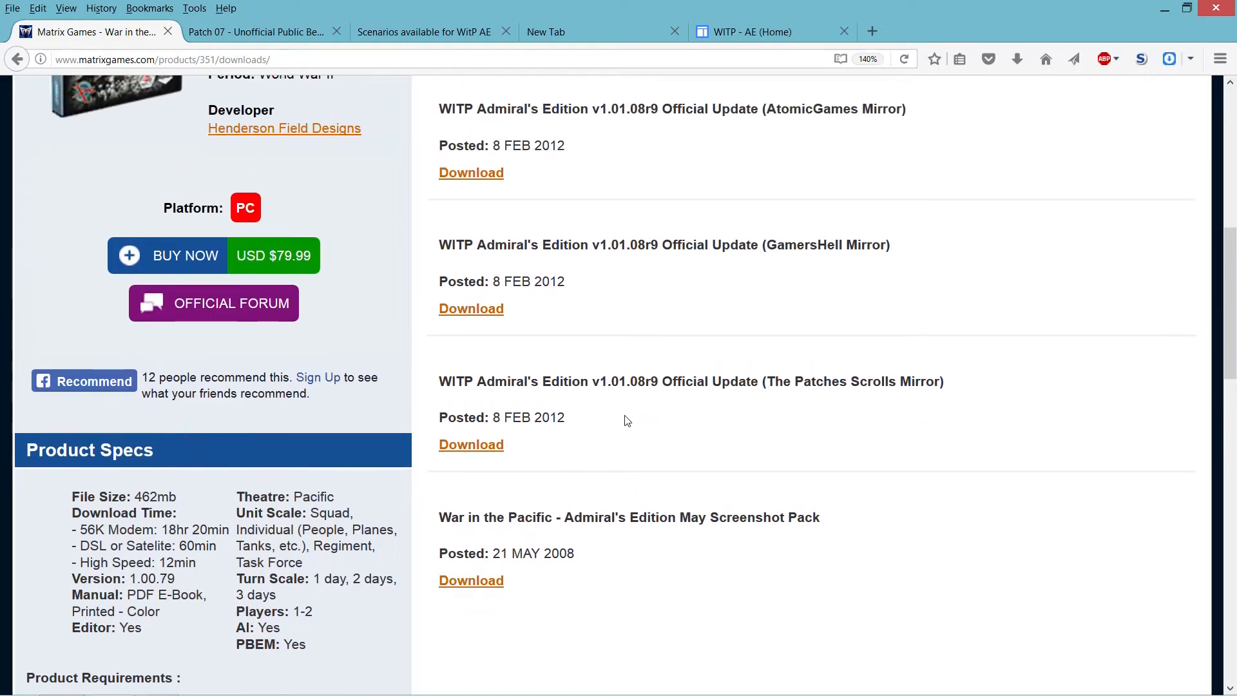
{"action": "scroll", "scroll_direction": "down", "scroll_amount": 3}
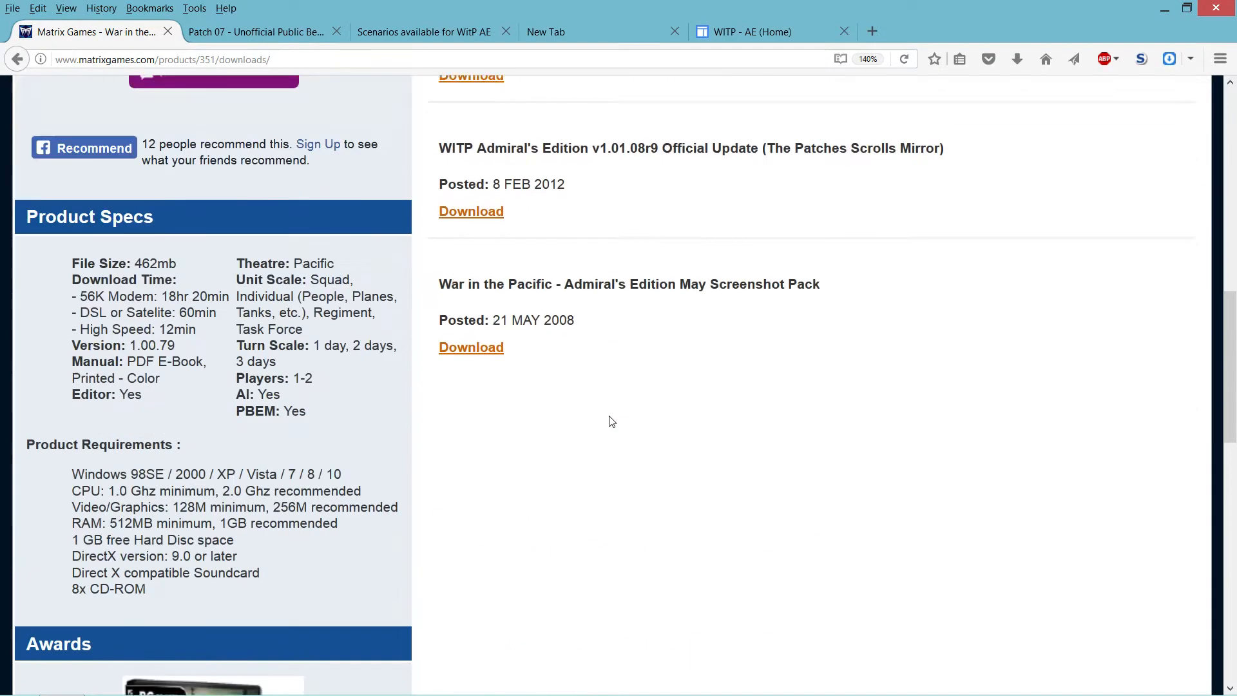
{"action": "scroll", "scroll_direction": "up", "scroll_amount": 3}
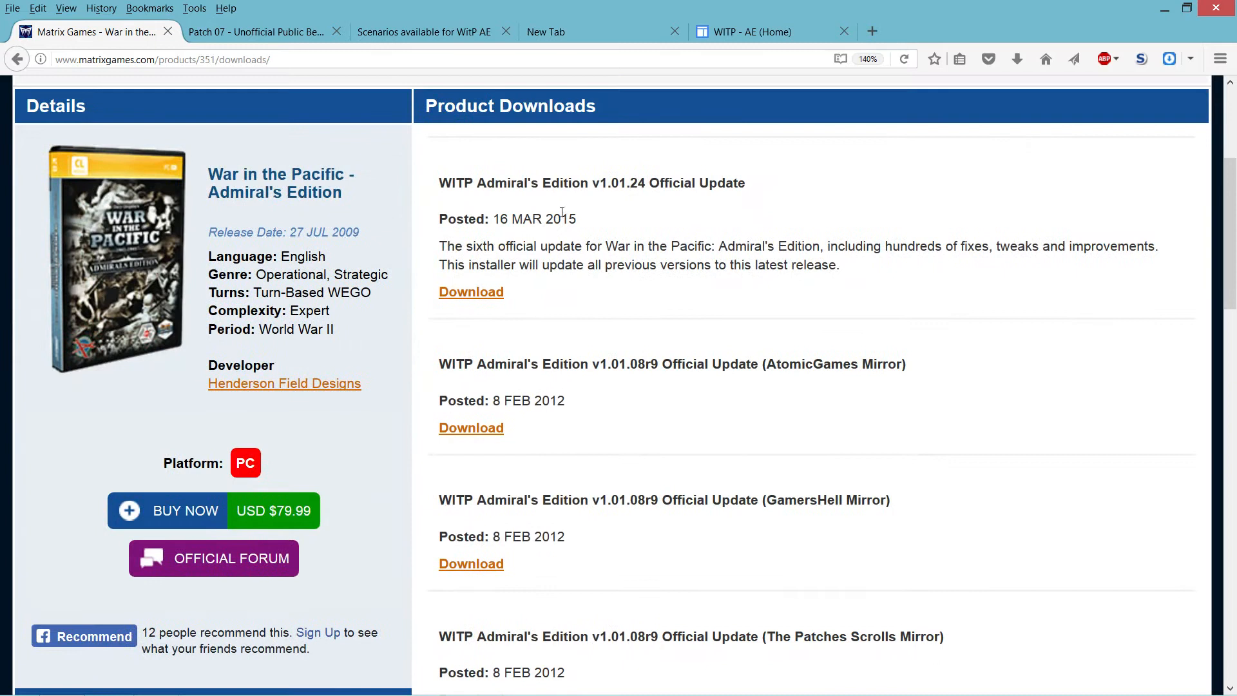
{"action": "mouse_move", "coordinate": [564, 234]}
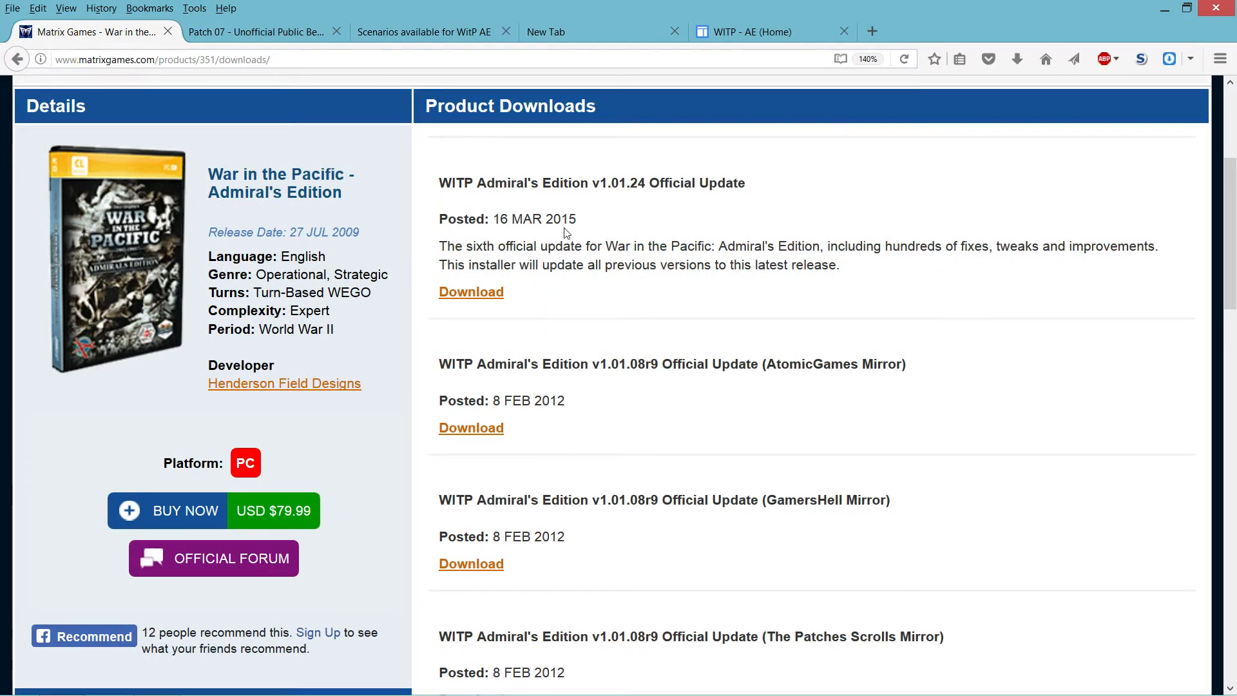
{"action": "mouse_move", "coordinate": [603, 239]}
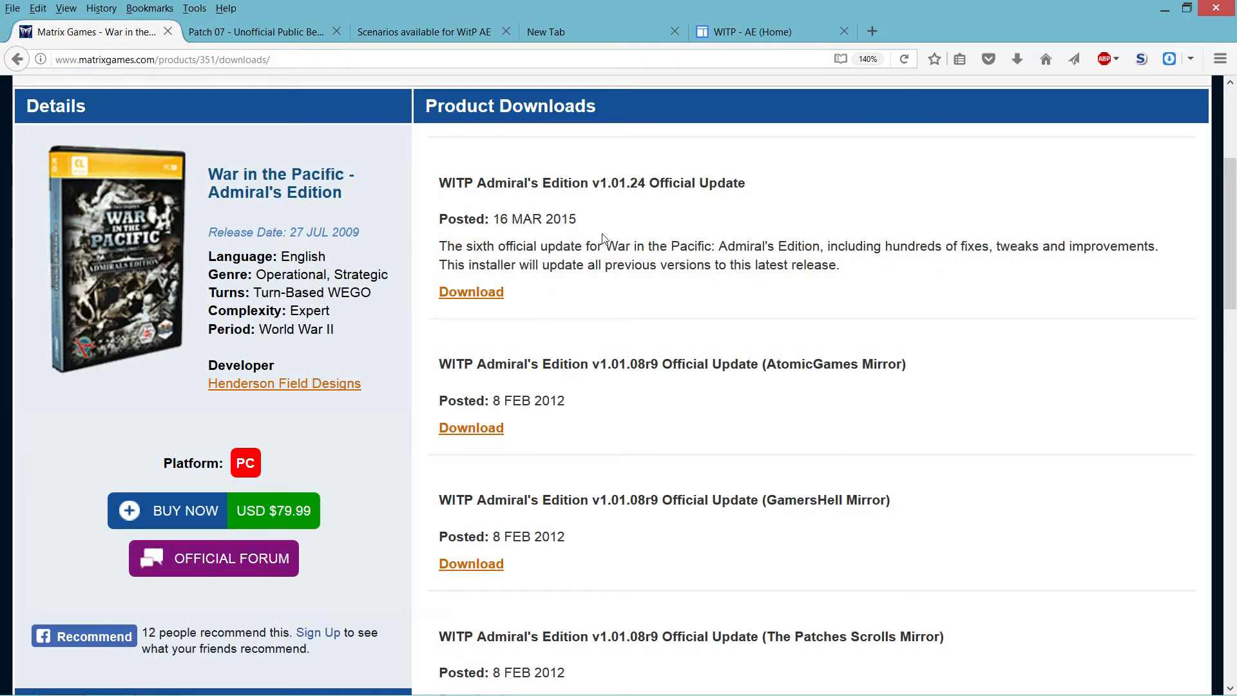
{"action": "mouse_move", "coordinate": [647, 361]}
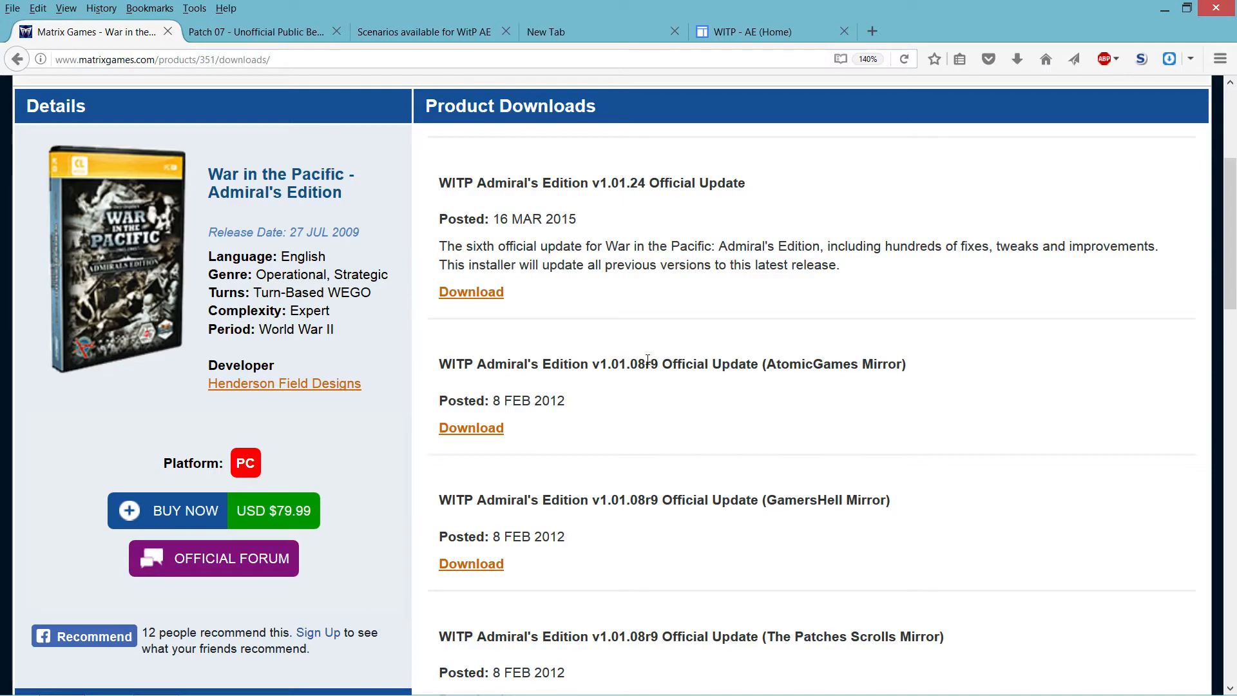
{"action": "mouse_move", "coordinate": [260, 30]}
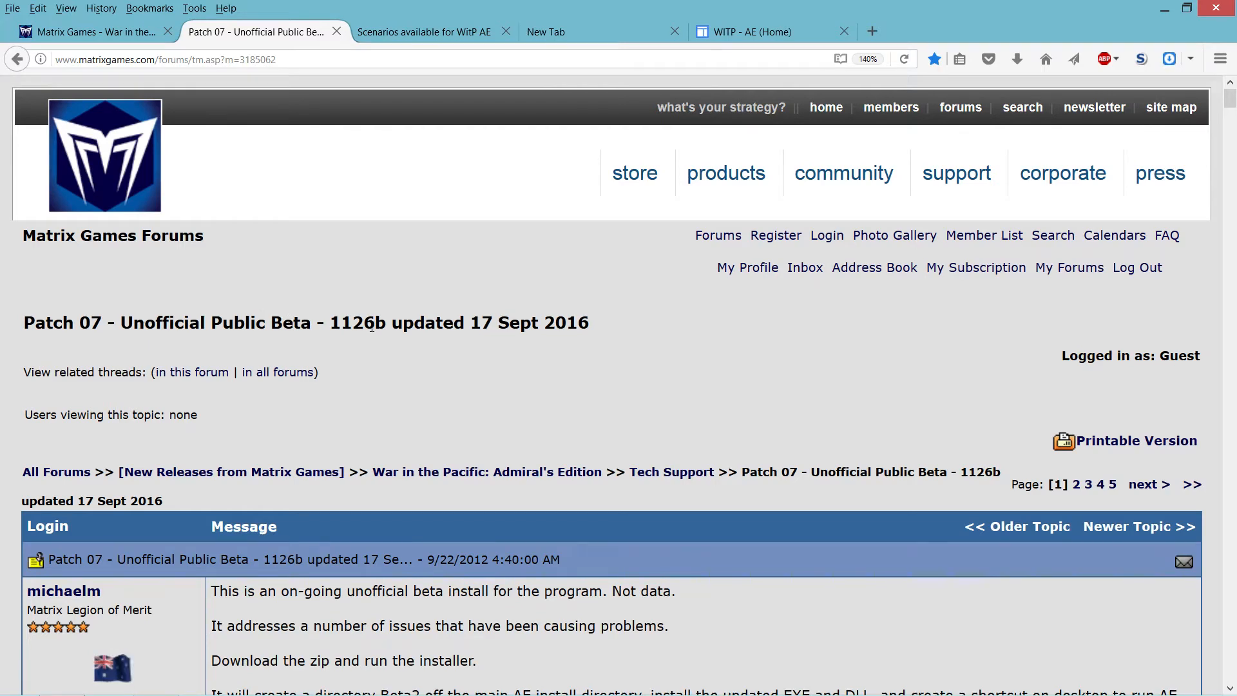
Scroll through the Patch 07 beta post's installation notes and attachment.
{"action": "scroll", "scroll_direction": "down", "scroll_amount": 3}
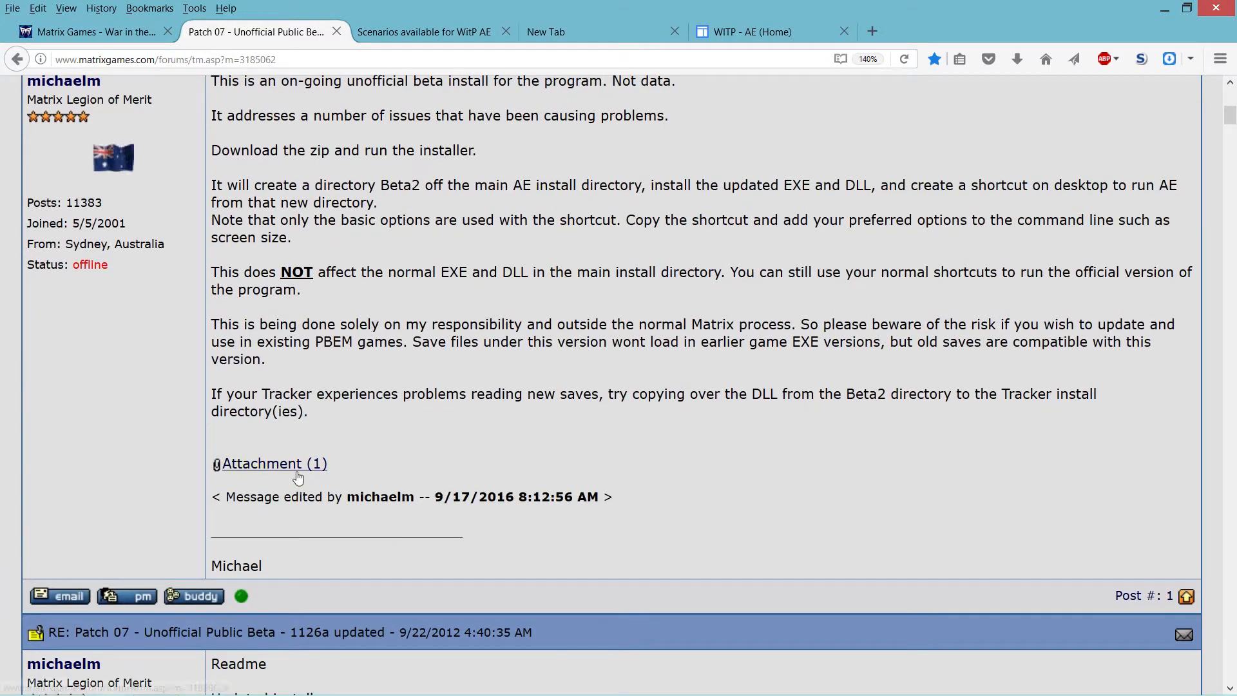
{"action": "mouse_move", "coordinate": [273, 462]}
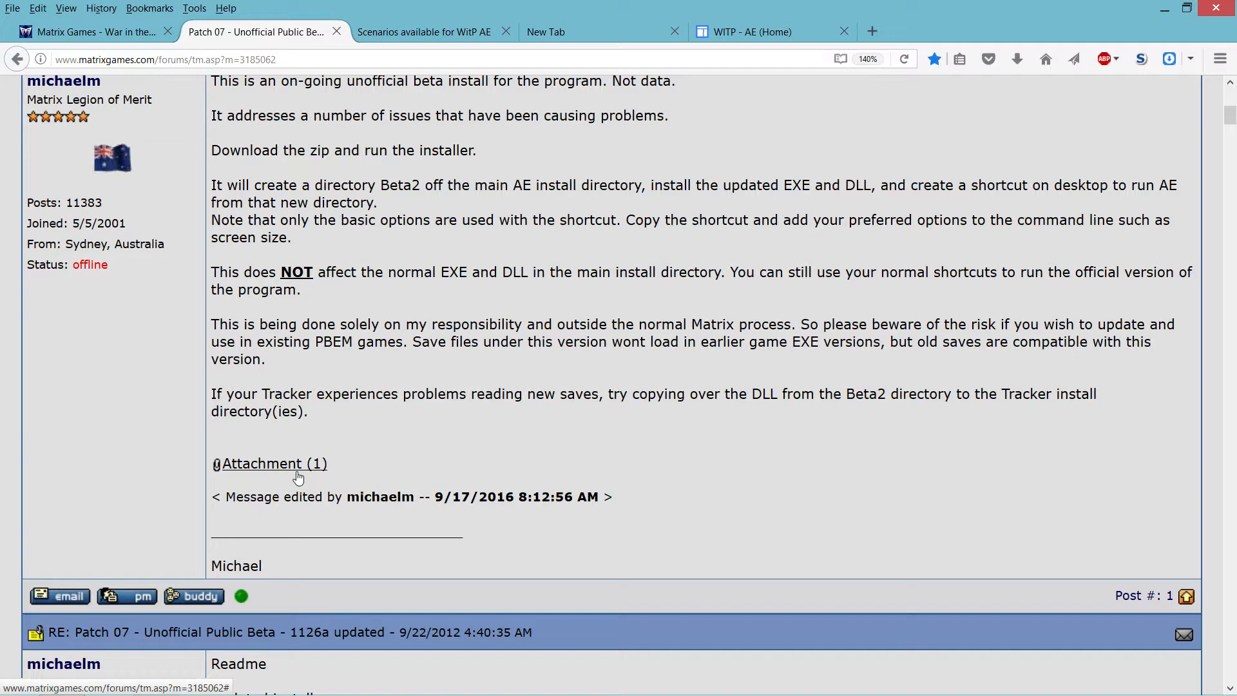
{"action": "scroll", "scroll_direction": "up", "scroll_amount": 3}
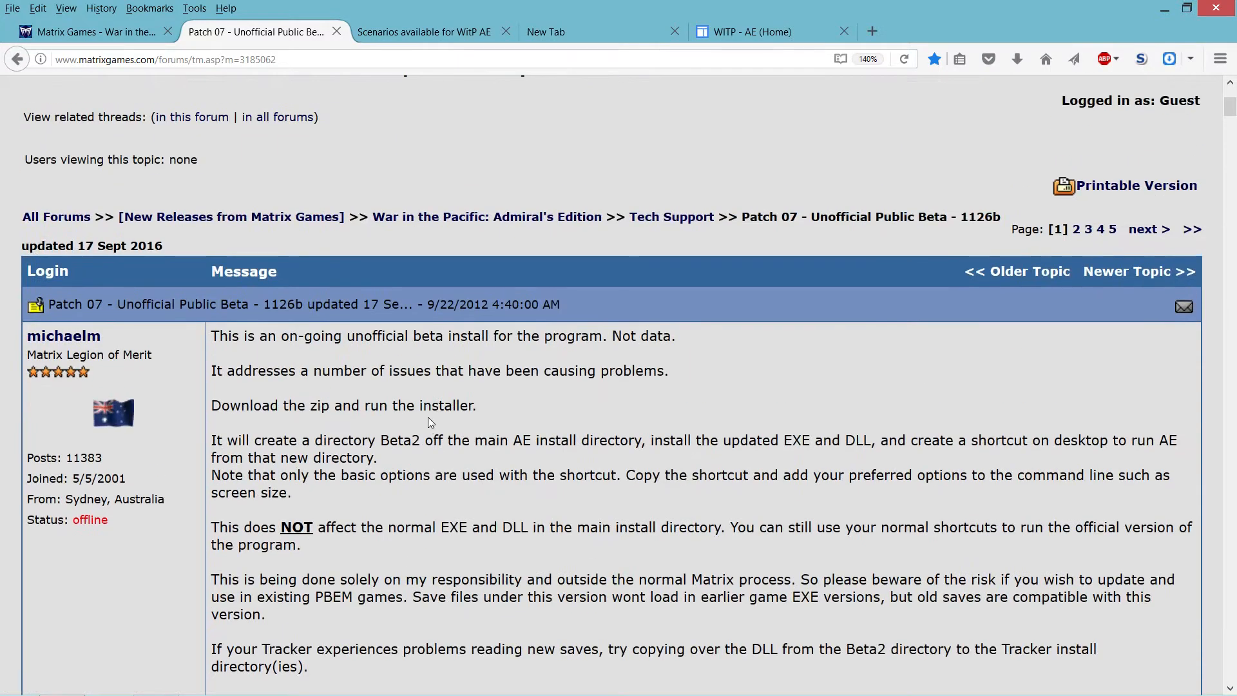
{"action": "scroll", "scroll_direction": "down", "scroll_amount": 3}
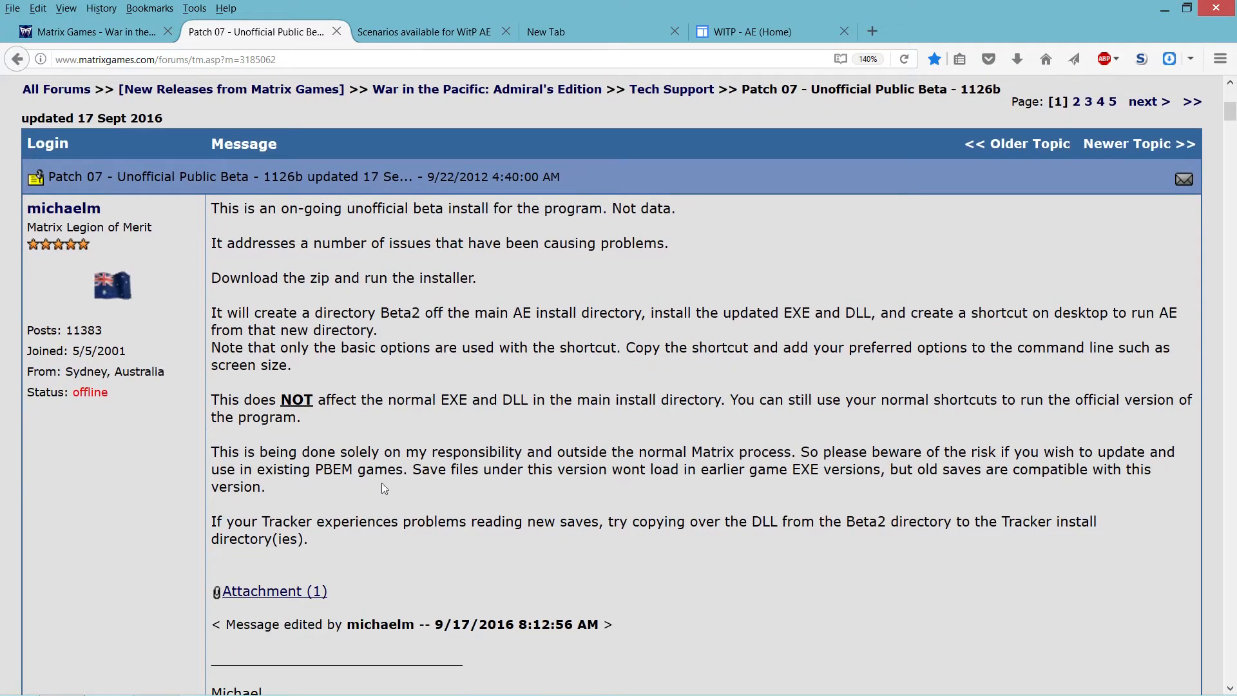
{"action": "mouse_move", "coordinate": [286, 591]}
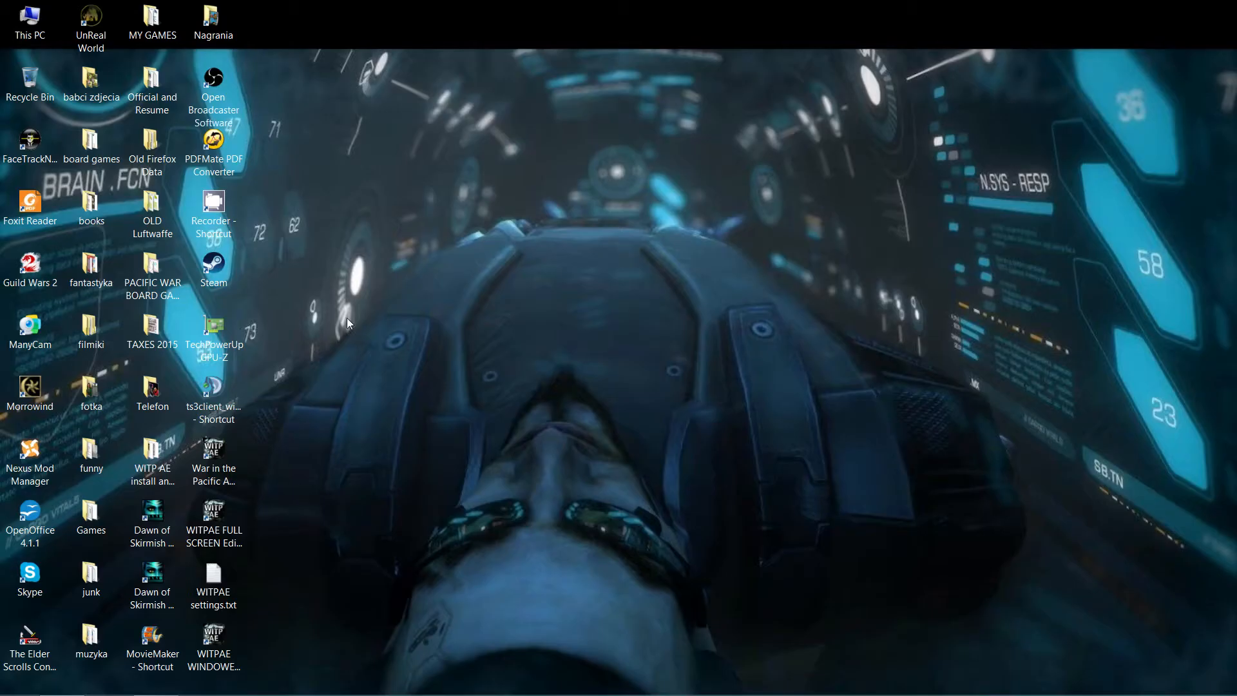
Restore Firefox from the taskbar so the Patch 07 beta thread is in front again.
{"action": "left_click", "coordinate": [213, 639]}
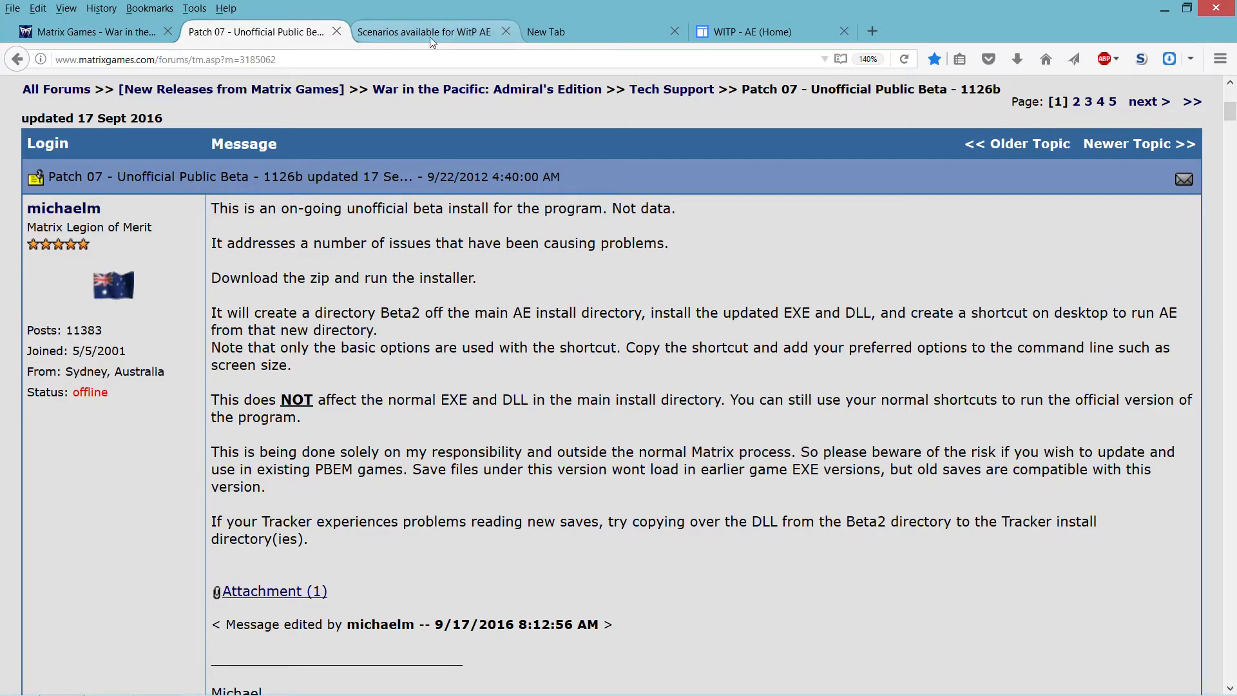
Switch to the 'Scenarios available for WitP AE' thread and scroll through its scenario mod links.
{"action": "left_click", "coordinate": [423, 31]}
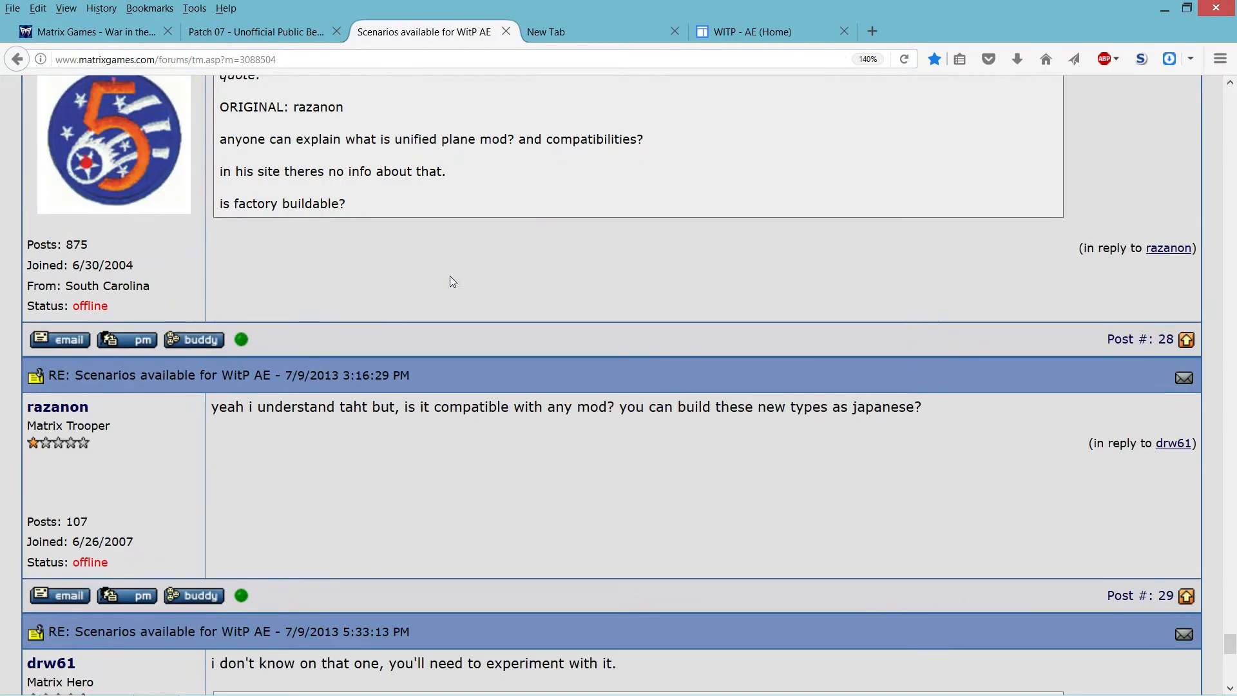
{"action": "scroll", "scroll_direction": "up", "scroll_amount": 3}
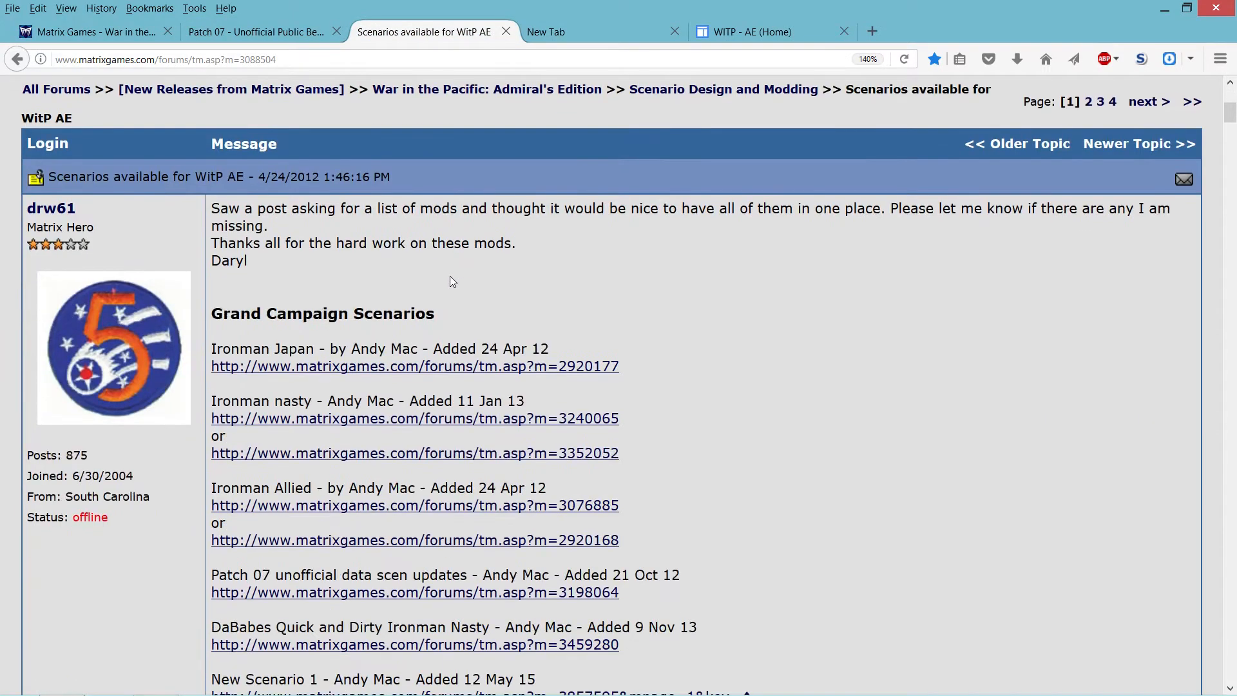
{"action": "scroll", "scroll_direction": "up", "scroll_amount": 3}
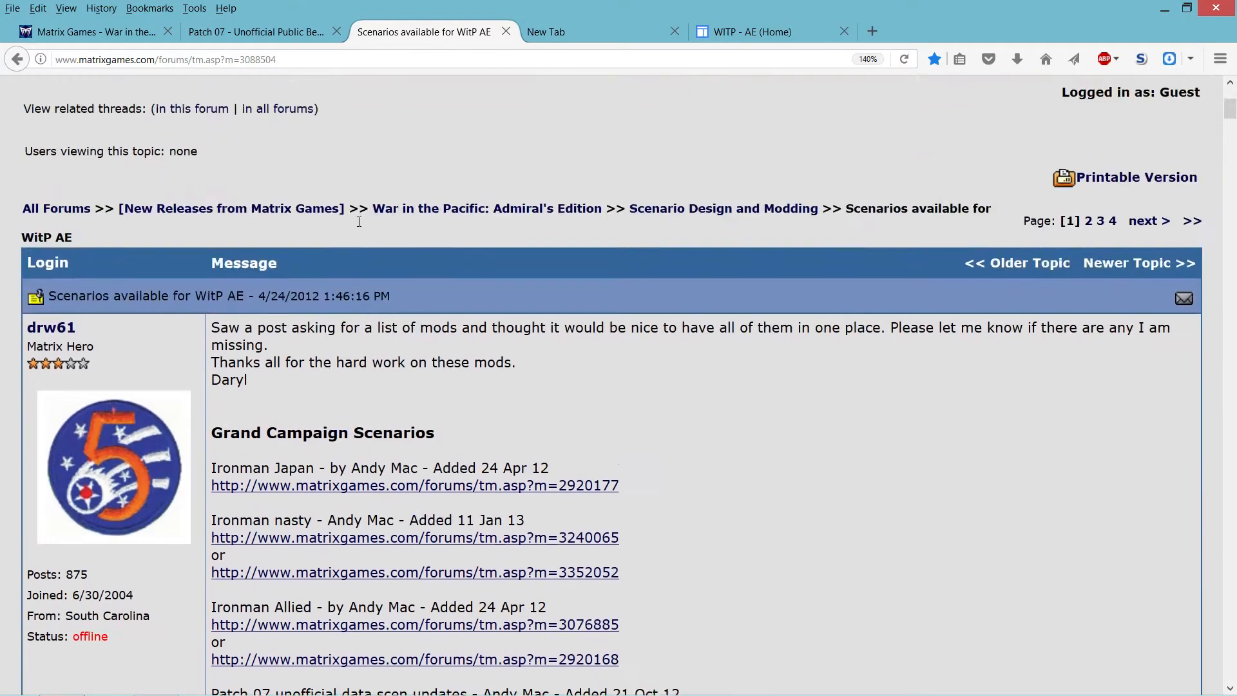
{"action": "scroll", "scroll_direction": "up", "scroll_amount": 3}
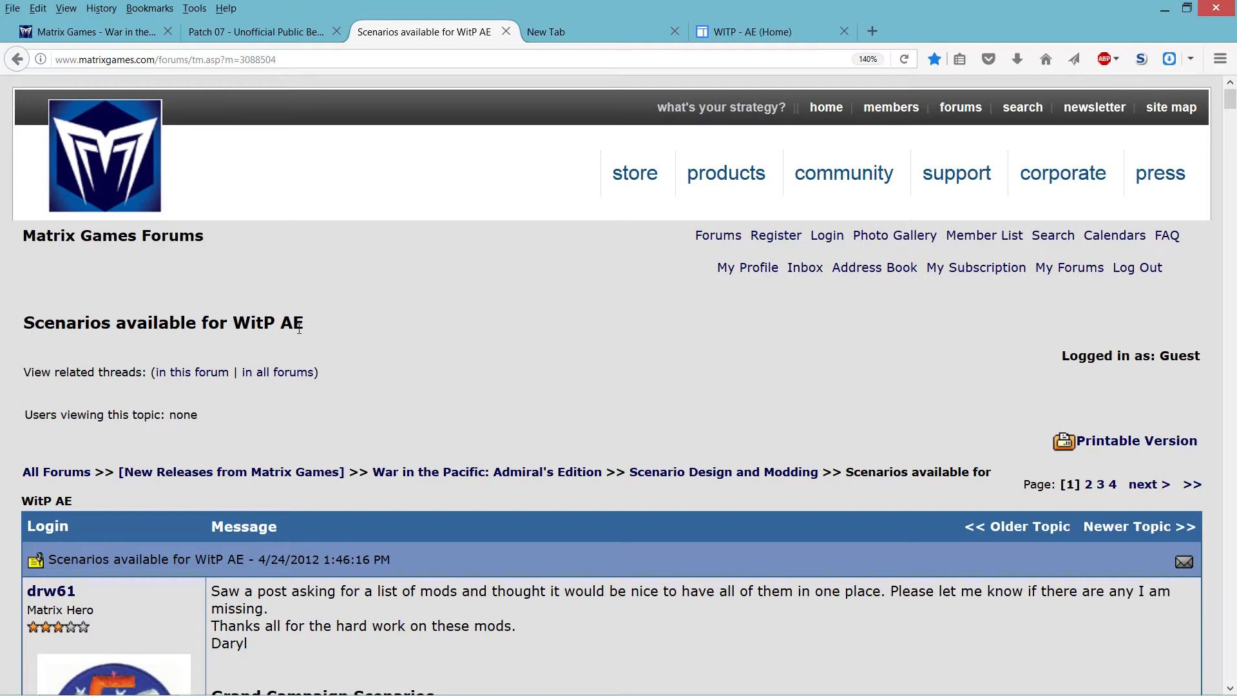
{"action": "scroll", "scroll_direction": "down", "scroll_amount": 3}
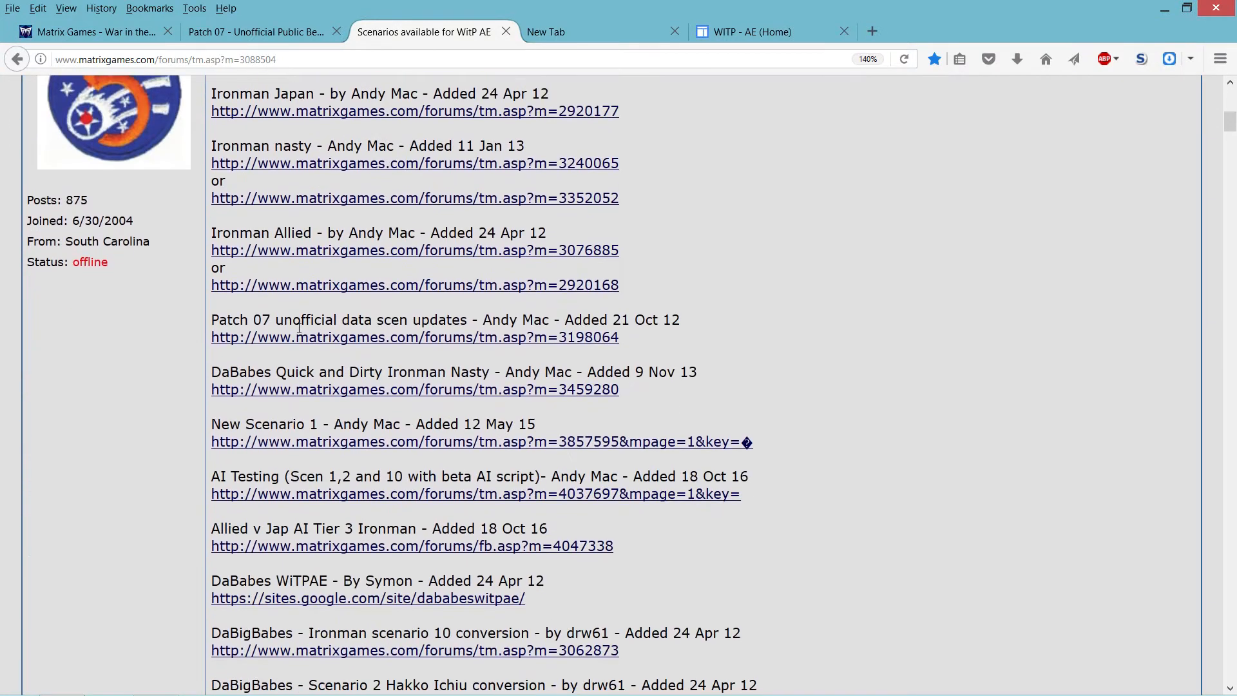
{"action": "mouse_move", "coordinate": [406, 111]}
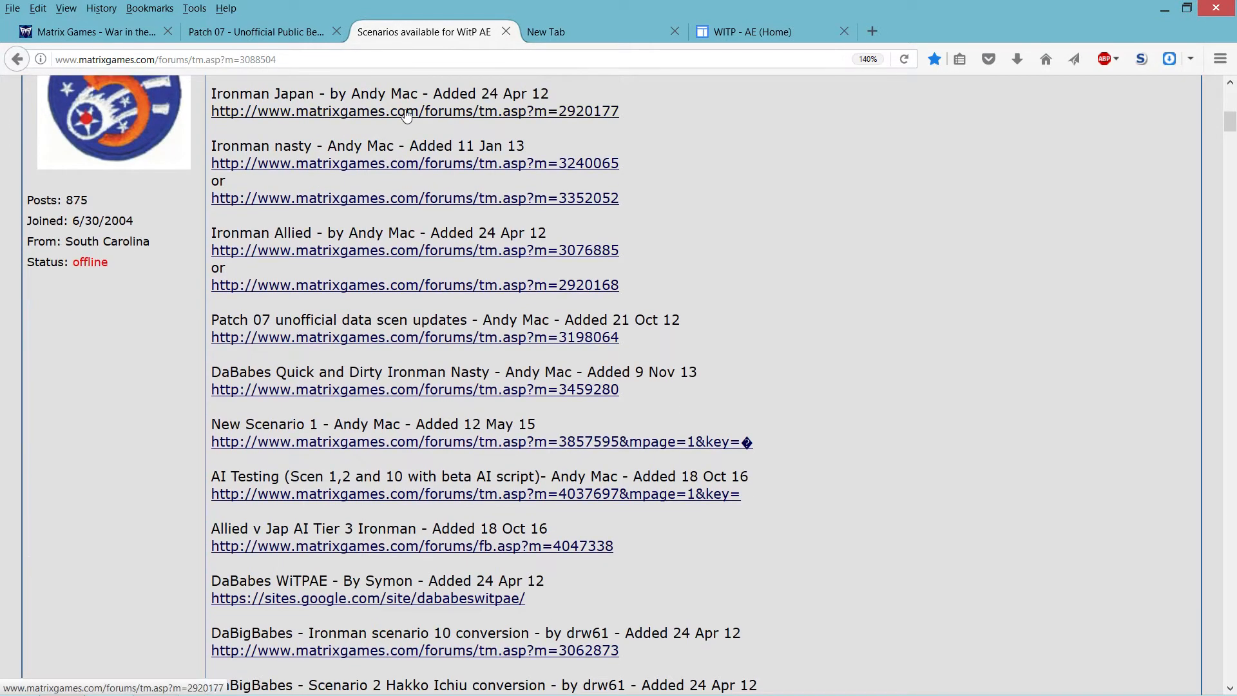
{"action": "mouse_move", "coordinate": [513, 326]}
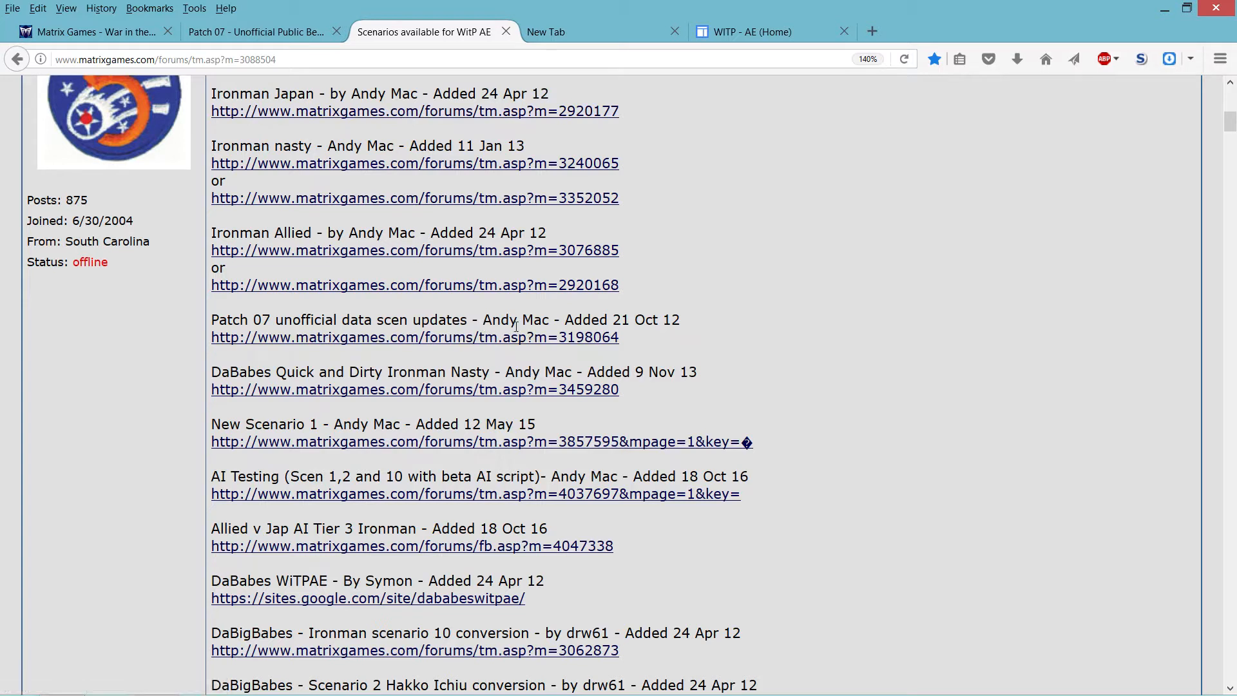
{"action": "mouse_move", "coordinate": [712, 359]}
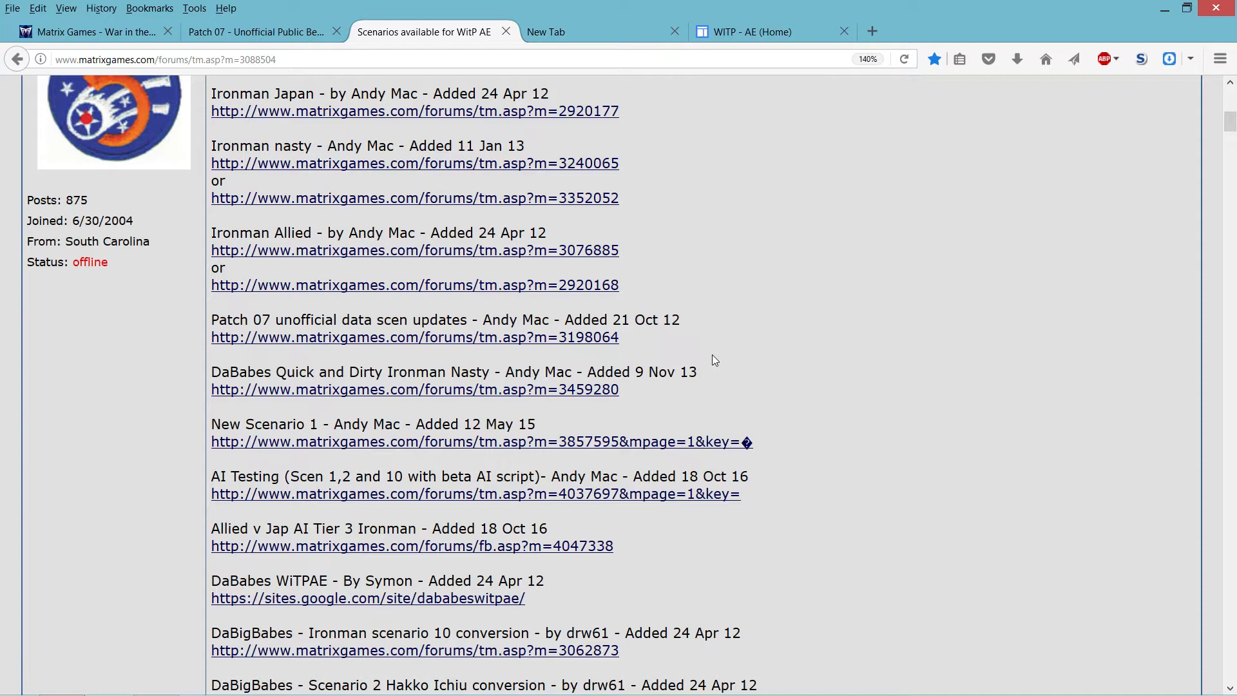
{"action": "scroll", "scroll_direction": "down", "scroll_amount": 3}
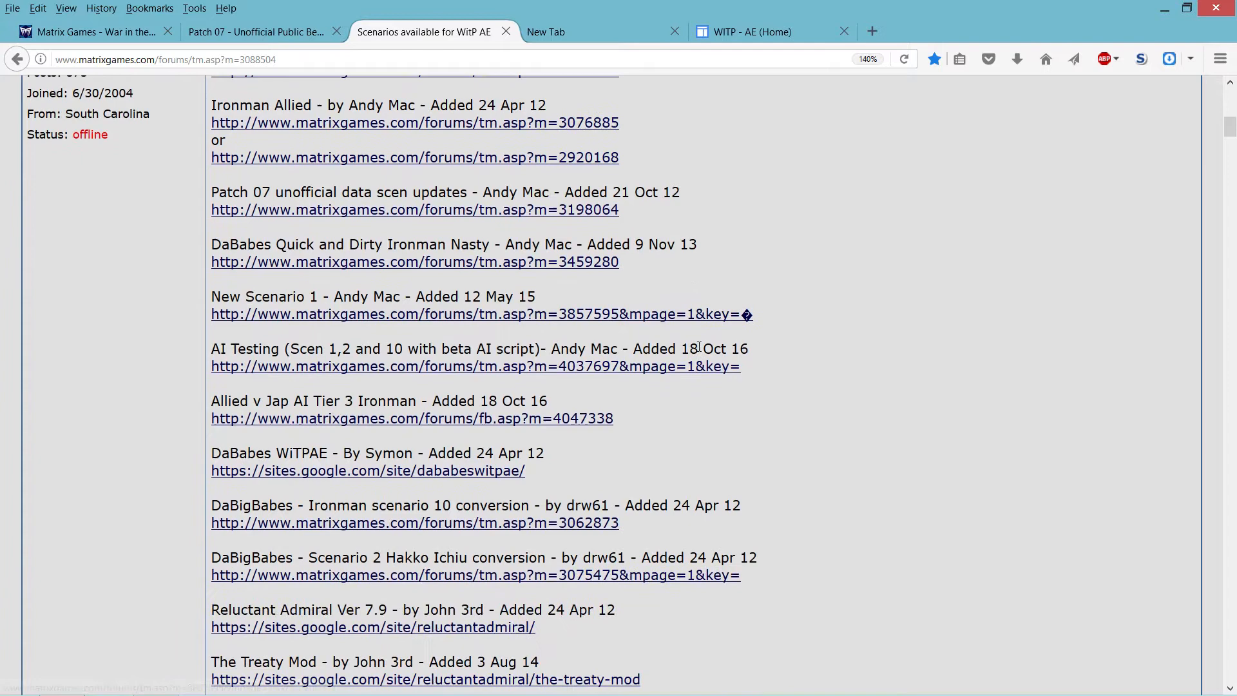
{"action": "scroll", "scroll_direction": "down", "scroll_amount": 3}
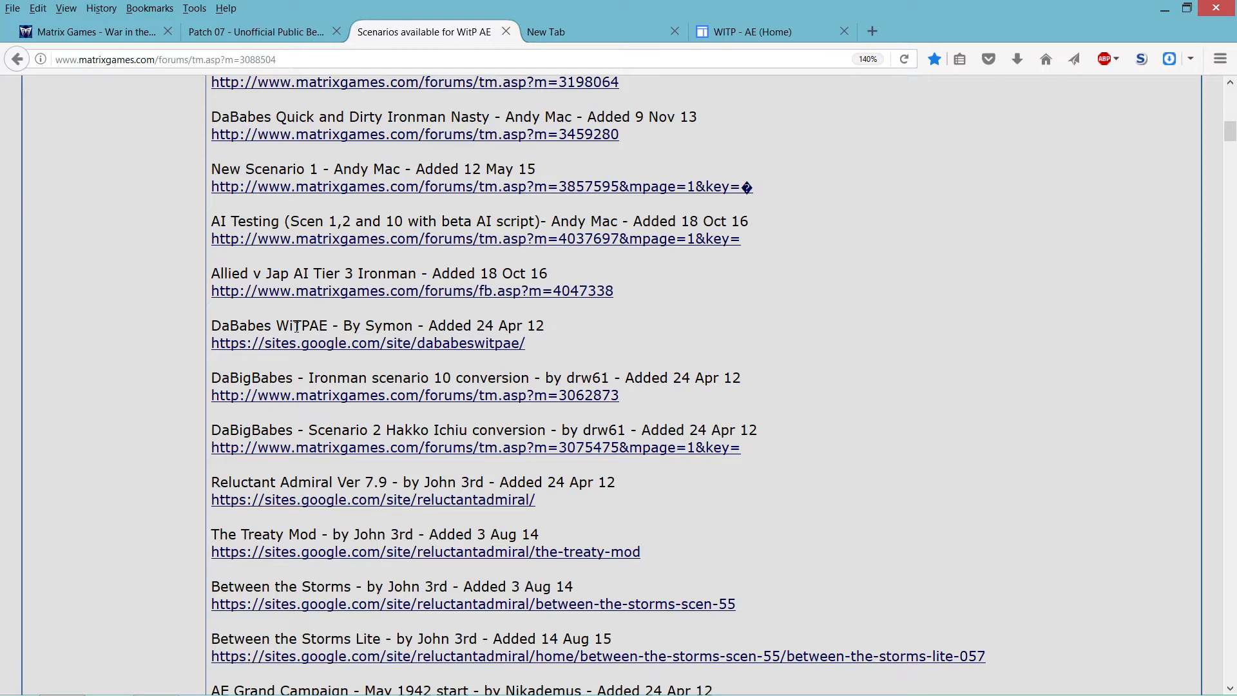
{"action": "mouse_move", "coordinate": [211, 379]}
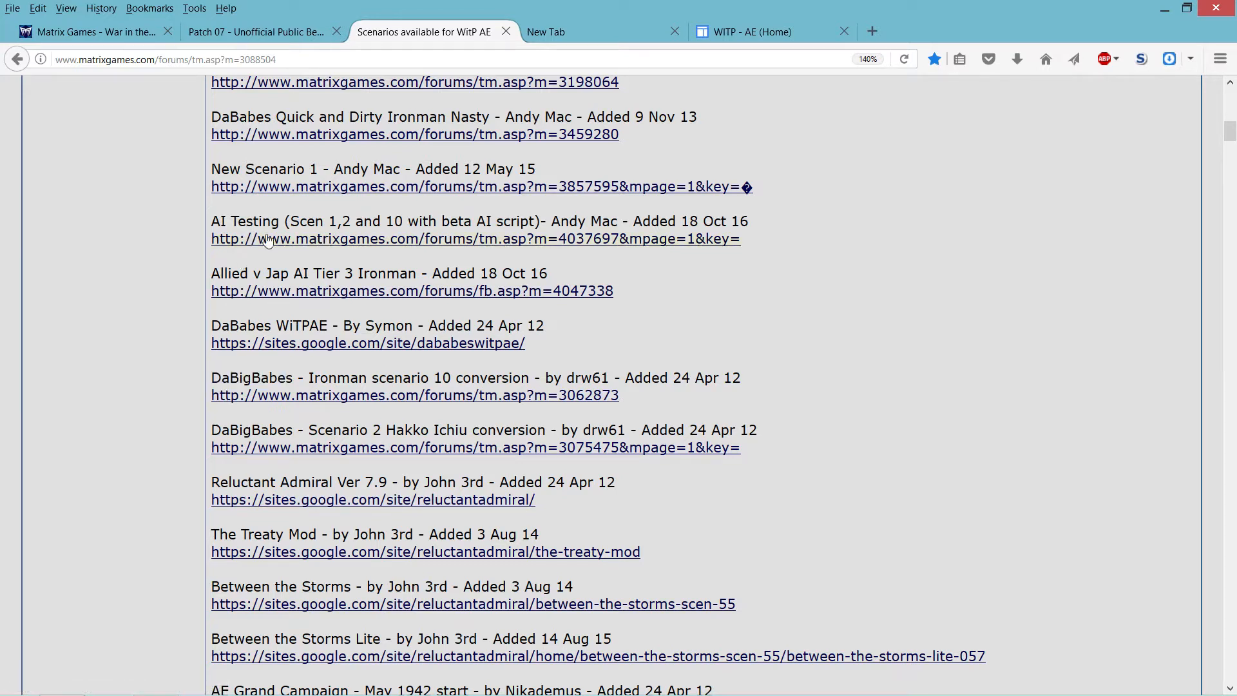
{"action": "scroll", "scroll_direction": "up", "scroll_amount": 3}
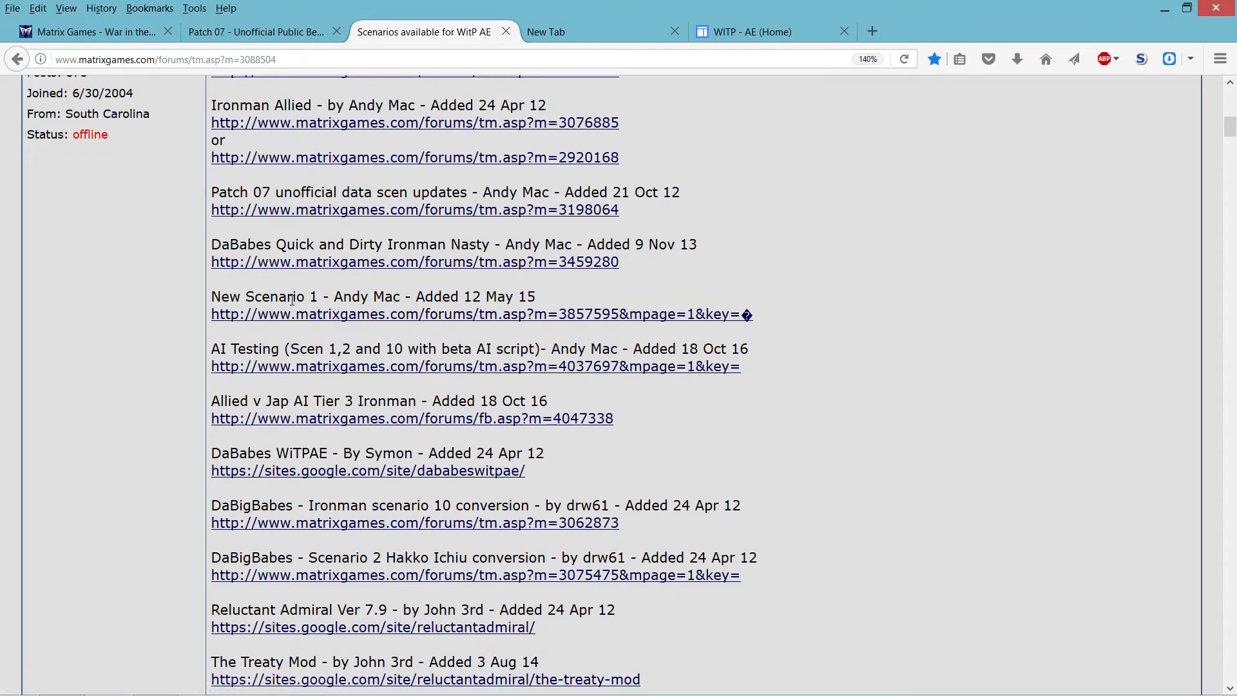
{"action": "scroll", "scroll_direction": "up", "scroll_amount": 3}
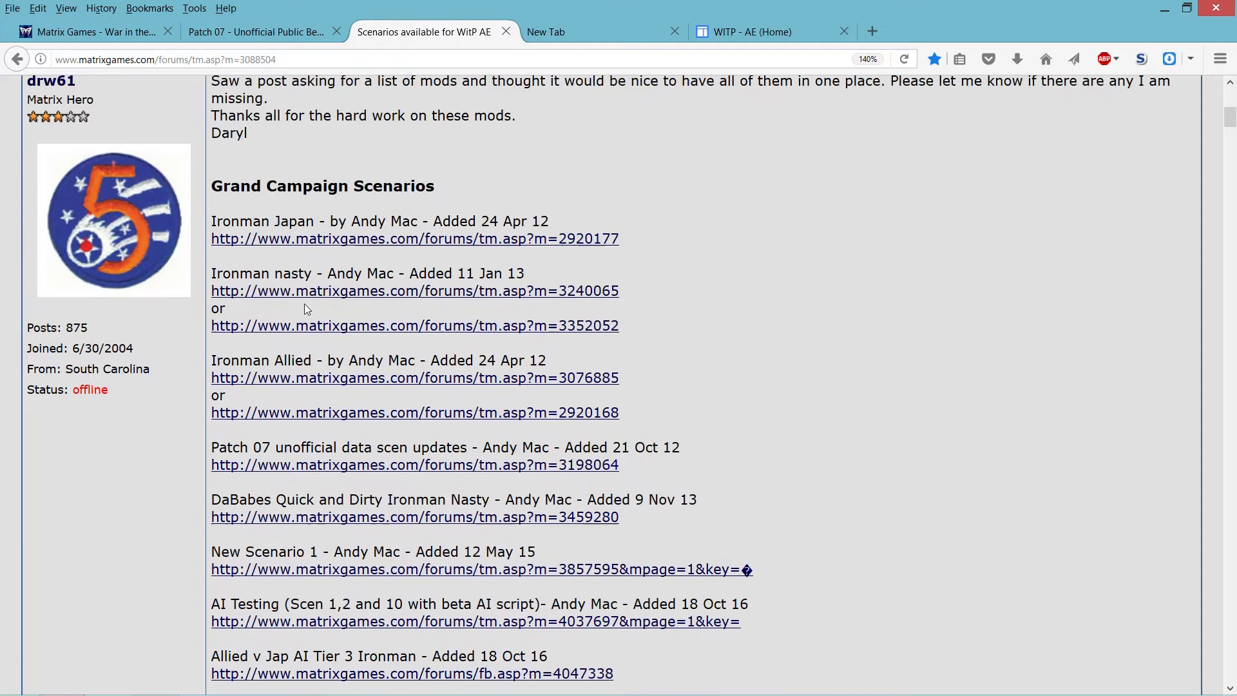
{"action": "scroll", "scroll_direction": "down", "scroll_amount": 3}
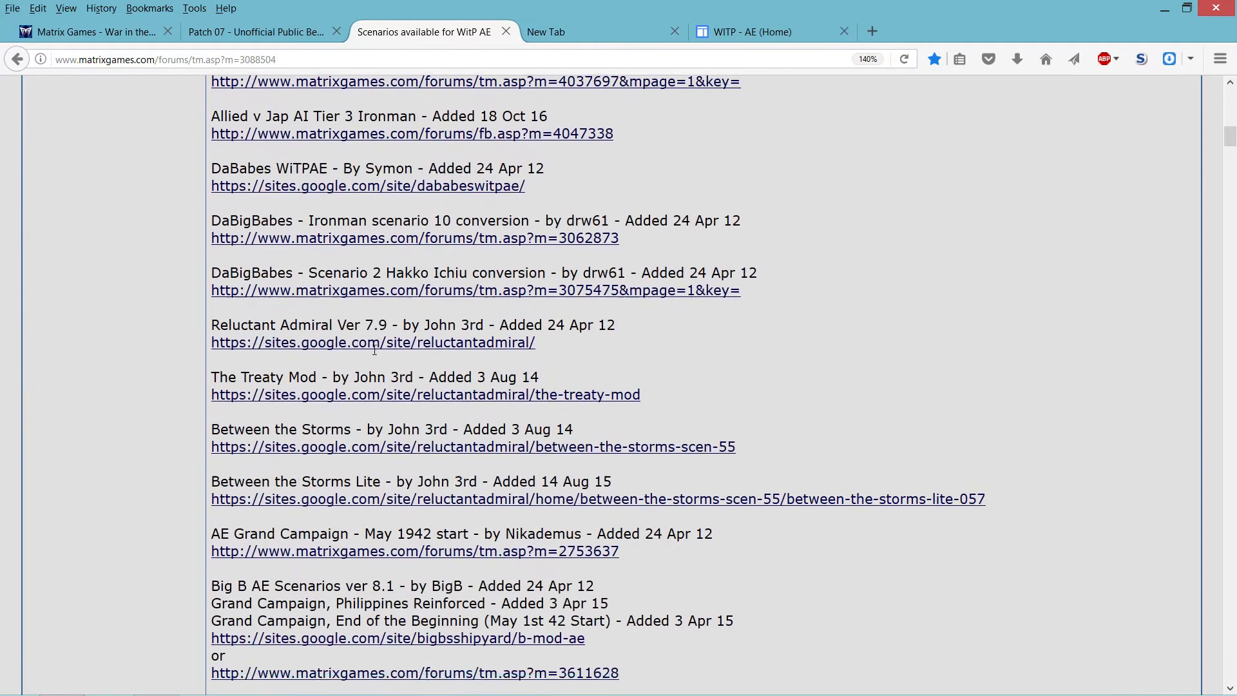
{"action": "scroll", "scroll_direction": "down", "scroll_amount": 3}
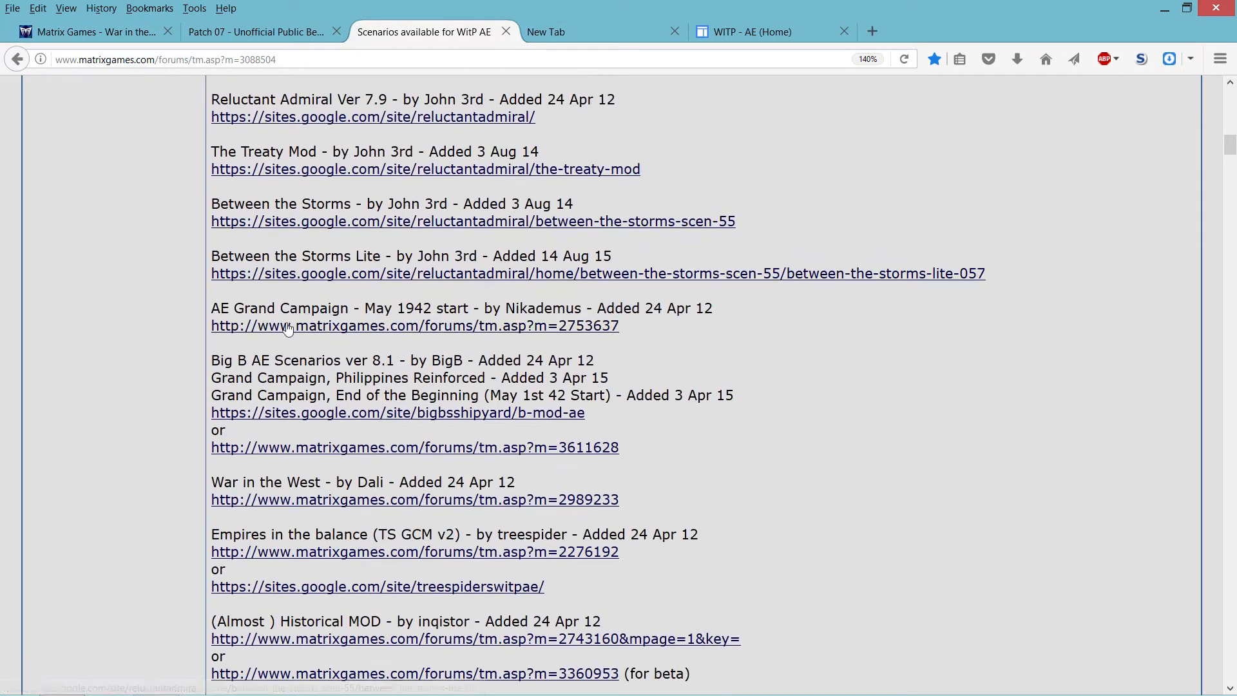
{"action": "scroll", "scroll_direction": "down", "scroll_amount": 3}
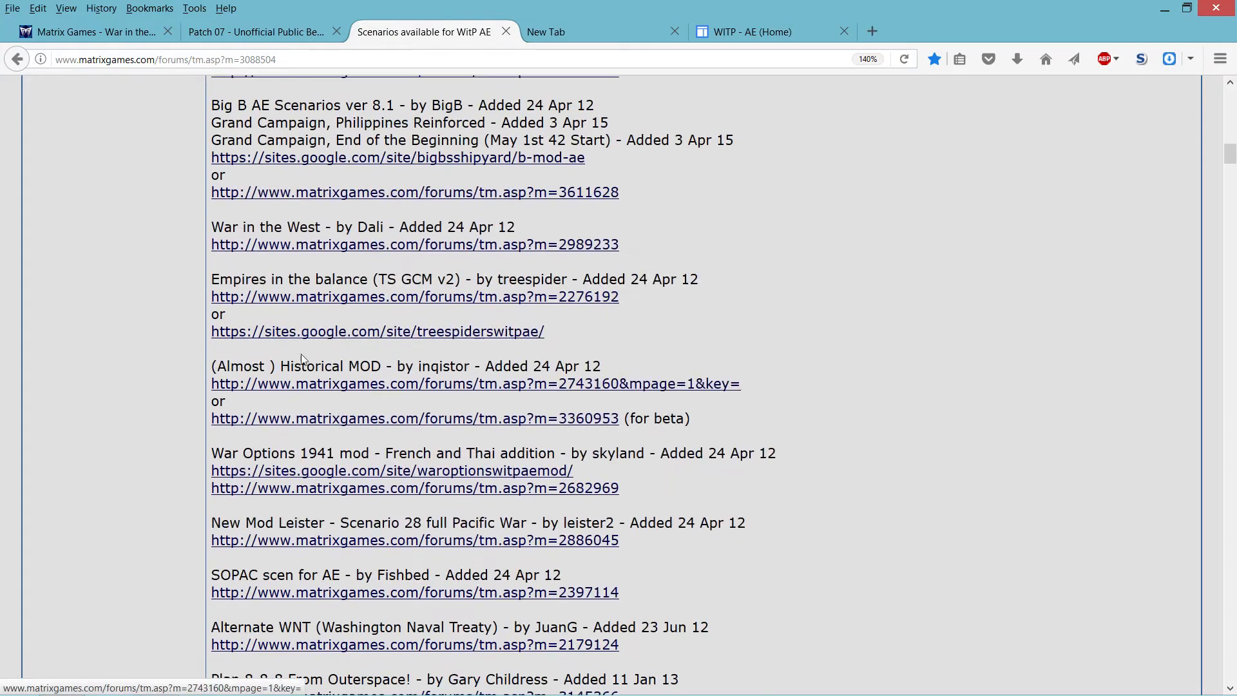
{"action": "scroll", "scroll_direction": "down", "scroll_amount": 3}
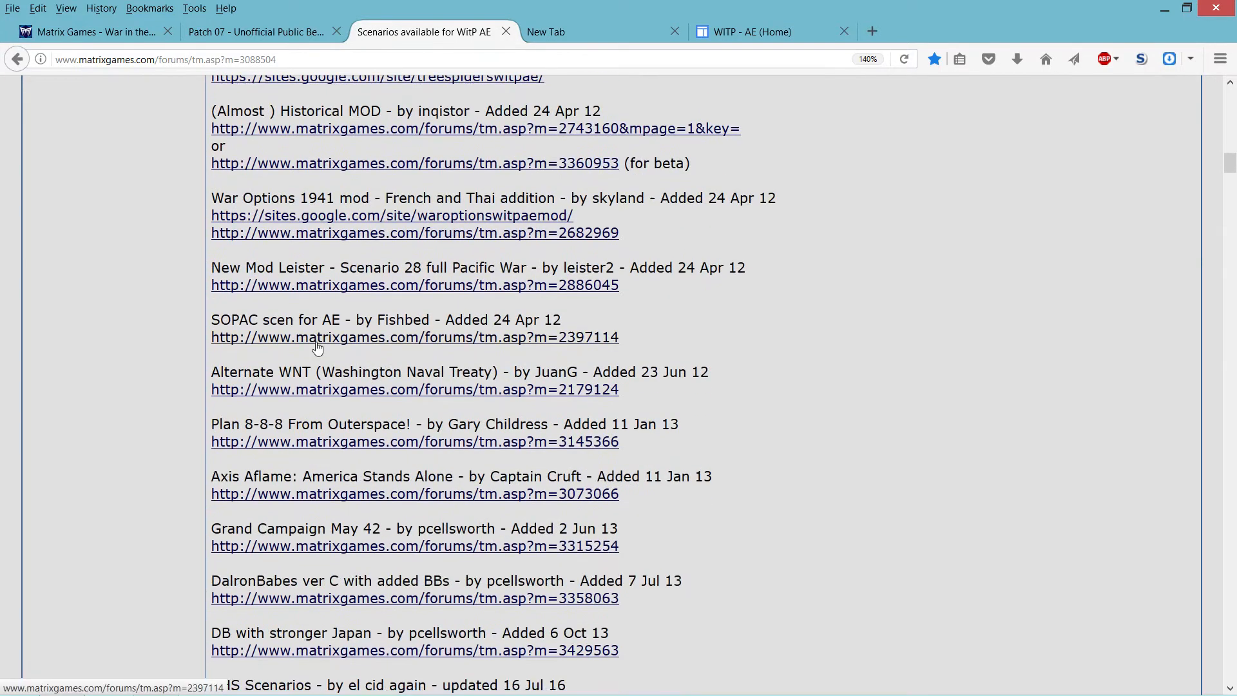
{"action": "scroll", "scroll_direction": "down", "scroll_amount": 3}
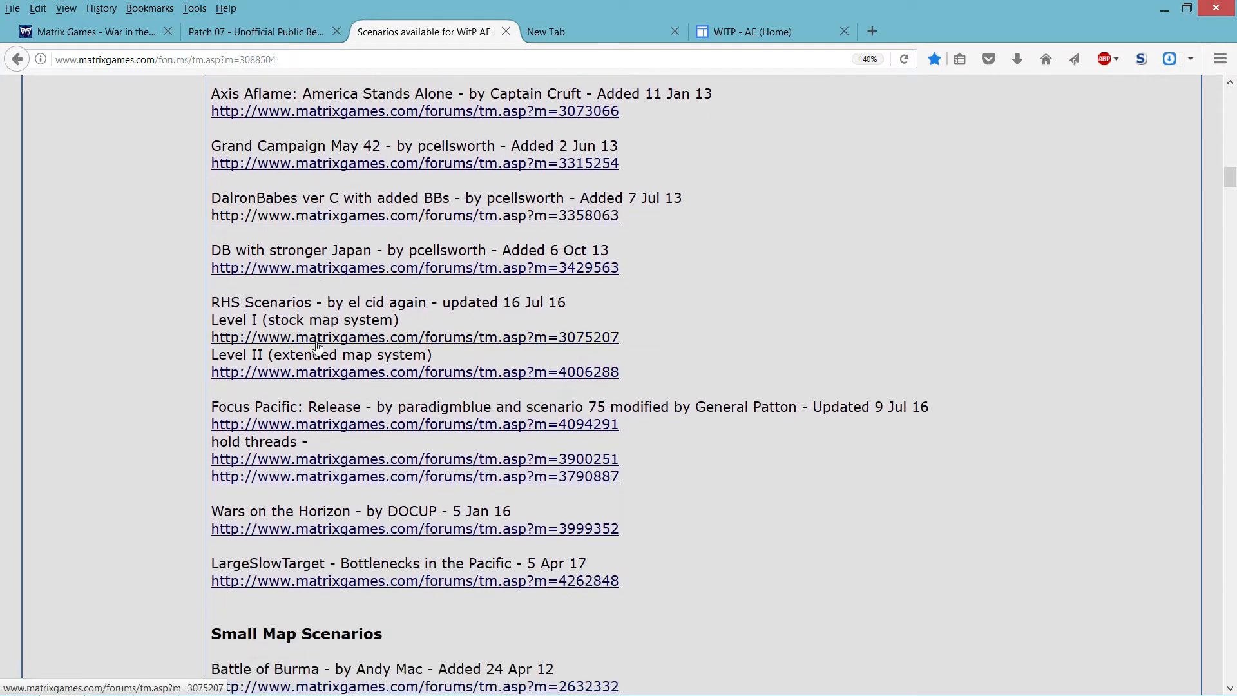
{"action": "scroll", "scroll_direction": "down", "scroll_amount": 3}
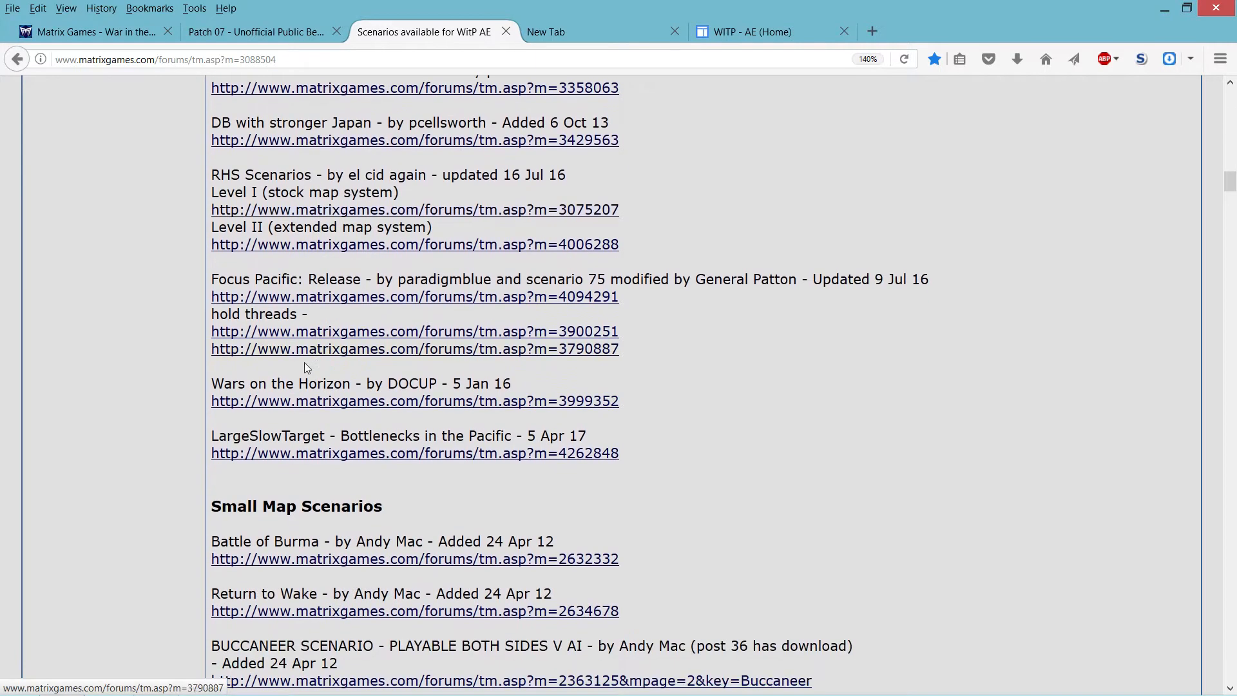
{"action": "scroll", "scroll_direction": "down", "scroll_amount": 3}
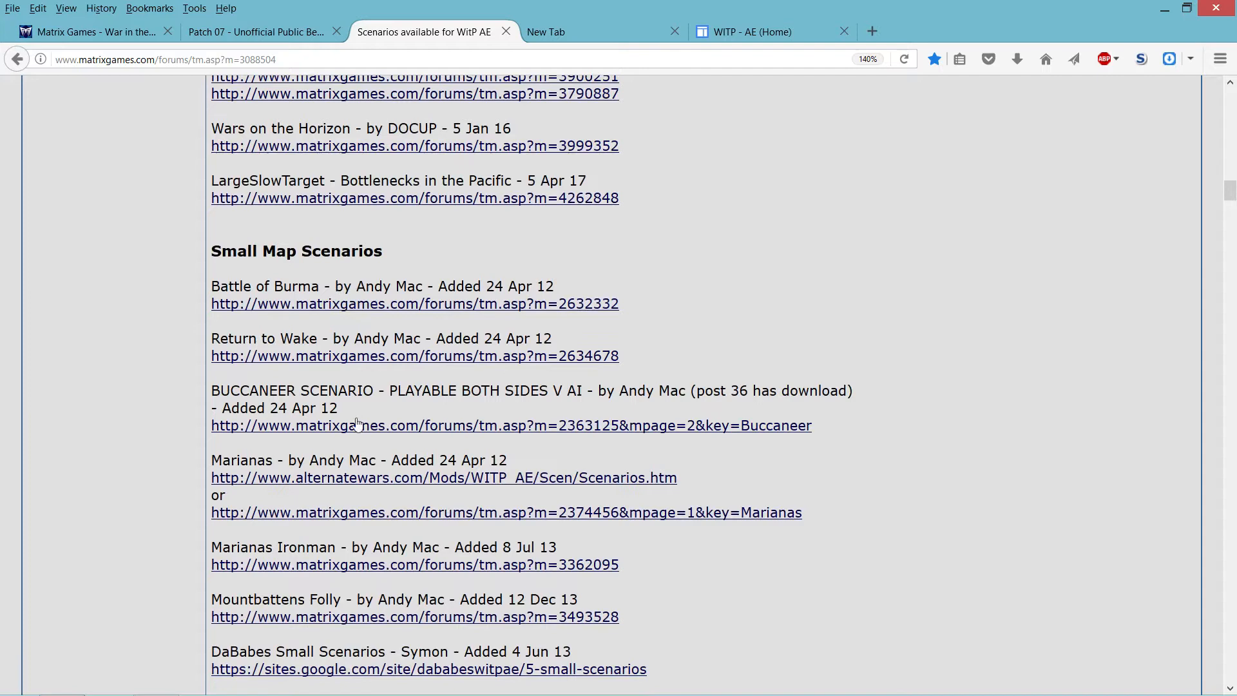
{"action": "scroll", "scroll_direction": "down", "scroll_amount": 3}
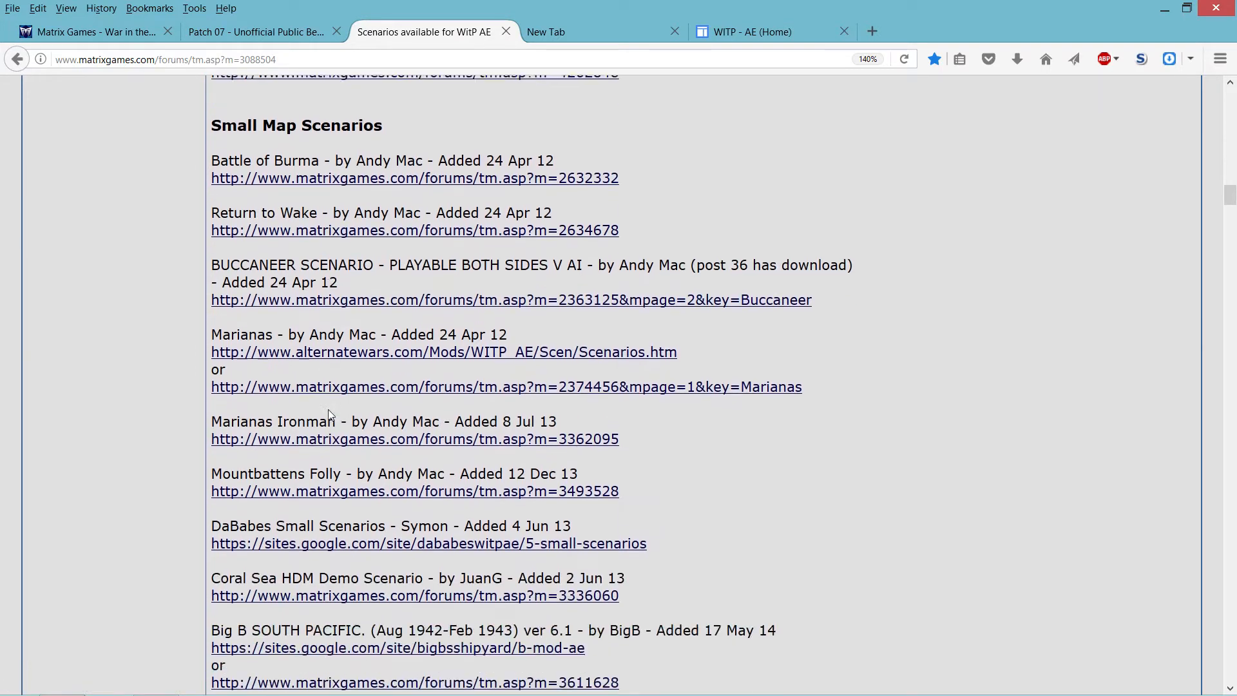
{"action": "scroll", "scroll_direction": "down", "scroll_amount": 3}
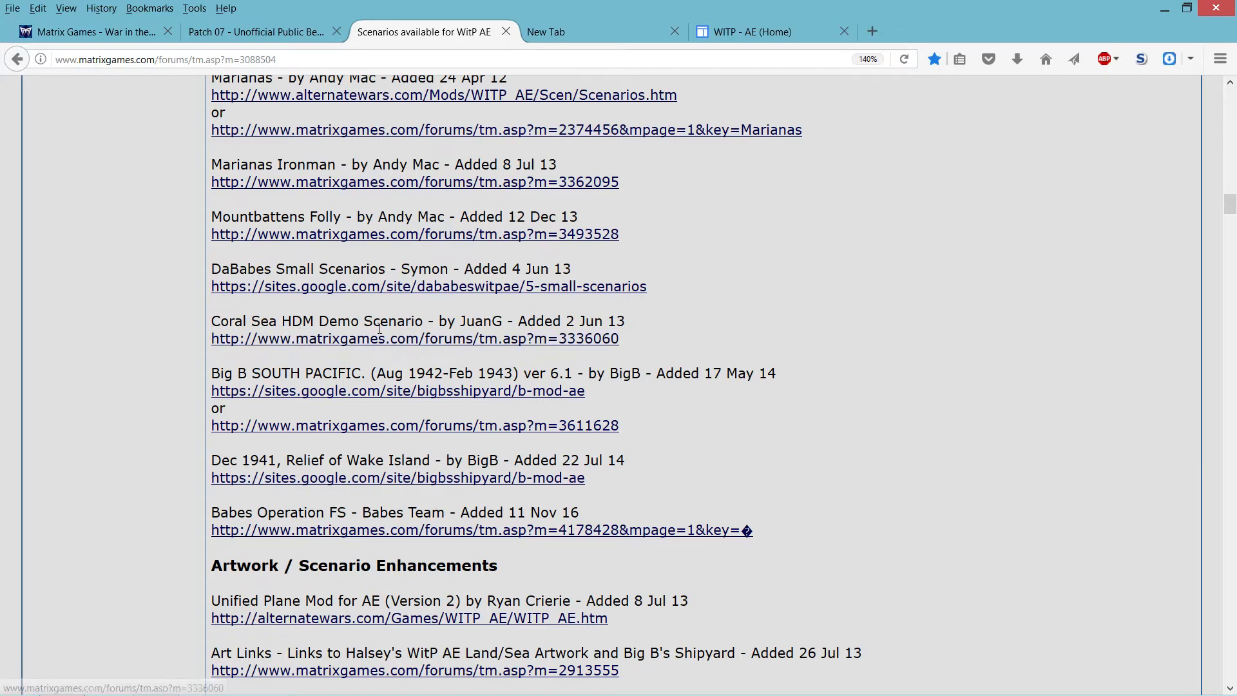
{"action": "mouse_move", "coordinate": [304, 452]}
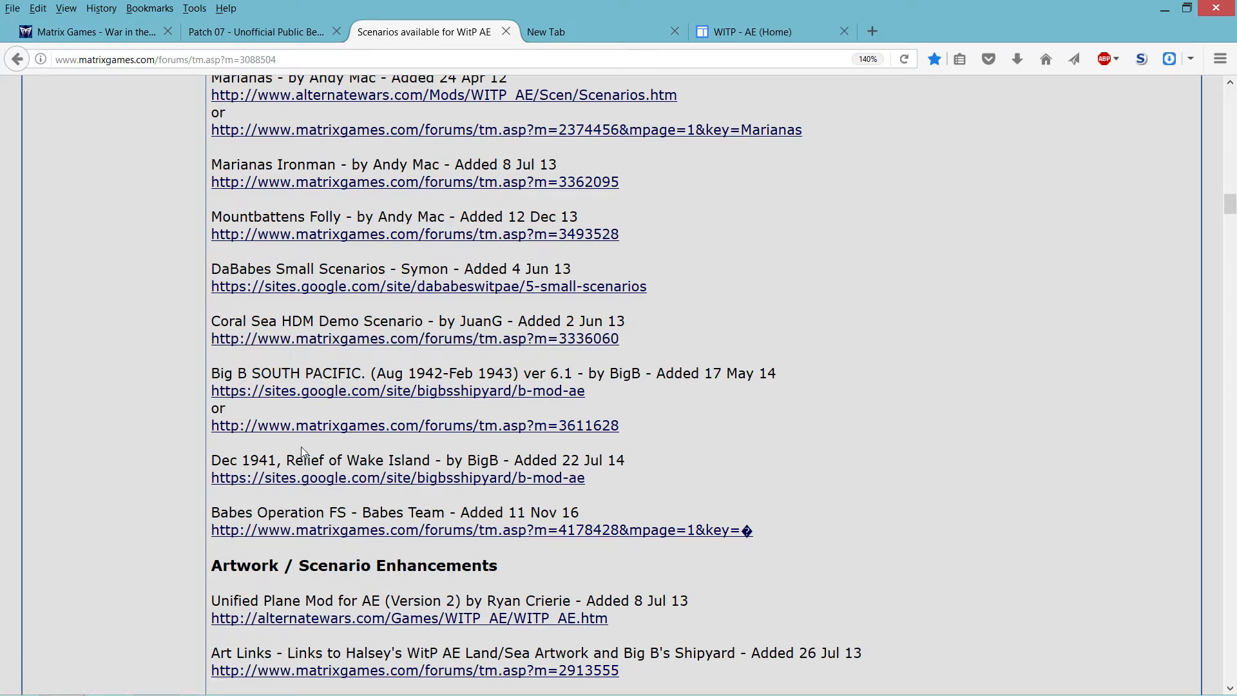
{"action": "scroll", "scroll_direction": "up", "scroll_amount": 3}
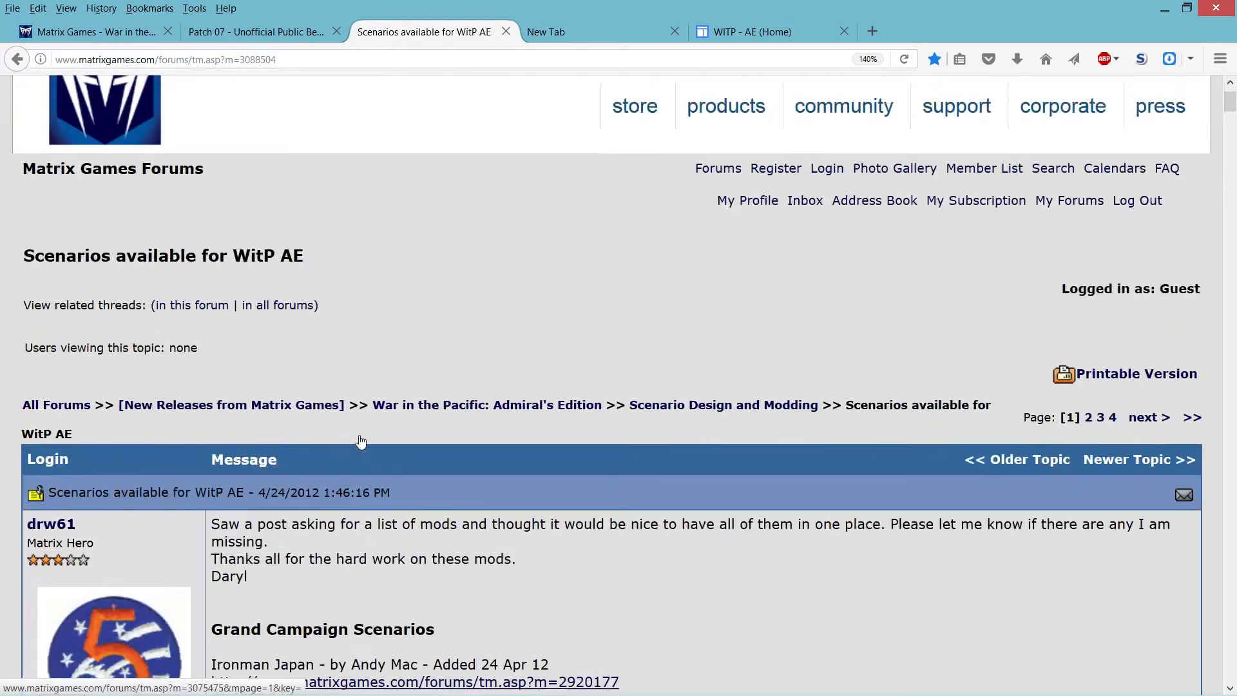
{"action": "scroll", "scroll_direction": "down", "scroll_amount": 3}
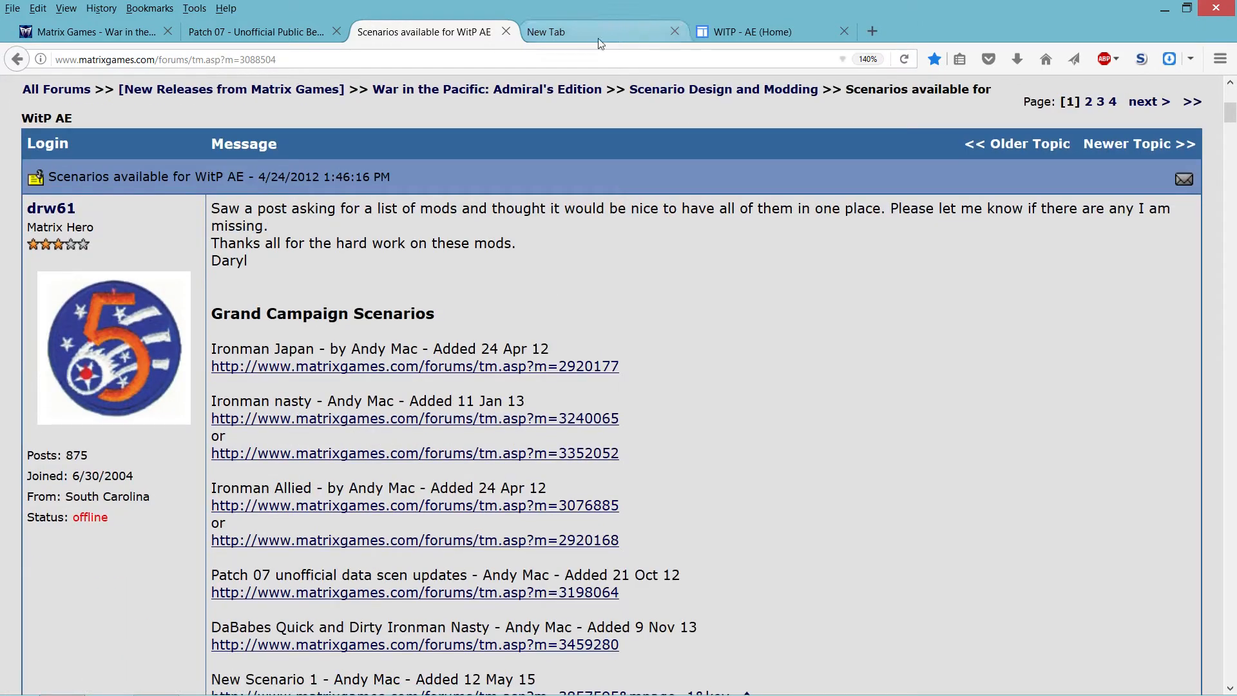
Load the Patch 07 unofficial data scen updates thread in the new tab and scroll its scenario list.
{"action": "left_click", "coordinate": [150, 9]}
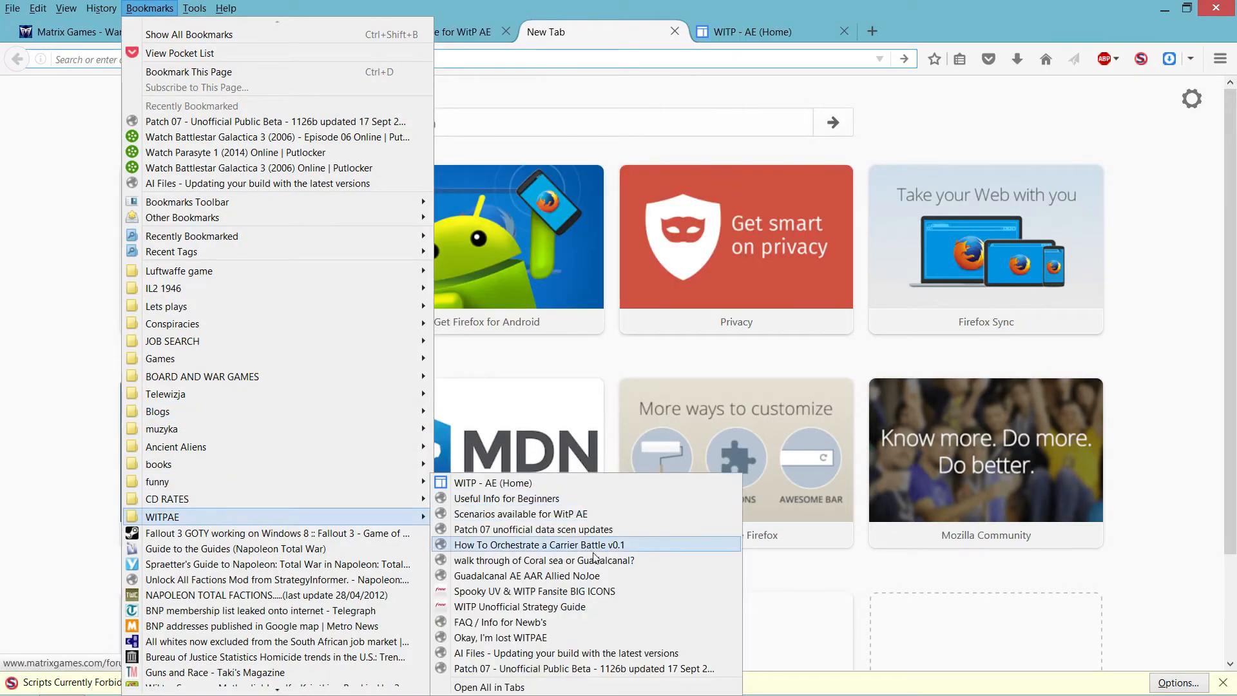
{"action": "left_click", "coordinate": [539, 544]}
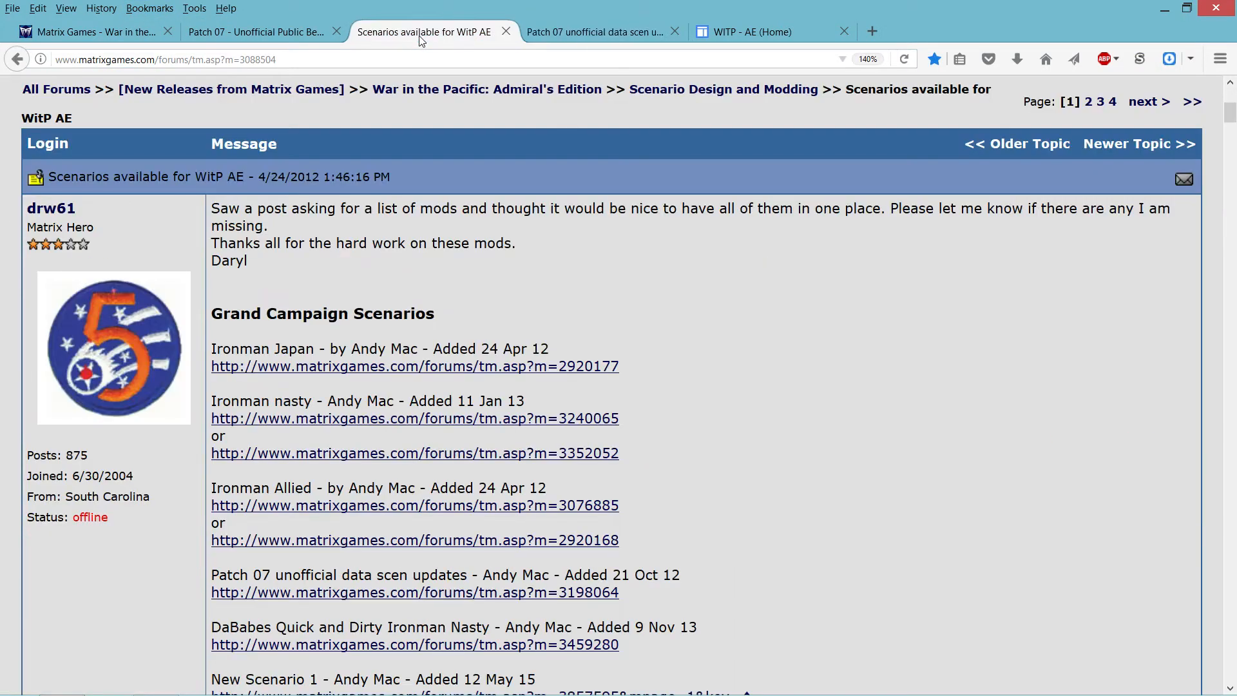
{"action": "scroll", "scroll_direction": "down", "scroll_amount": 3}
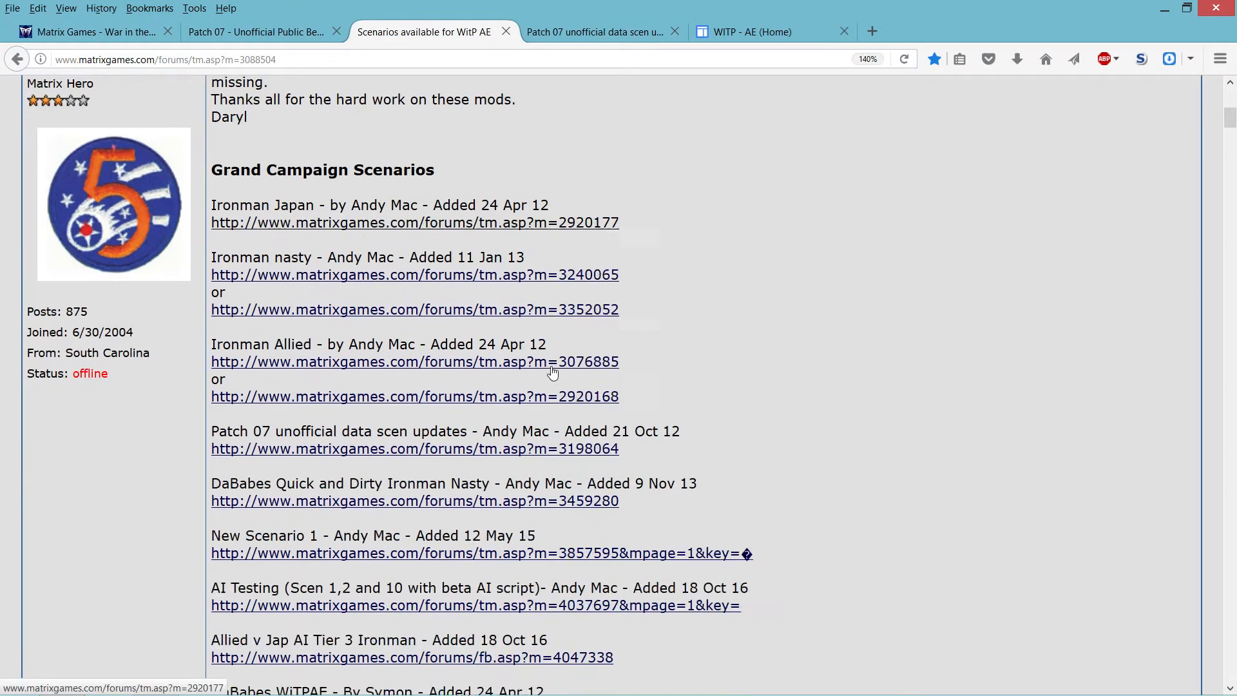
{"action": "scroll", "scroll_direction": "down", "scroll_amount": 3}
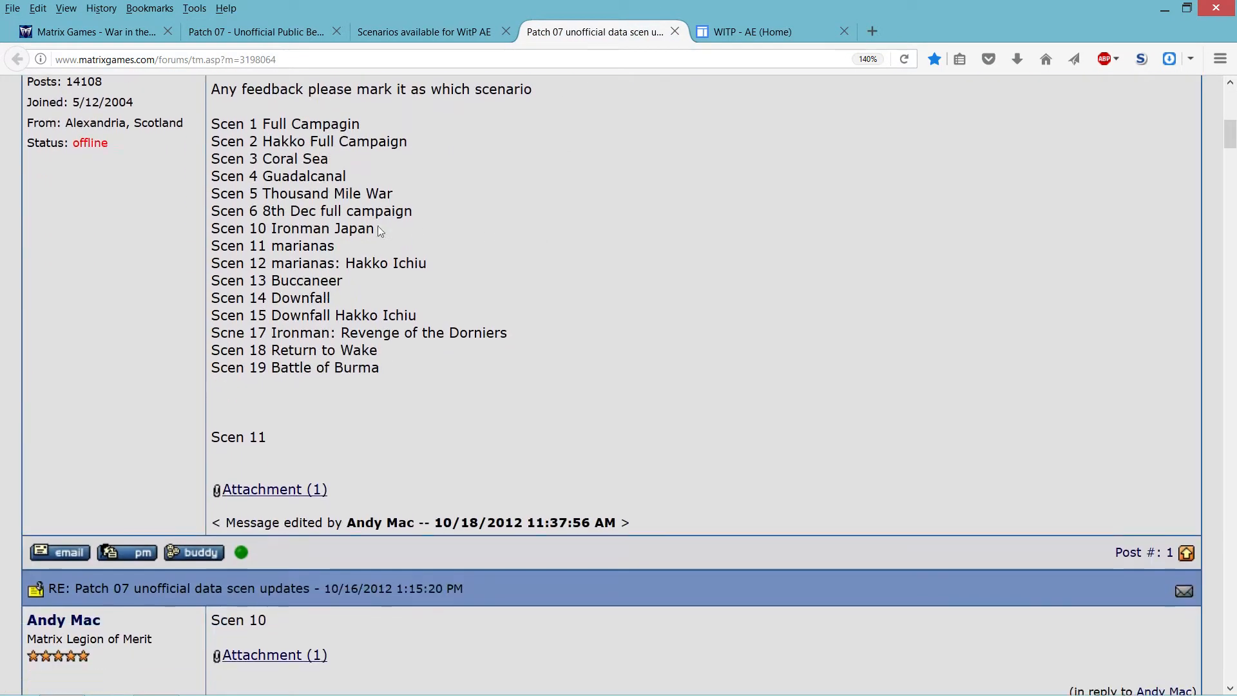
{"action": "scroll", "scroll_direction": "up", "scroll_amount": 3}
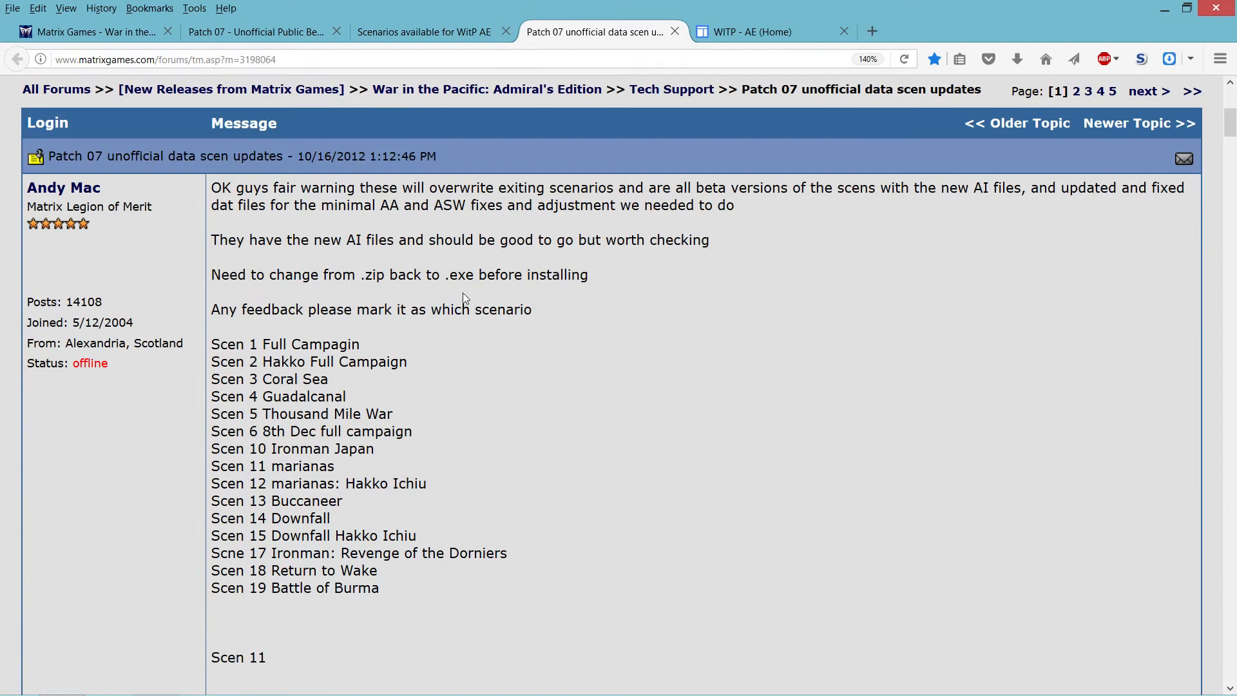
{"action": "scroll", "scroll_direction": "down", "scroll_amount": 3}
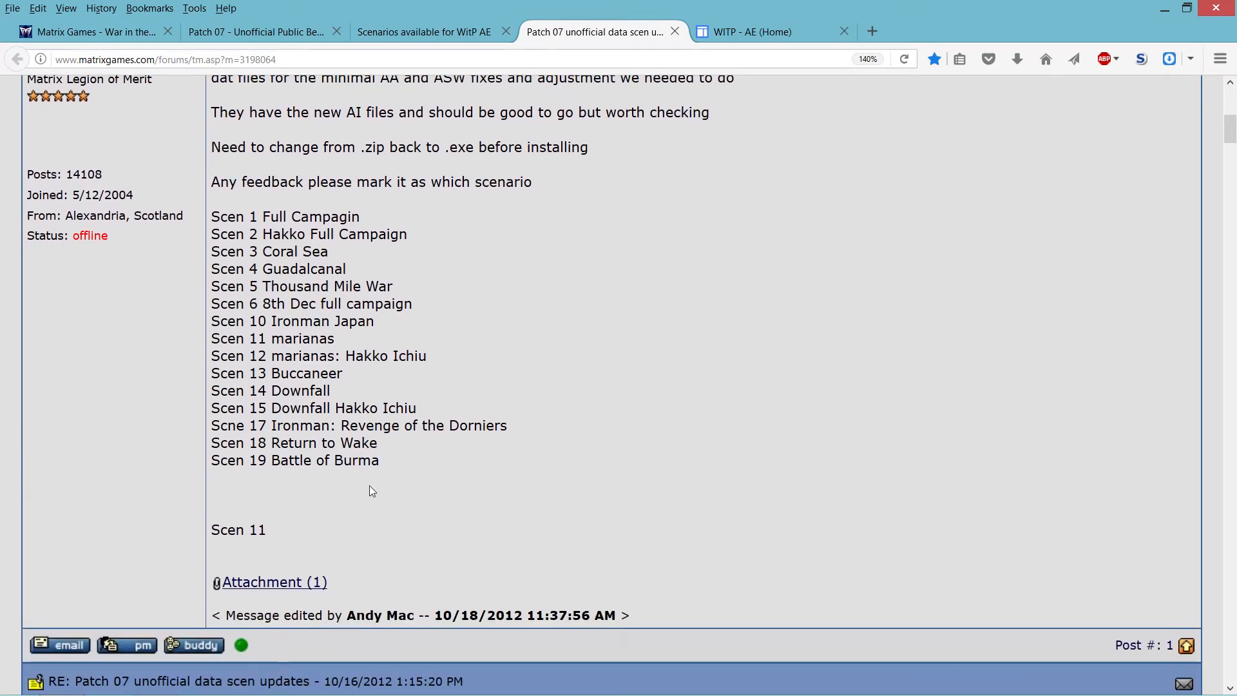
{"action": "scroll", "scroll_direction": "up", "scroll_amount": 3}
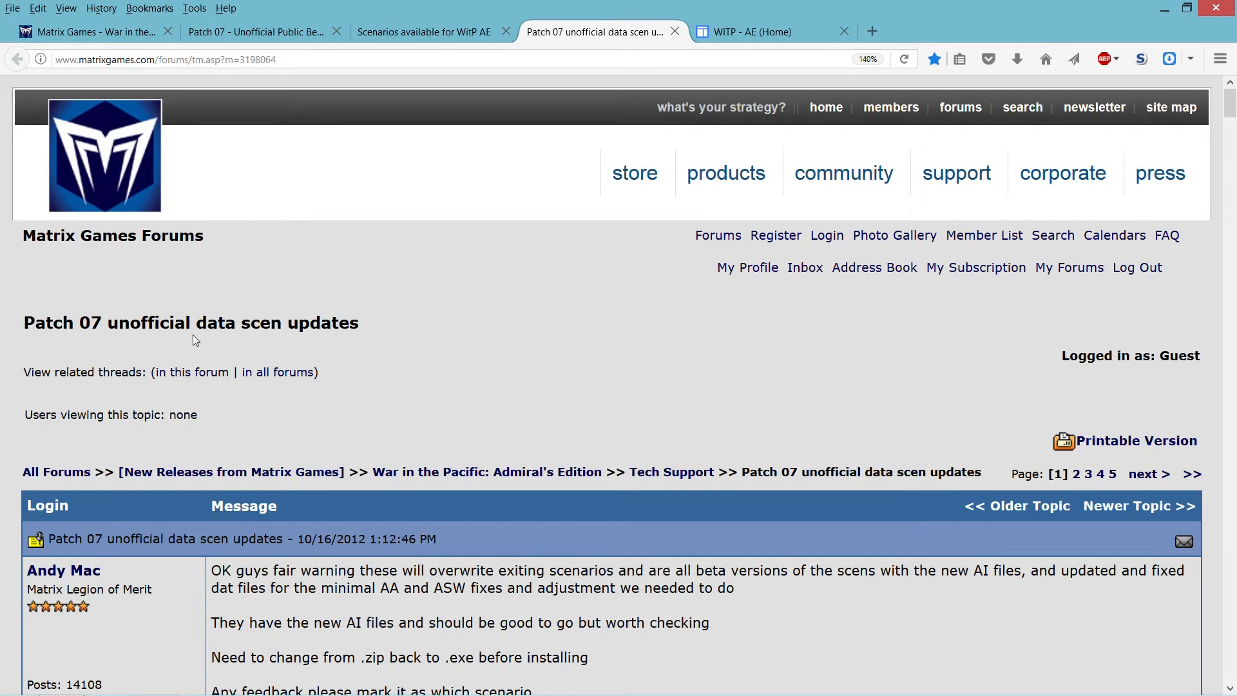
{"action": "scroll", "scroll_direction": "down", "scroll_amount": 3}
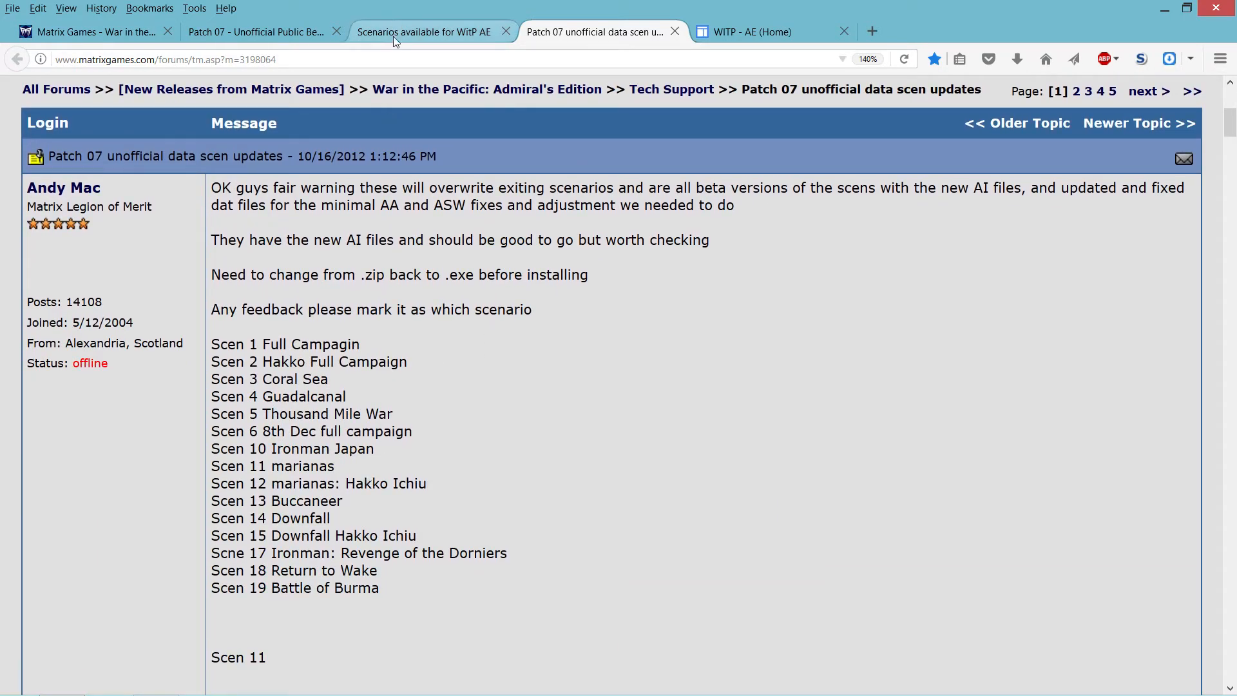
Return to the Scenarios available for WitP AE tab and scroll back up the thread.
{"action": "left_click", "coordinate": [424, 31]}
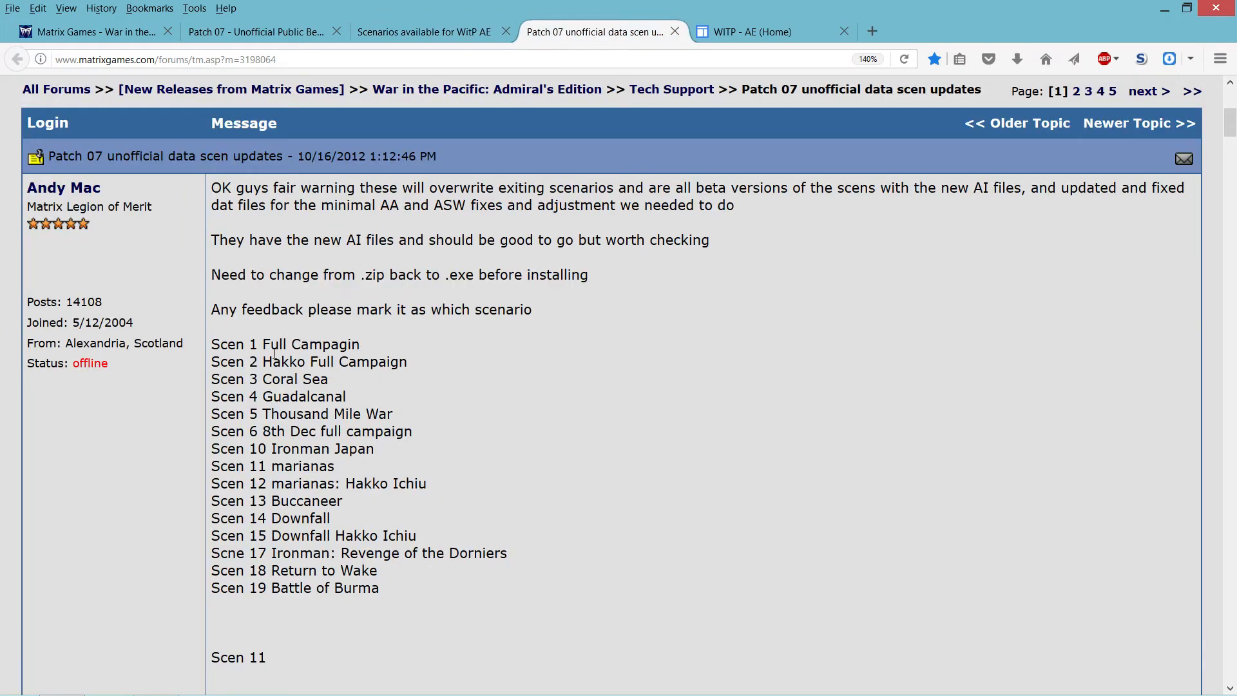
{"action": "mouse_move", "coordinate": [572, 443]}
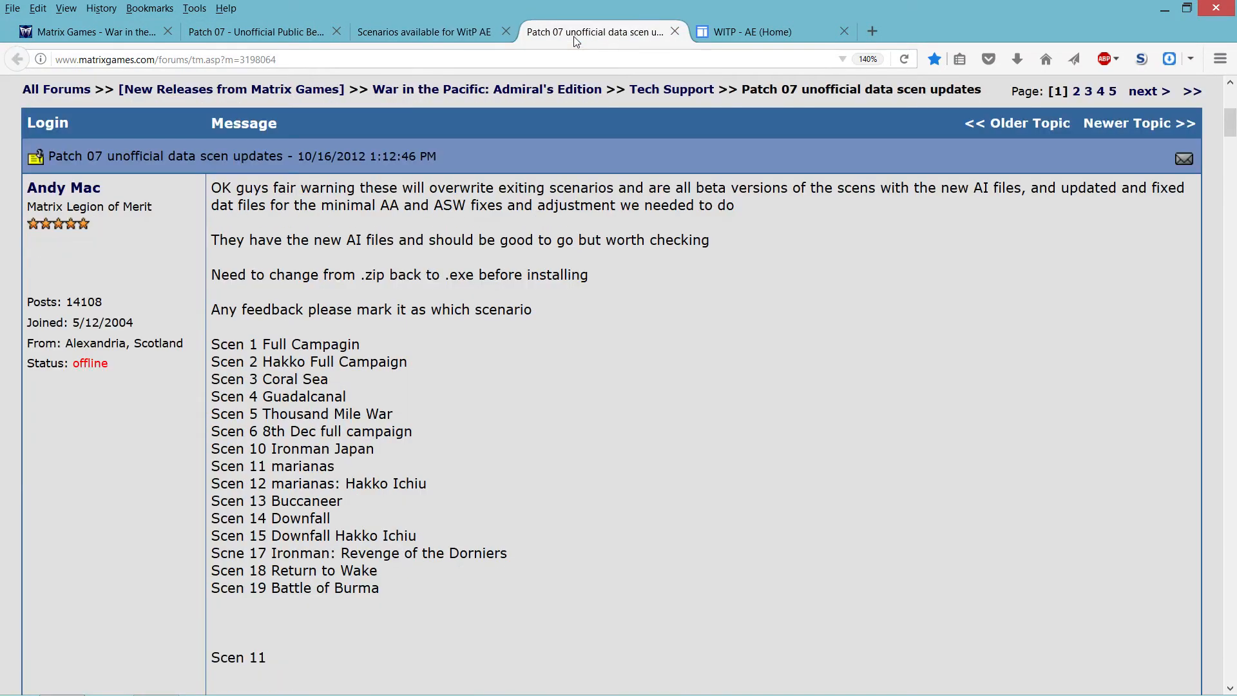
{"action": "mouse_move", "coordinate": [505, 470]}
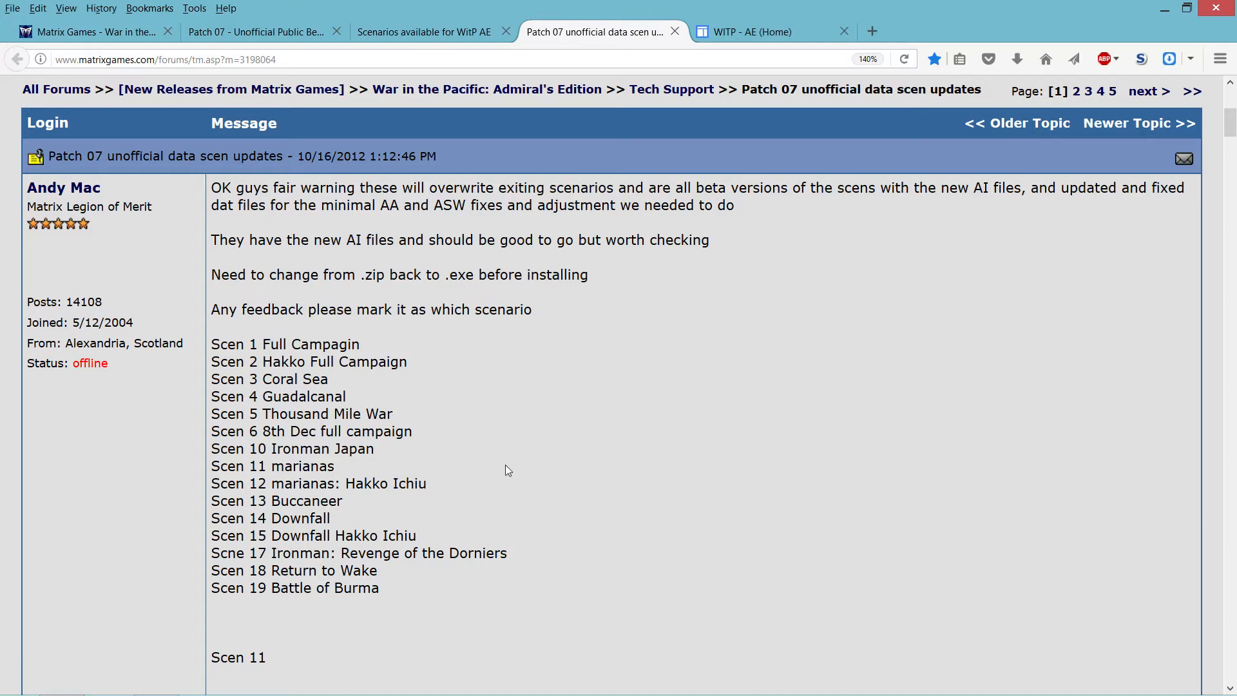
{"action": "scroll", "scroll_direction": "up", "scroll_amount": 3}
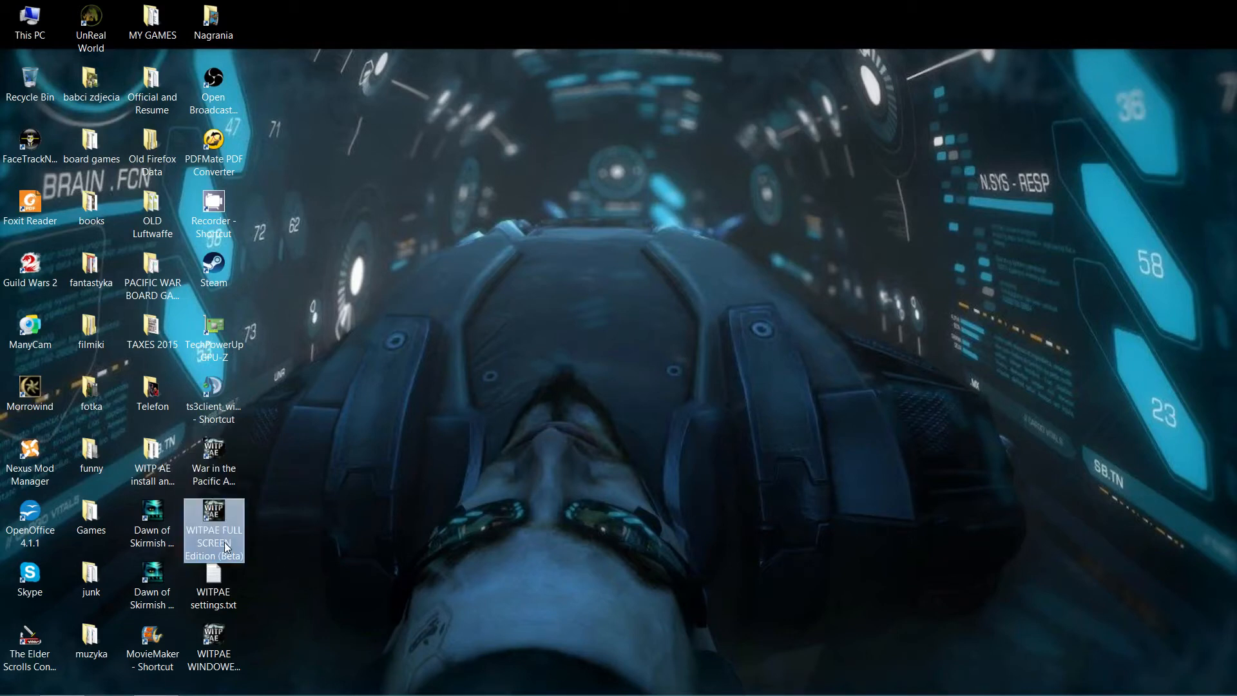
Open the WITPAE FULL SCREEN Edition (Beta) shortcut's Properties to edit its launch target.
{"action": "right_click", "coordinate": [212, 529]}
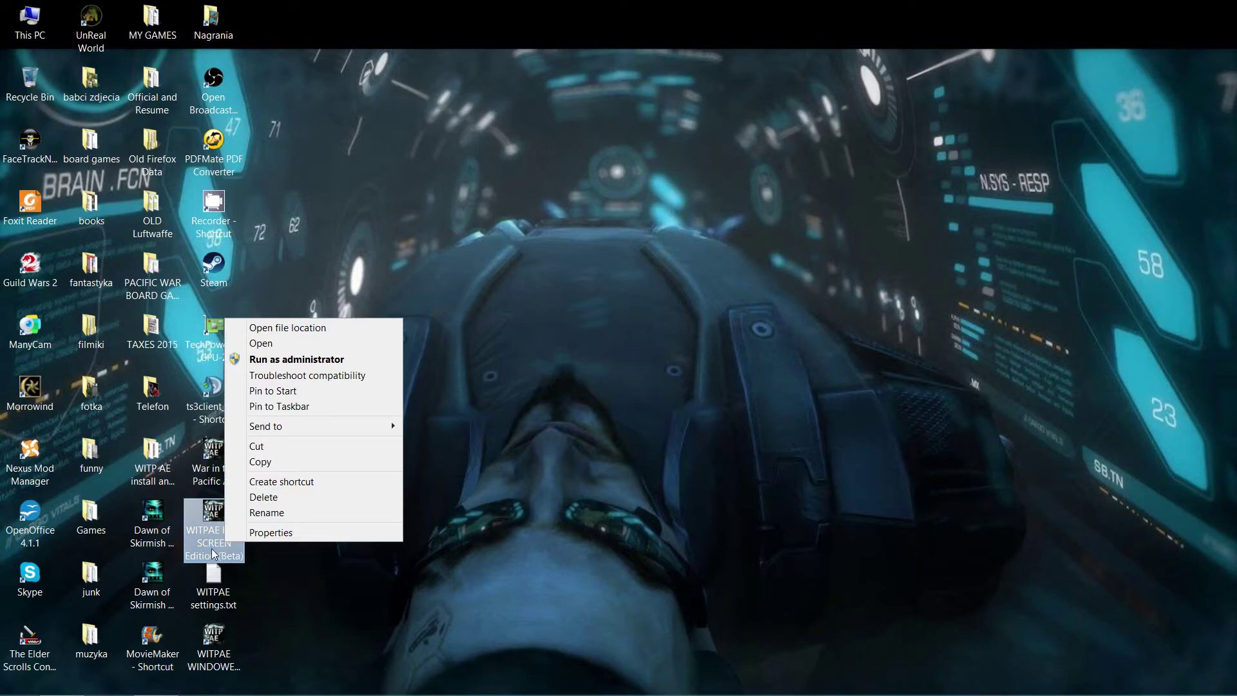
{"action": "left_click", "coordinate": [271, 532]}
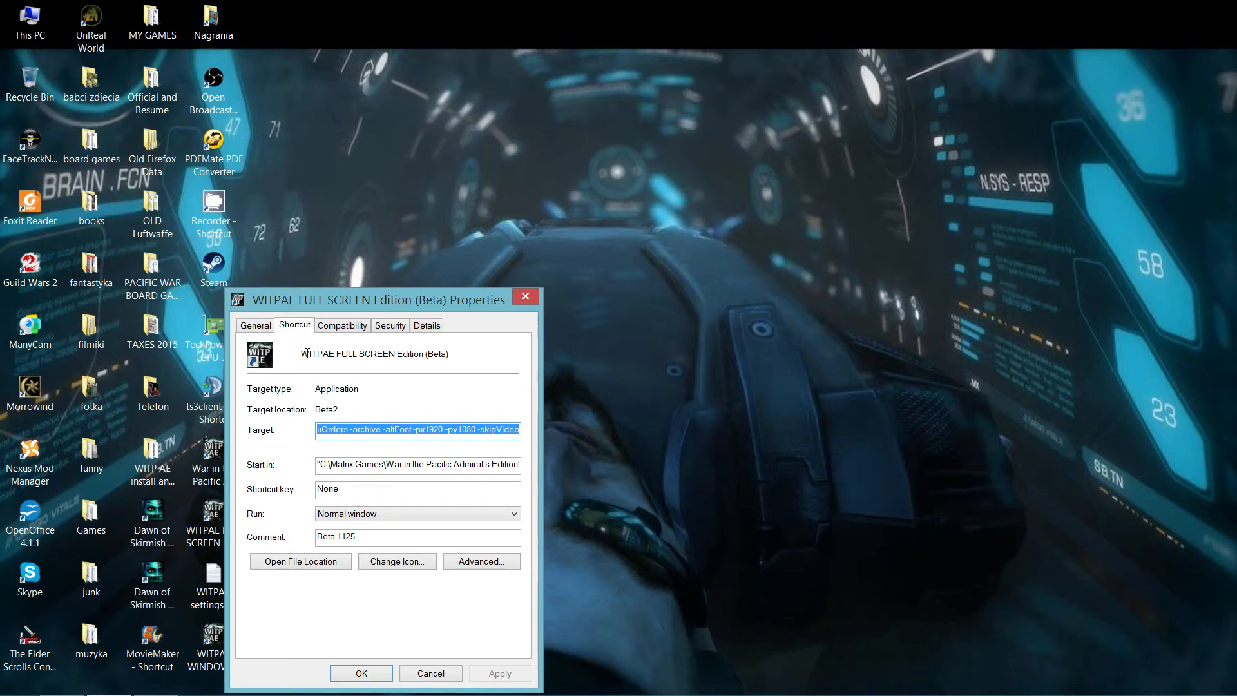
{"action": "mouse_move", "coordinate": [286, 329]}
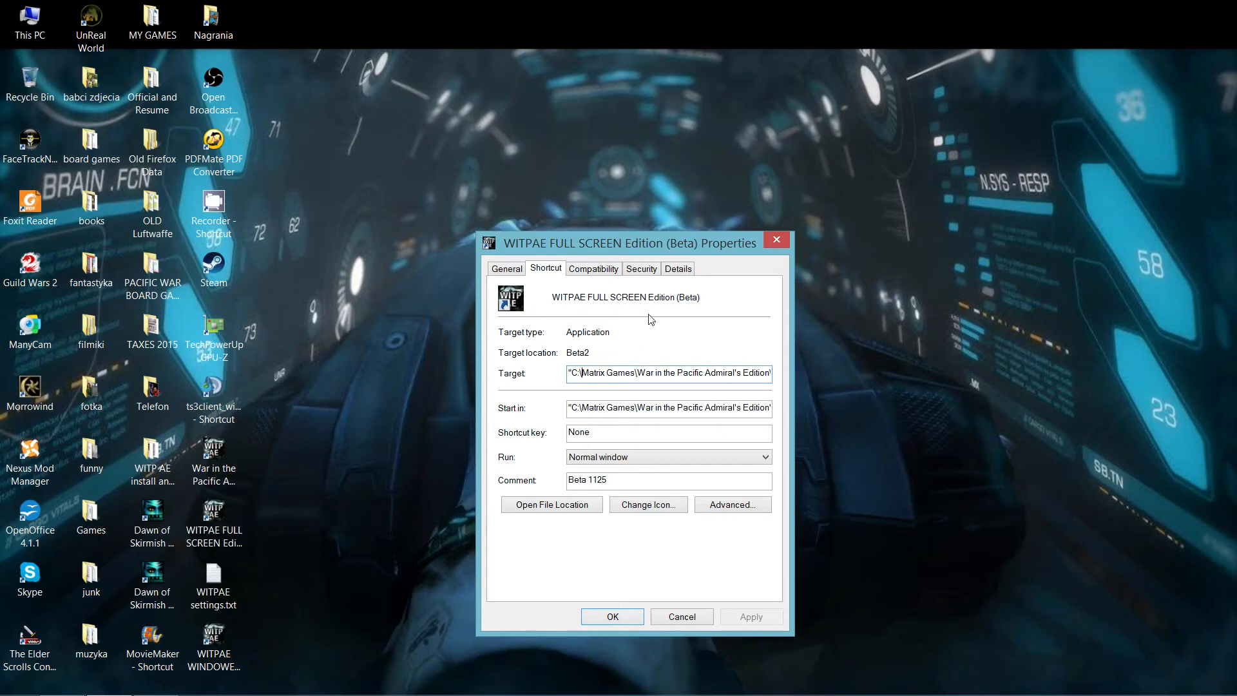
{"action": "left_click", "coordinate": [669, 373]}
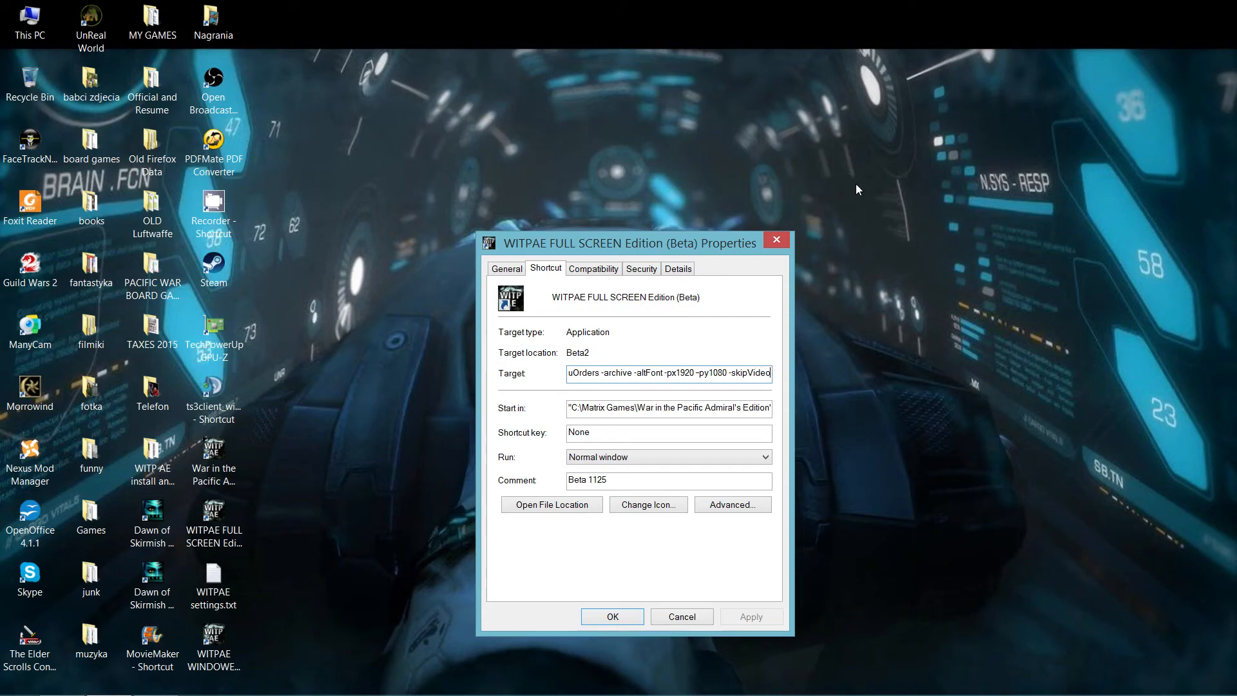
{"action": "mouse_move", "coordinate": [725, 322]}
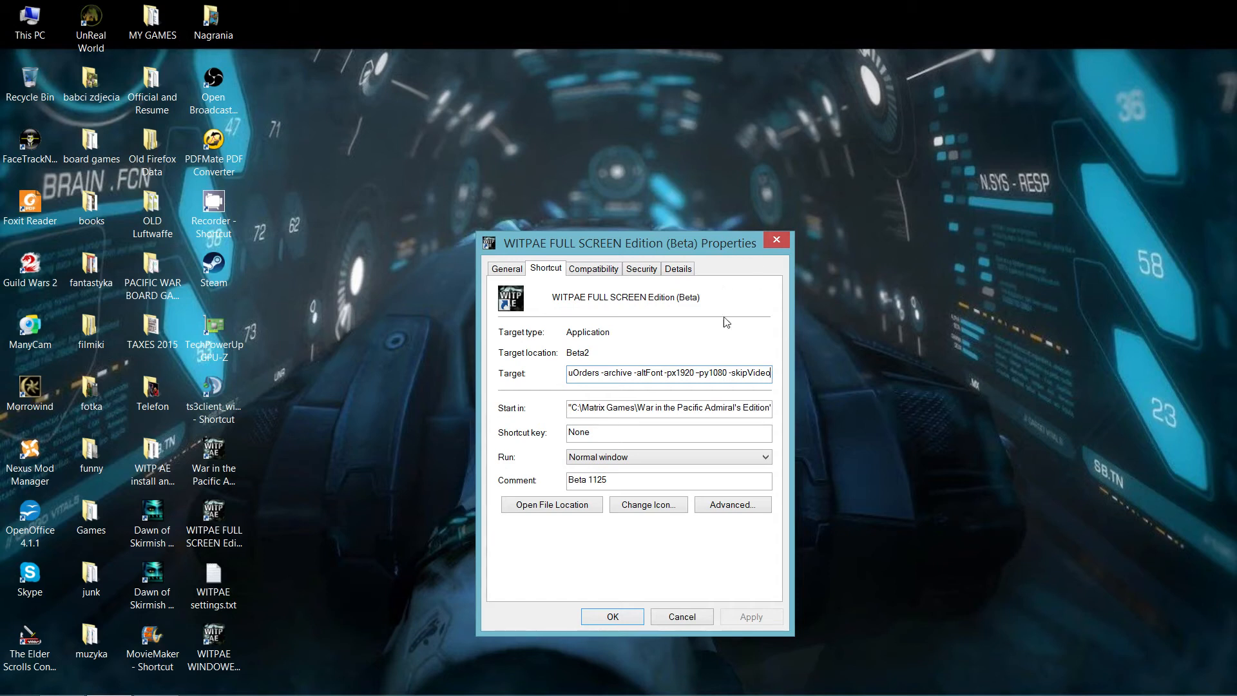
{"action": "mouse_move", "coordinate": [712, 334]}
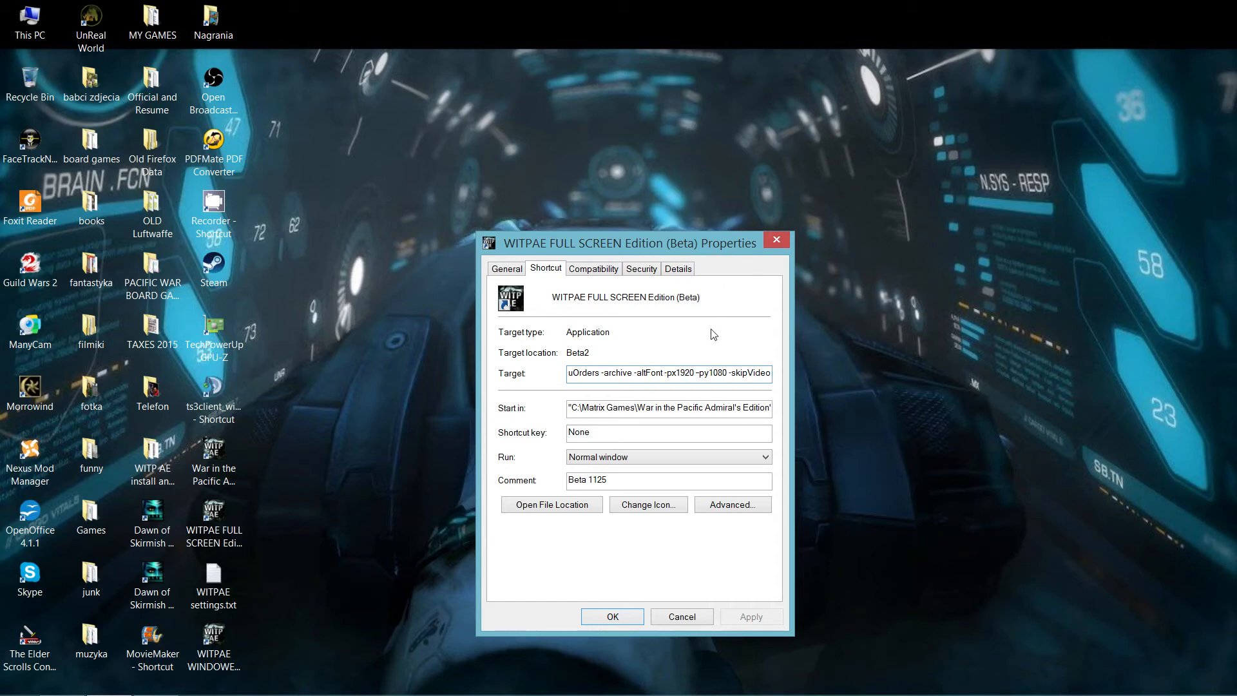
{"action": "mouse_move", "coordinate": [286, 558]}
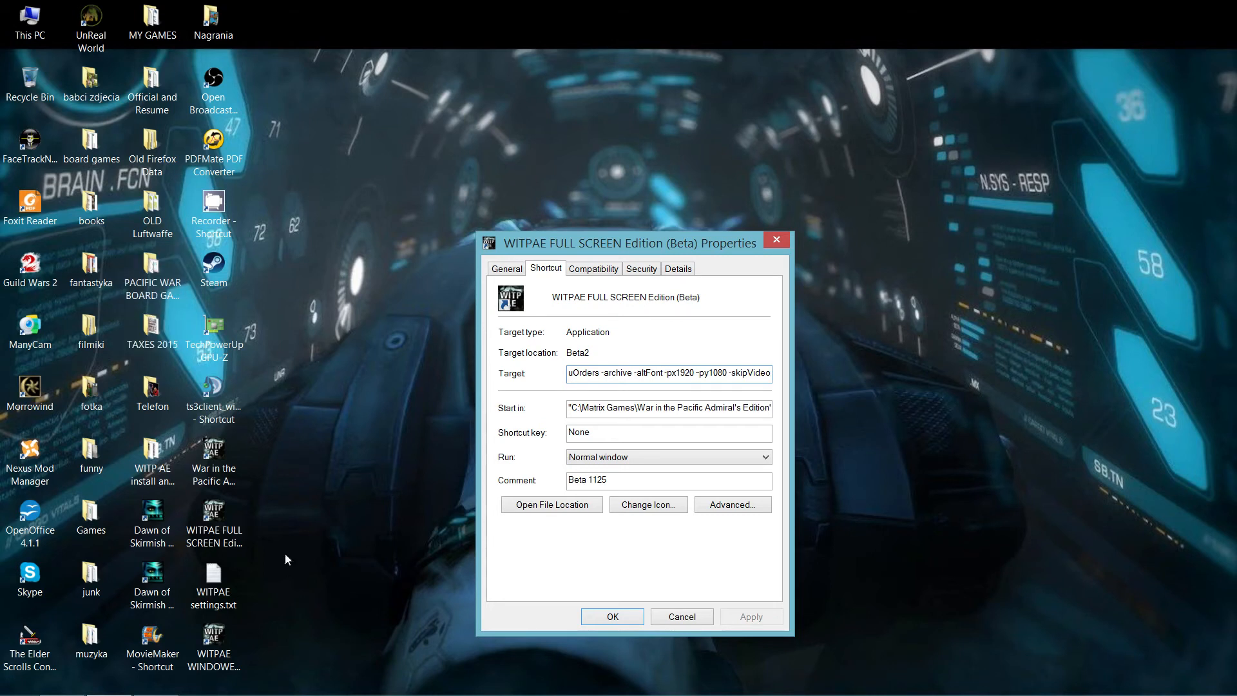
{"action": "mouse_move", "coordinate": [645, 427]}
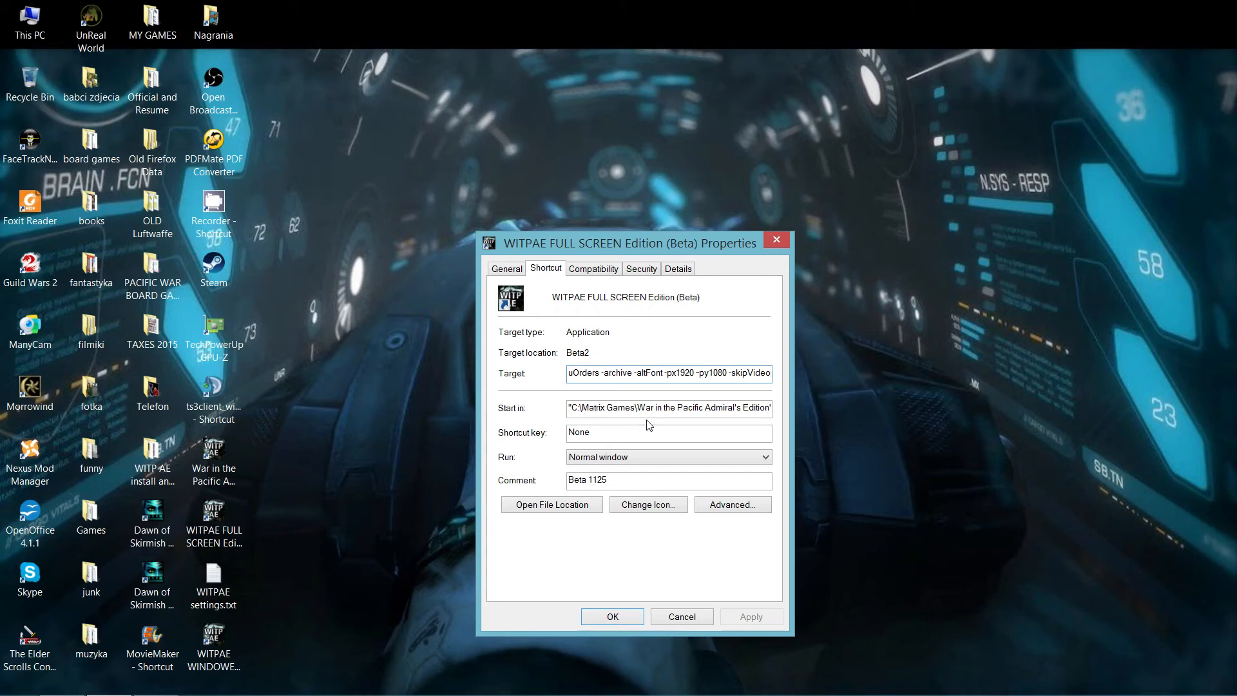
{"action": "mouse_move", "coordinate": [384, 318]}
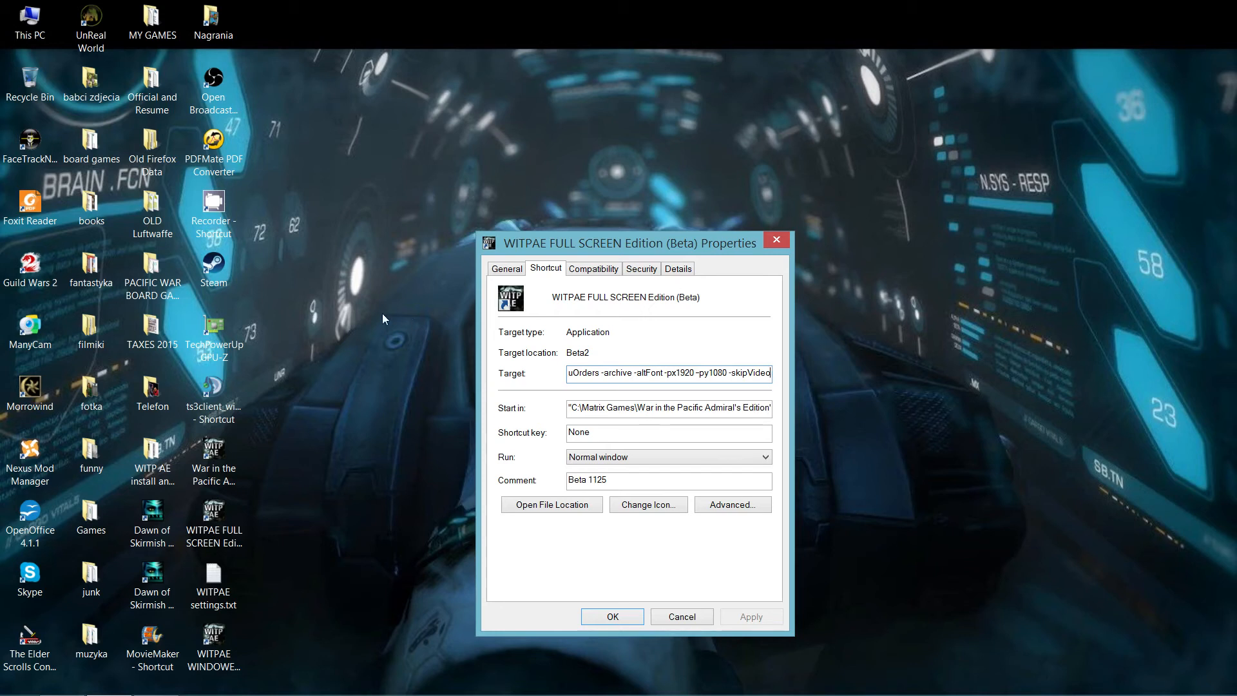
{"action": "mouse_move", "coordinate": [410, 396]}
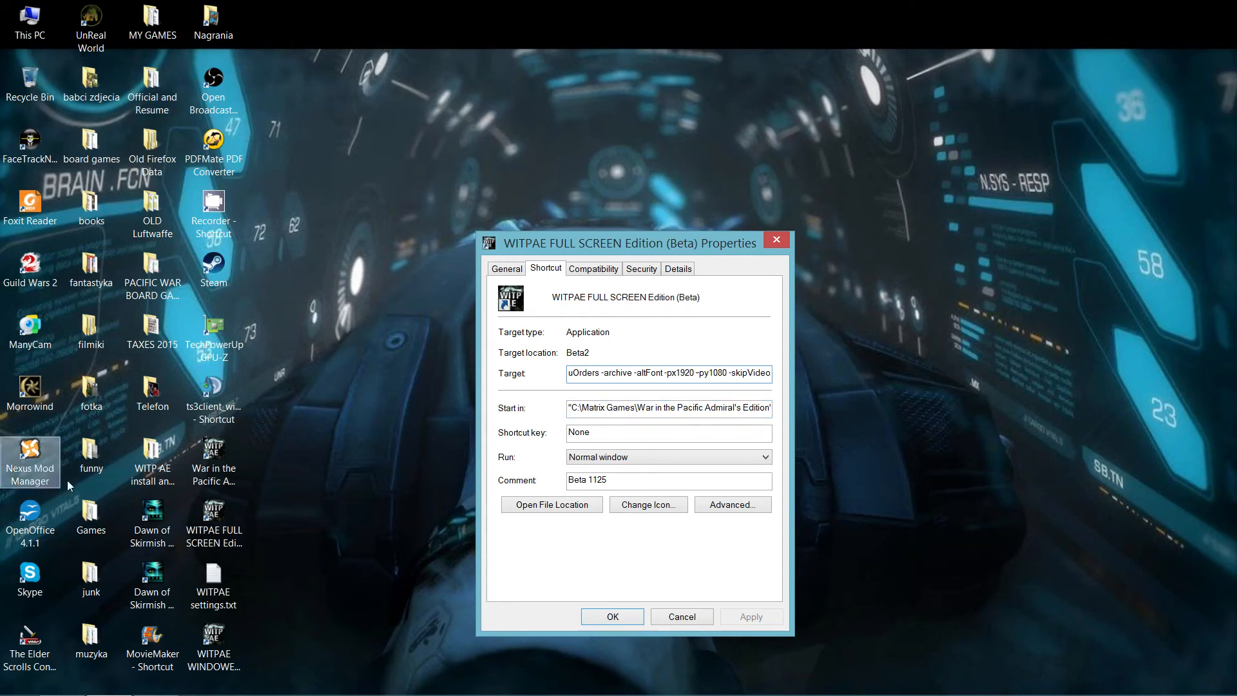
{"action": "mouse_move", "coordinate": [622, 616]}
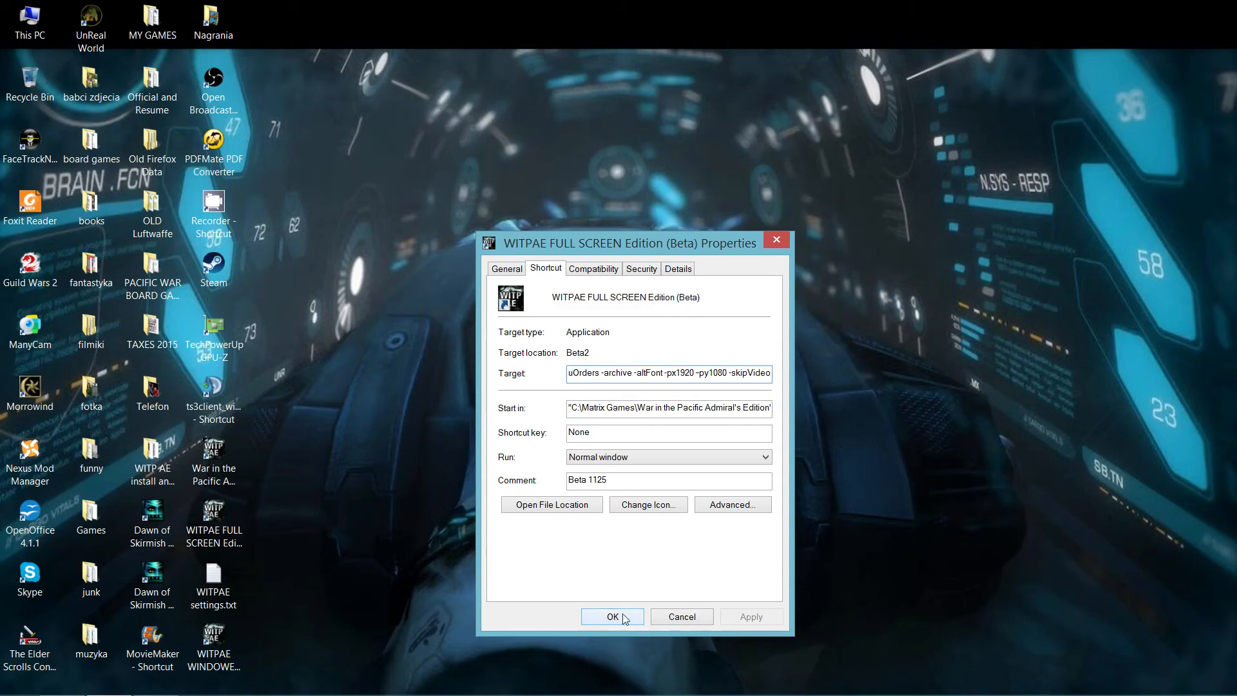
Save the shortcut settings with OK, then view the WITP - AE video tutorials page down to the Task Force tutes.
{"action": "left_click", "coordinate": [612, 616]}
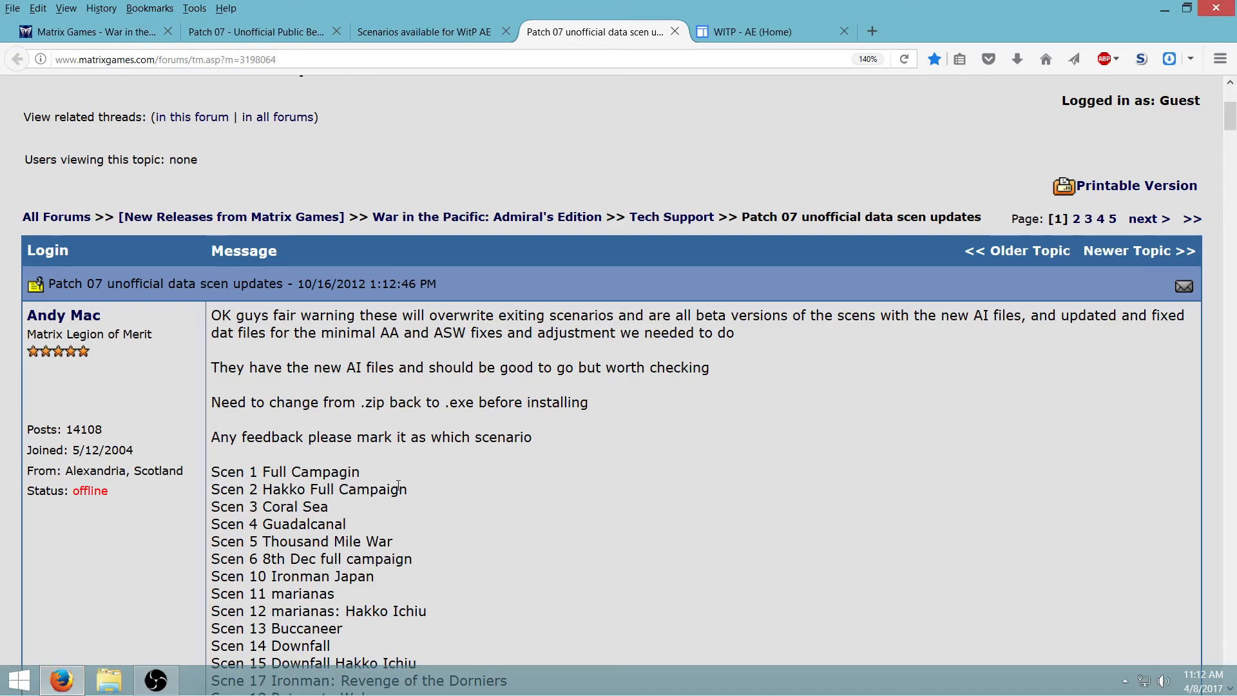
{"action": "mouse_move", "coordinate": [748, 31]}
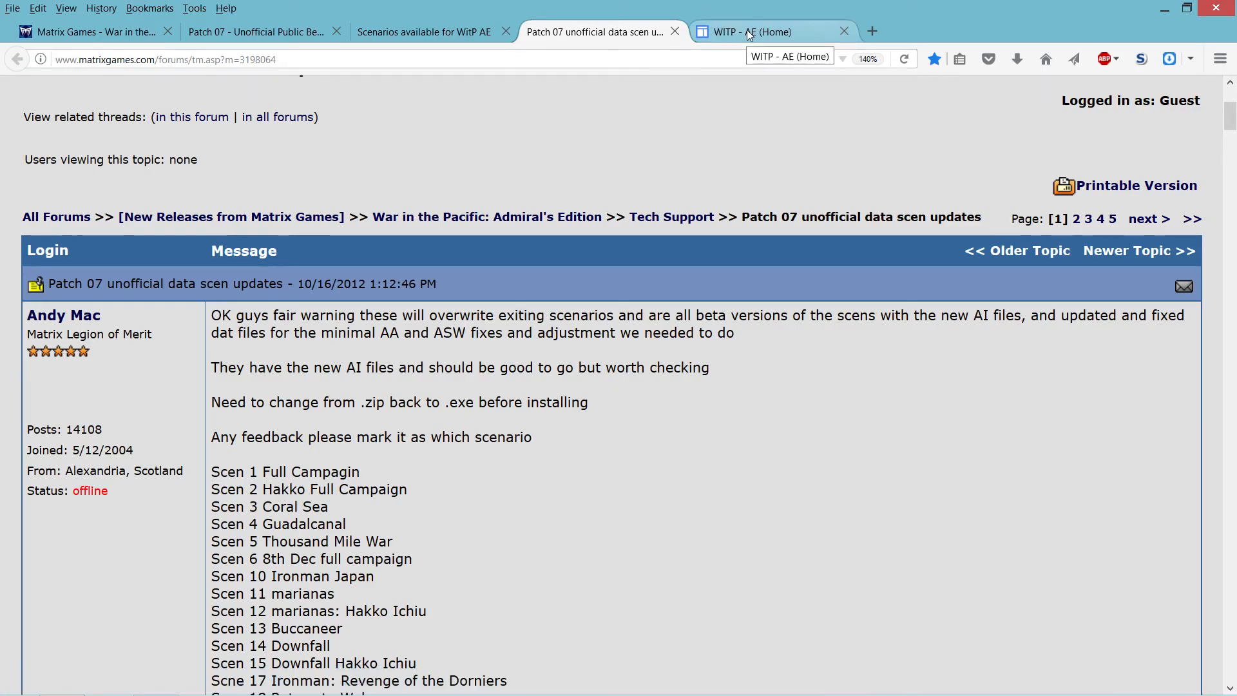
{"action": "left_click", "coordinate": [773, 31]}
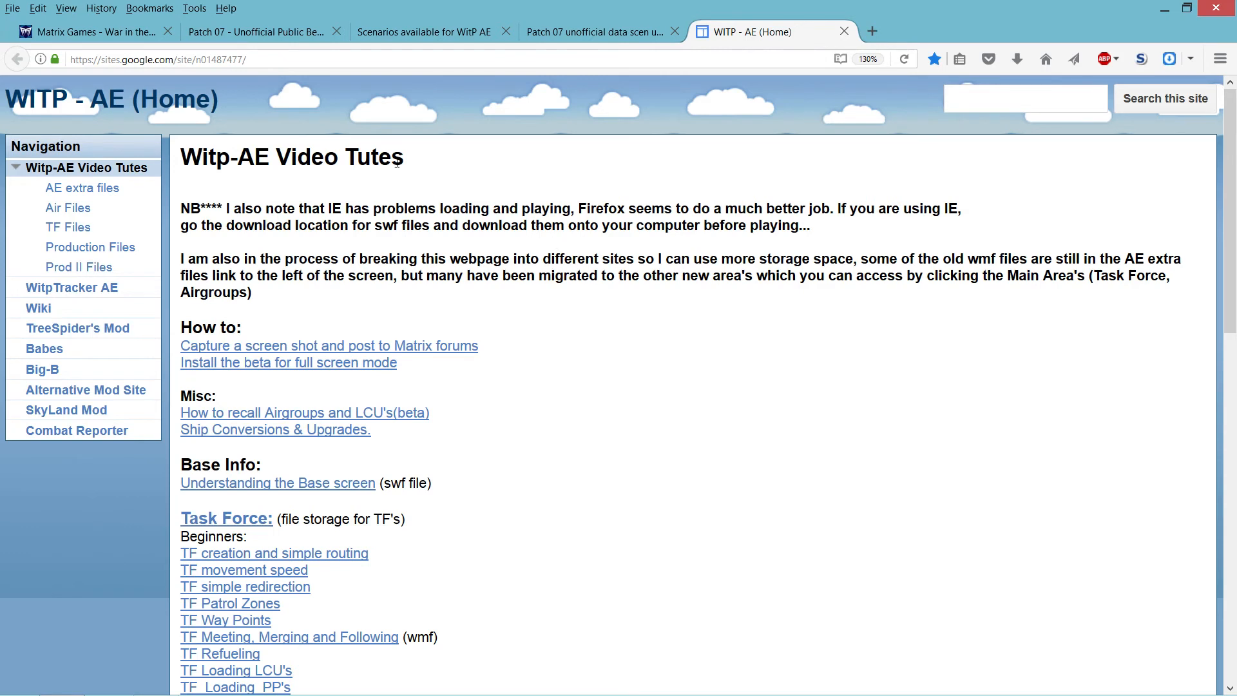
{"action": "mouse_move", "coordinate": [265, 181]}
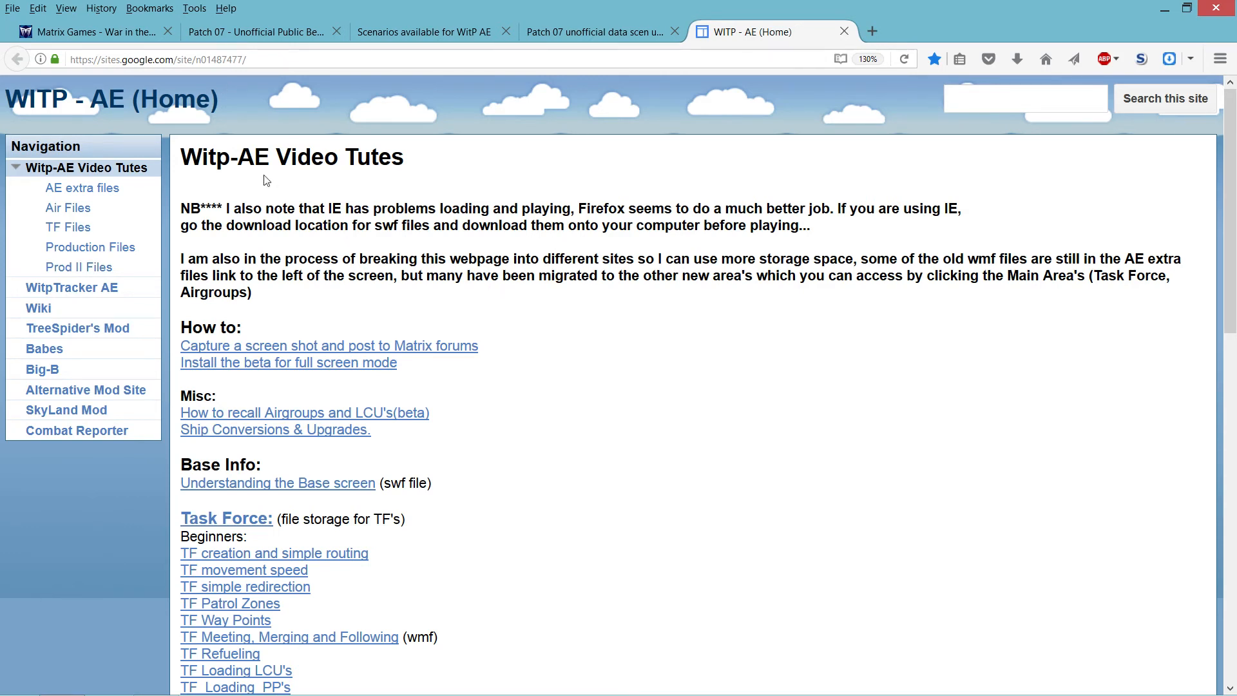
{"action": "mouse_move", "coordinate": [376, 177]}
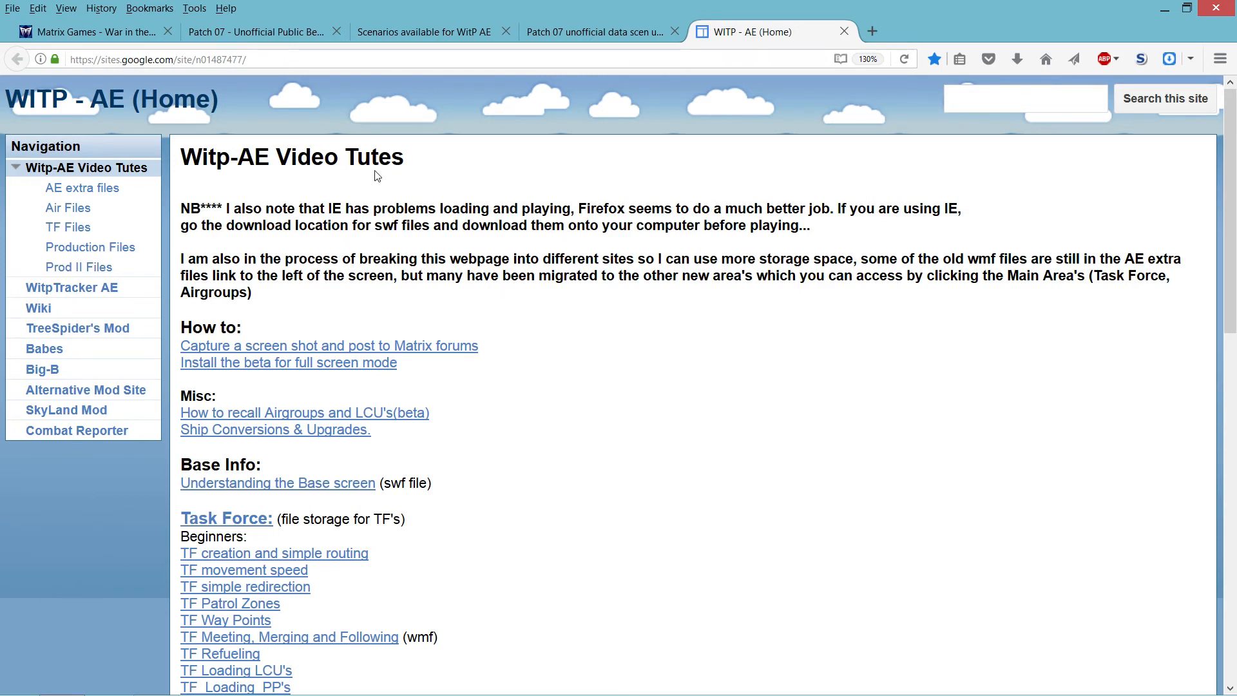
{"action": "scroll", "scroll_direction": "down", "scroll_amount": 3}
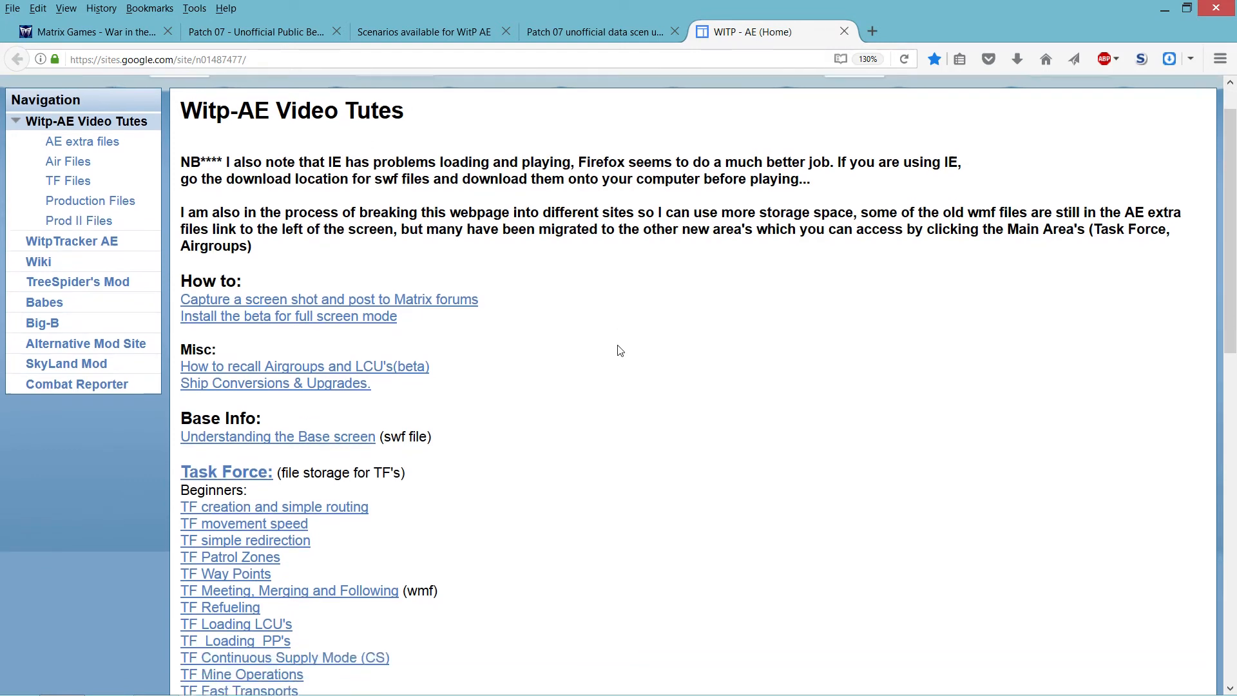
{"action": "scroll", "scroll_direction": "down", "scroll_amount": 3}
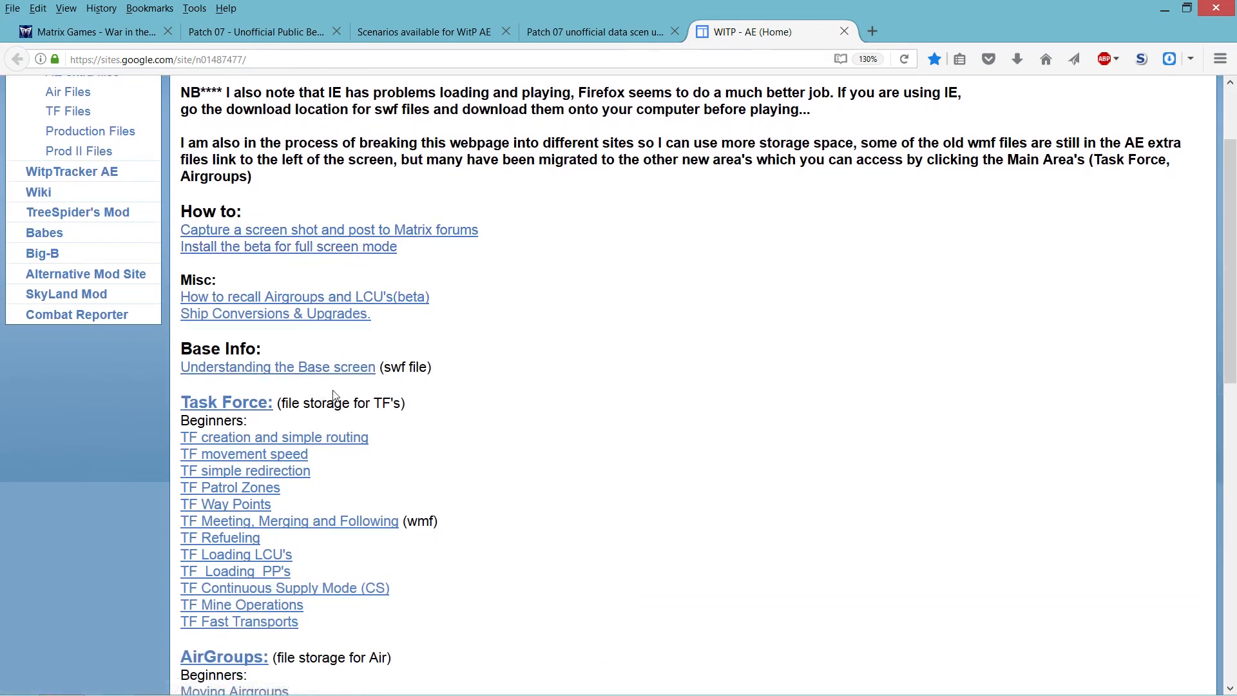
{"action": "mouse_move", "coordinate": [529, 445]}
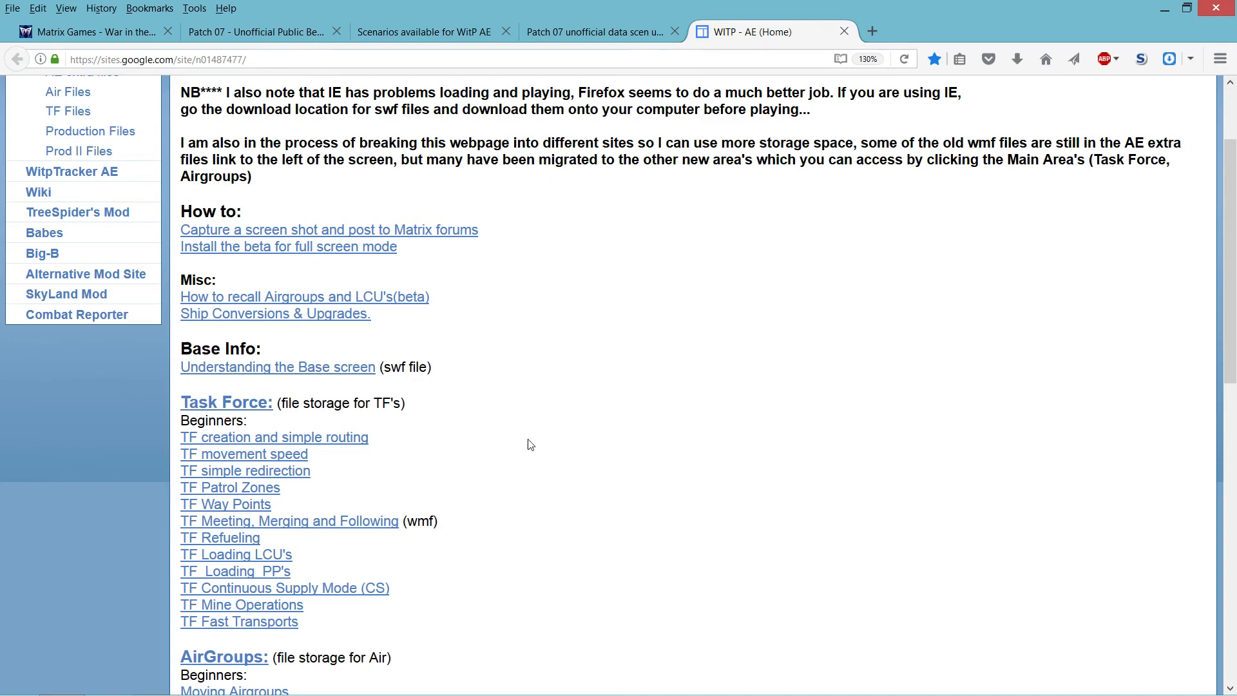
{"action": "mouse_move", "coordinate": [629, 438]}
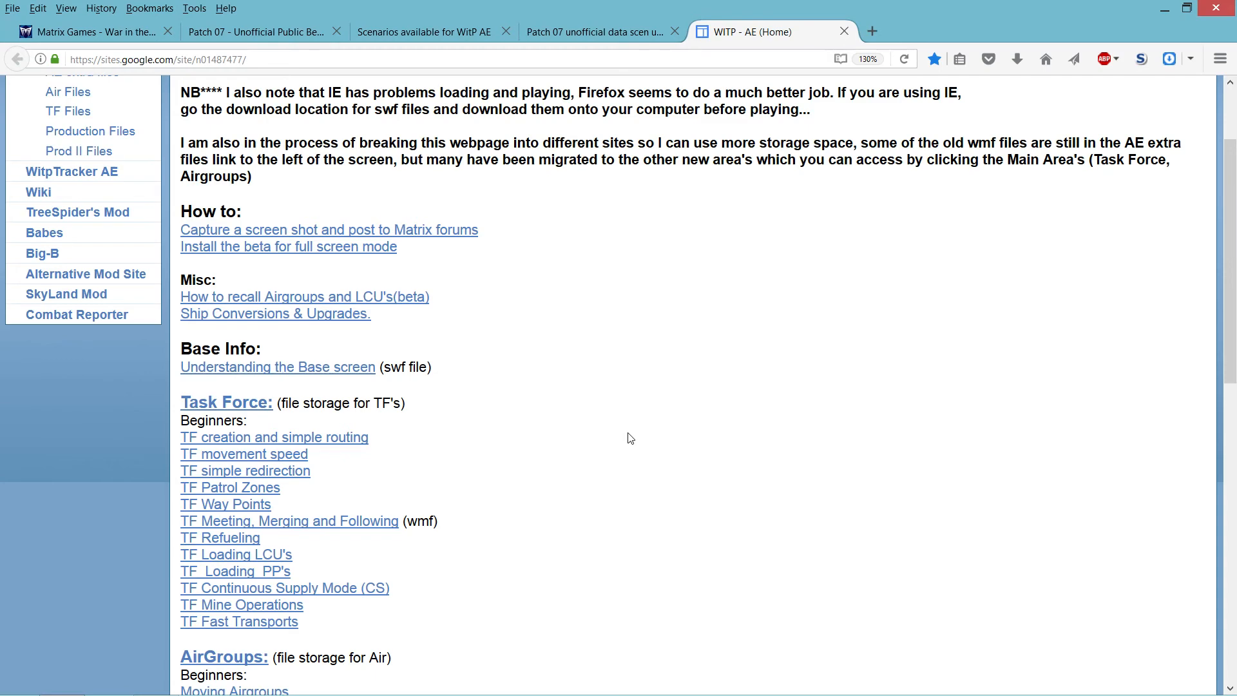
{"action": "mouse_move", "coordinate": [376, 338]}
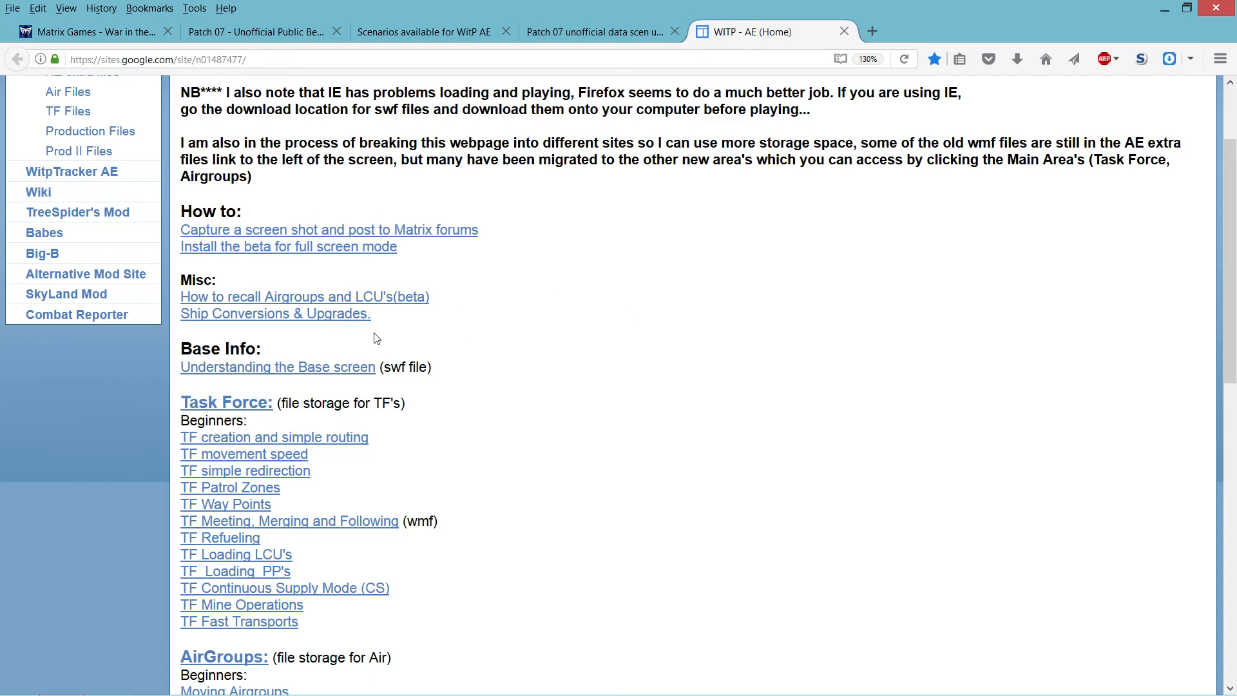
{"action": "scroll", "scroll_direction": "down", "scroll_amount": 3}
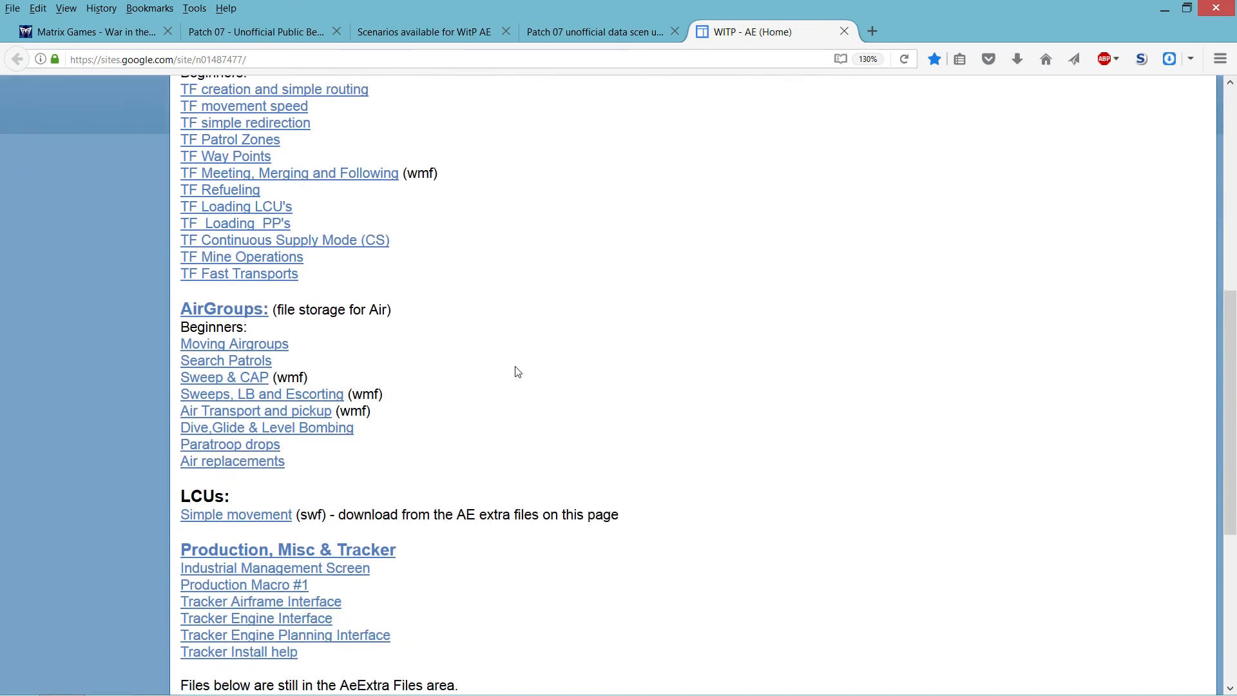
{"action": "scroll", "scroll_direction": "up", "scroll_amount": 3}
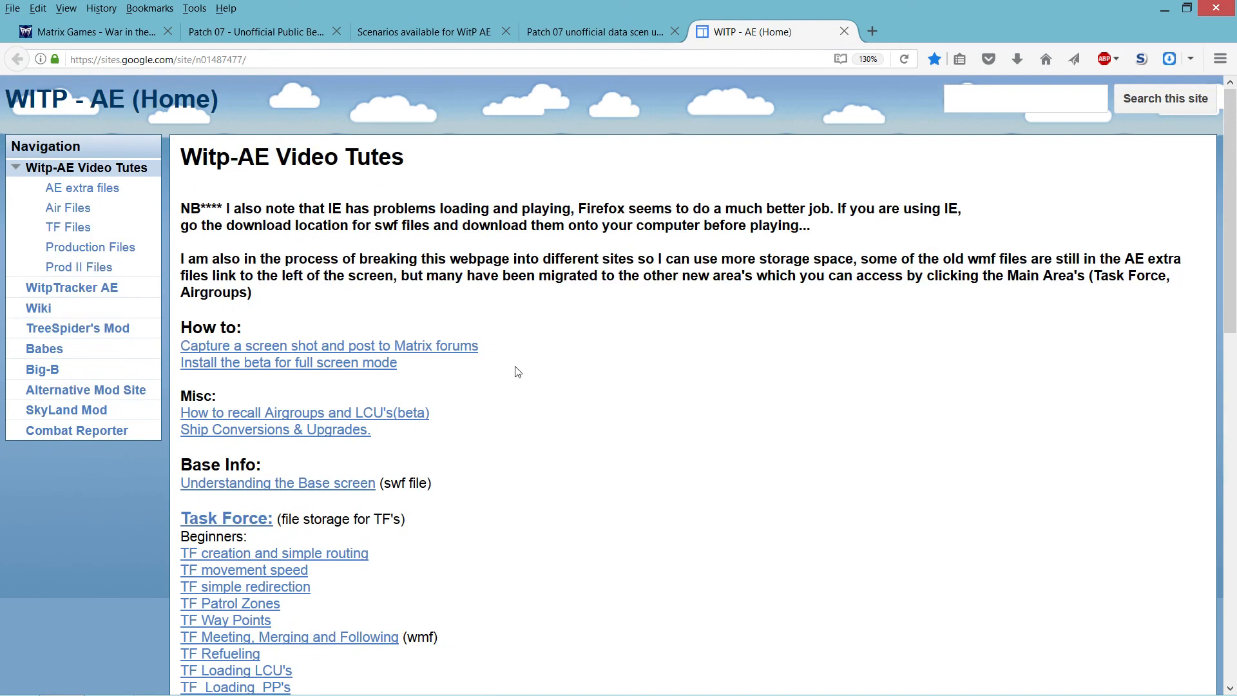
{"action": "scroll", "scroll_direction": "down", "scroll_amount": 3}
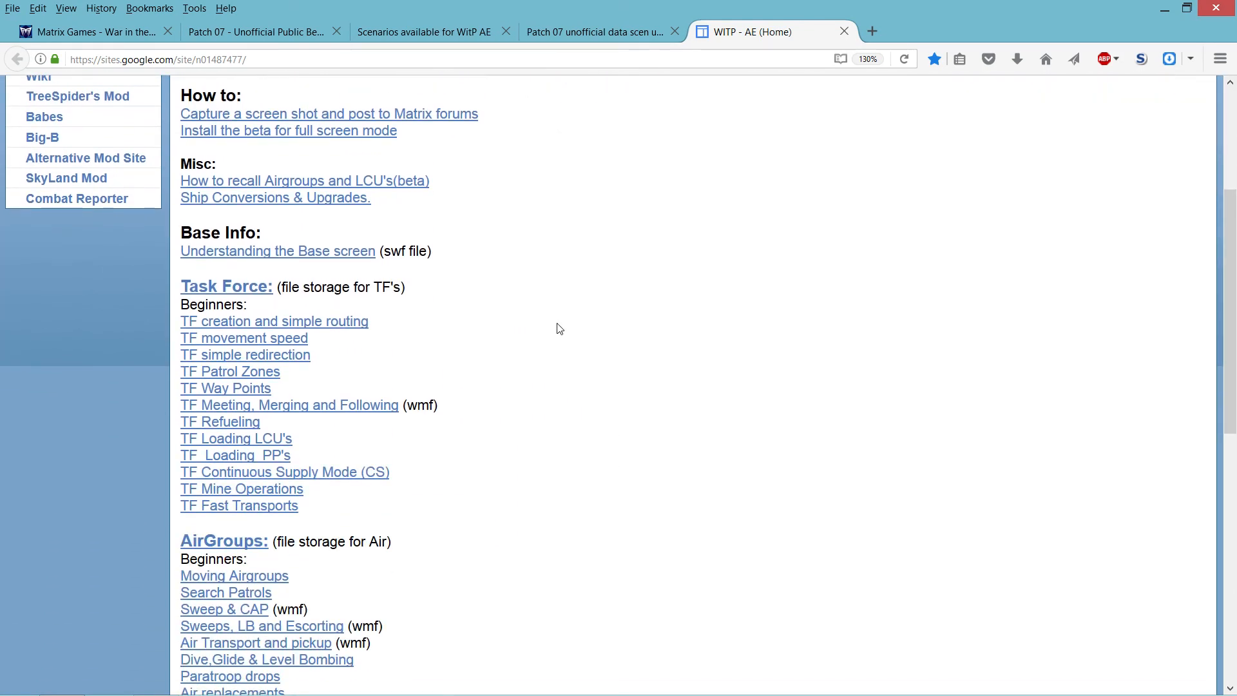
{"action": "scroll", "scroll_direction": "down", "scroll_amount": 3}
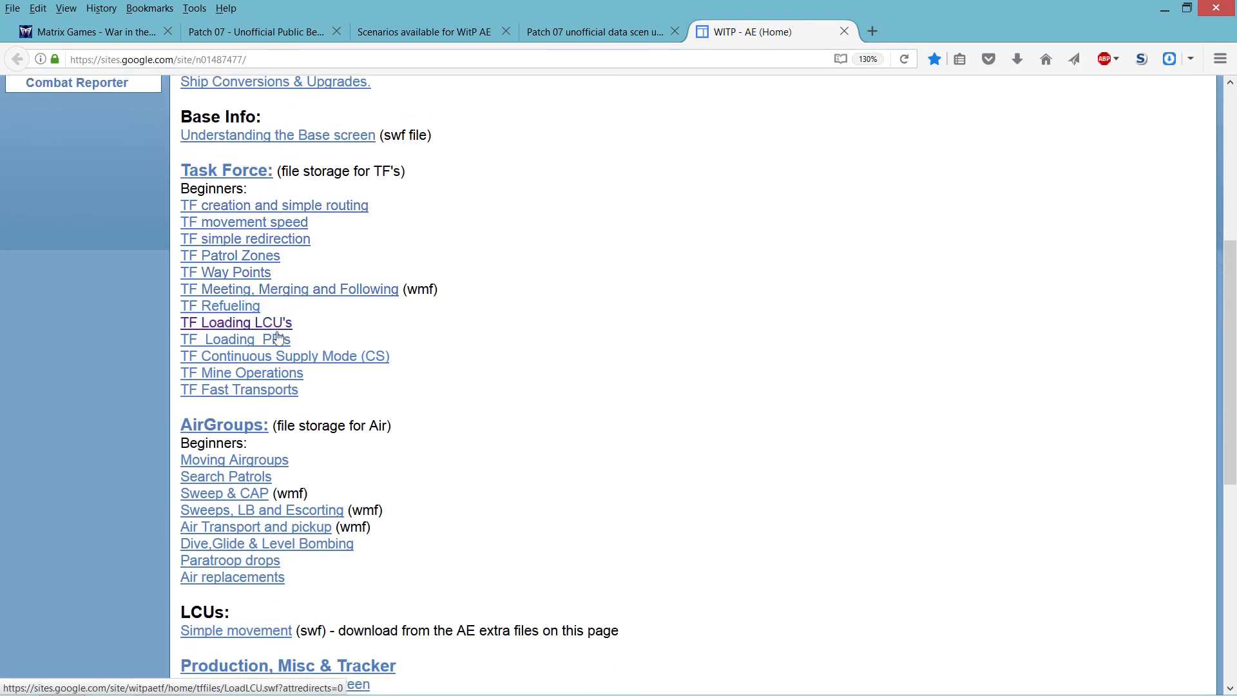
{"action": "scroll", "scroll_direction": "down", "scroll_amount": 3}
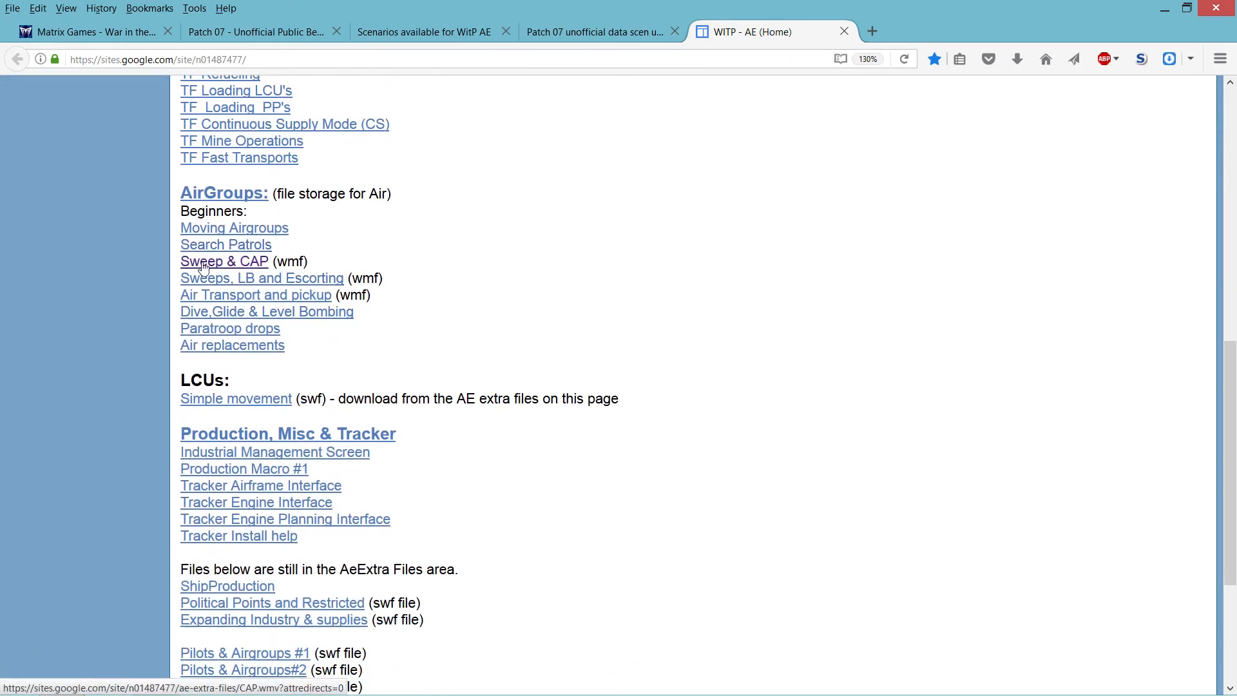
{"action": "scroll", "scroll_direction": "down", "scroll_amount": 3}
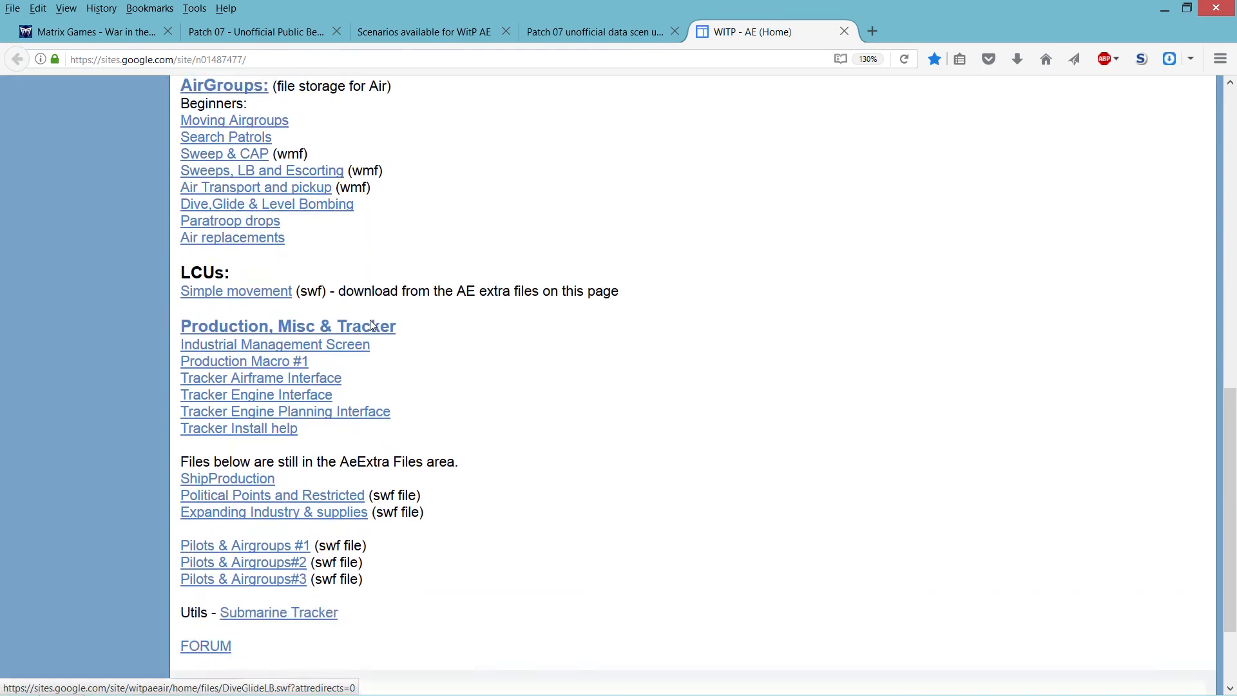
{"action": "scroll", "scroll_direction": "down", "scroll_amount": 3}
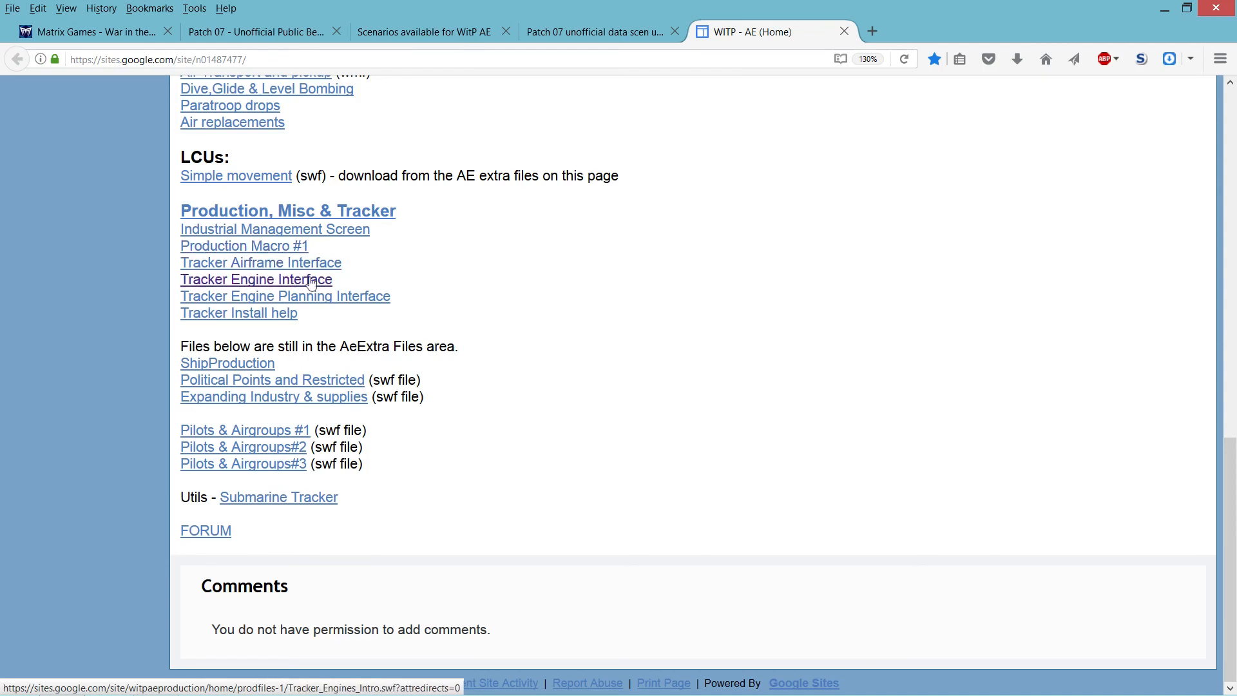
{"action": "mouse_move", "coordinate": [270, 193]}
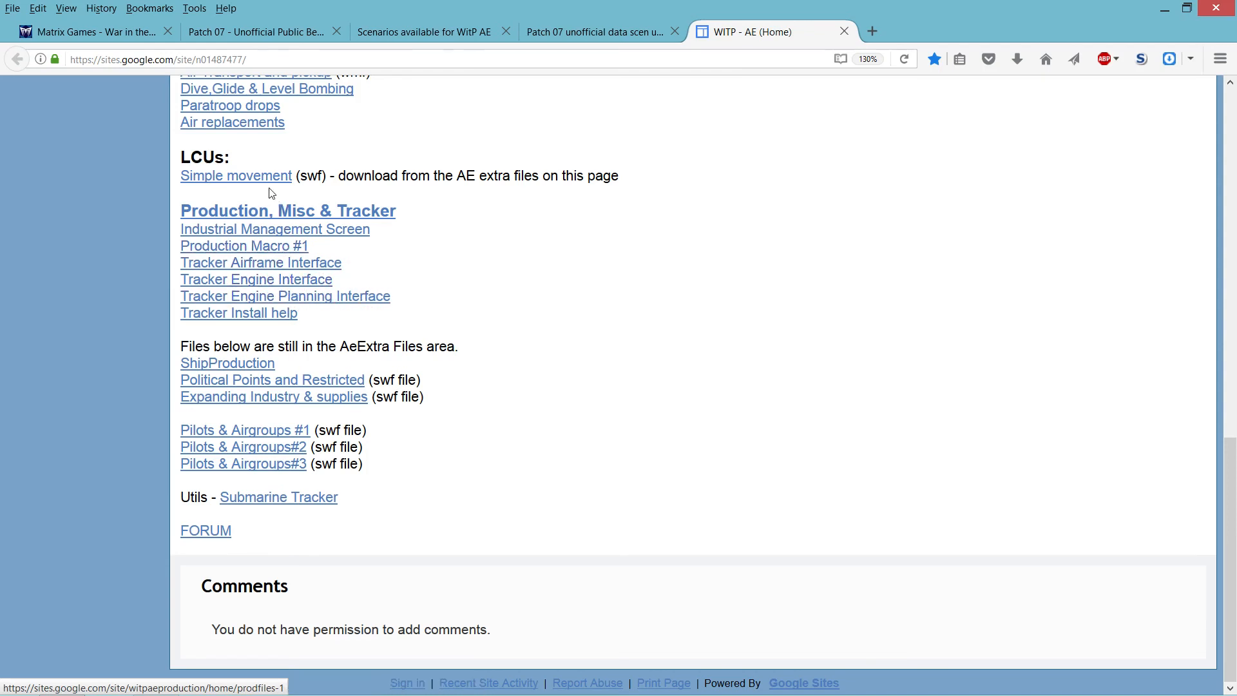
{"action": "mouse_move", "coordinate": [272, 378]}
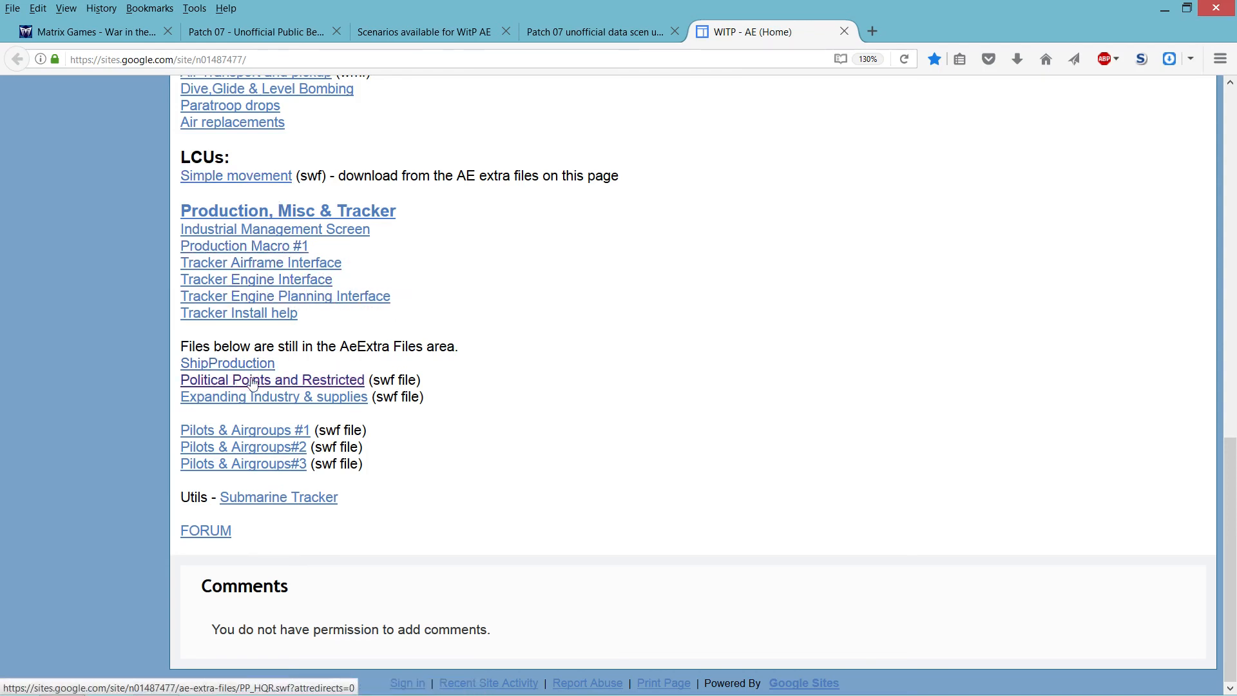
{"action": "mouse_move", "coordinate": [319, 402]}
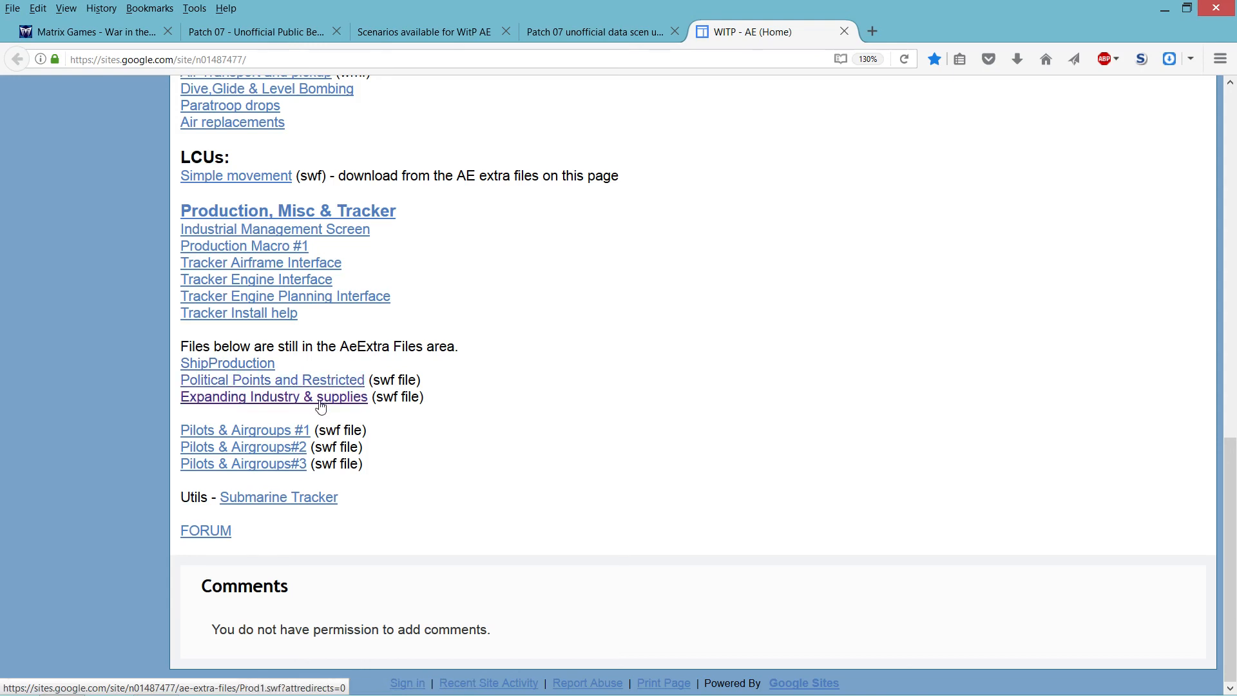
{"action": "mouse_move", "coordinate": [363, 405]}
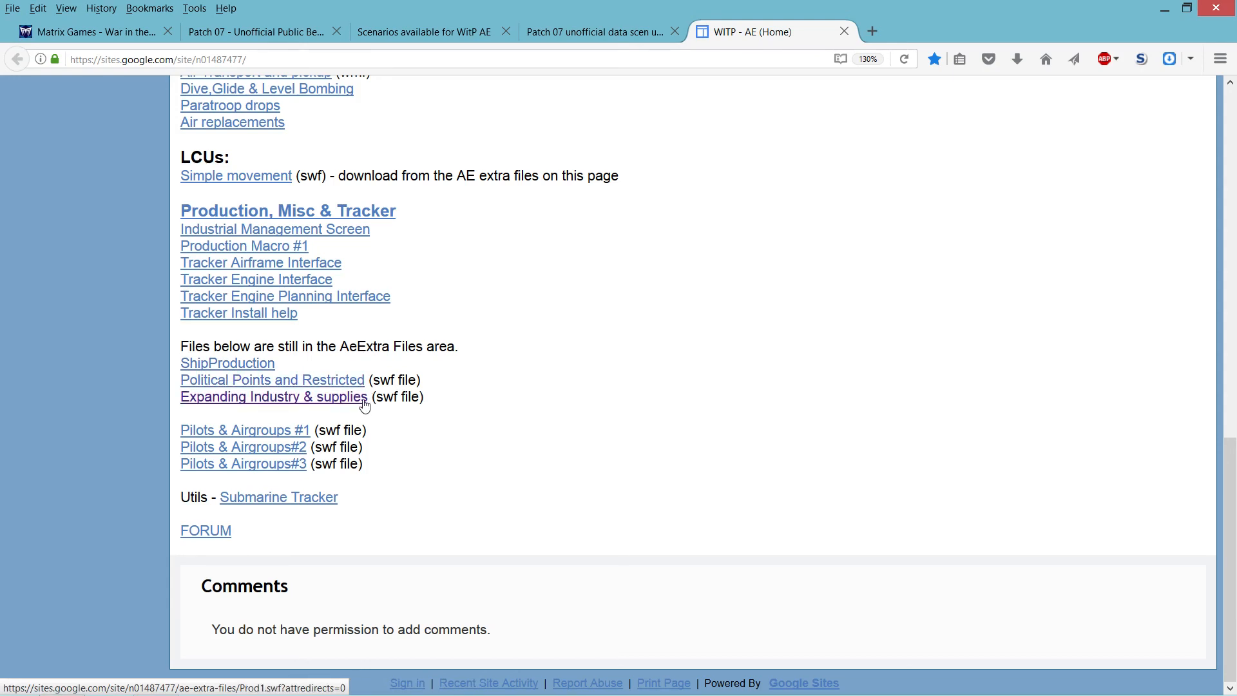
{"action": "mouse_move", "coordinate": [489, 445]}
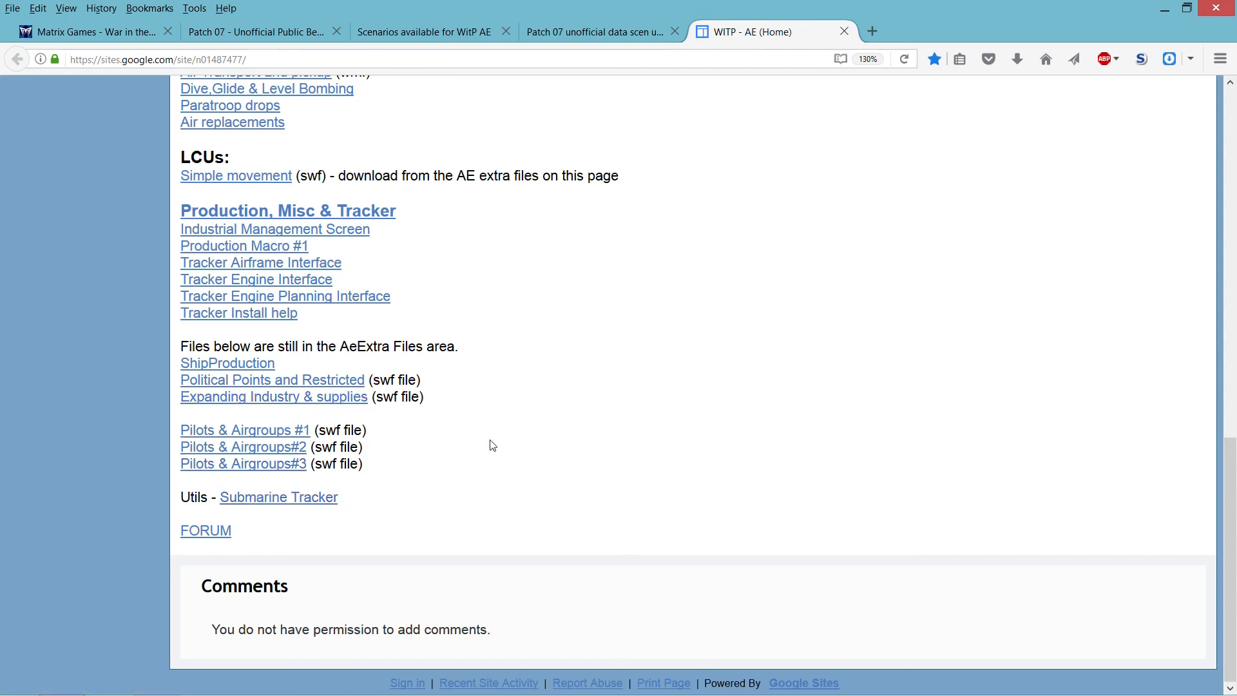
{"action": "scroll", "scroll_direction": "up", "scroll_amount": 3}
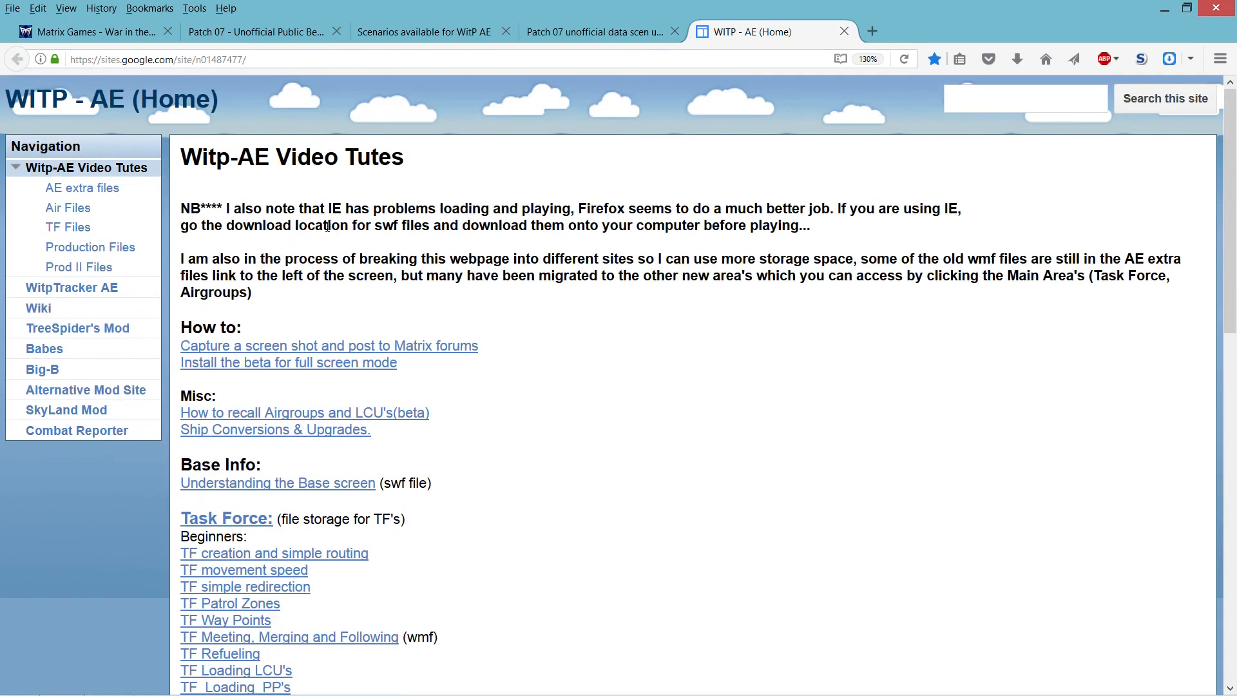
{"action": "mouse_move", "coordinate": [426, 505]}
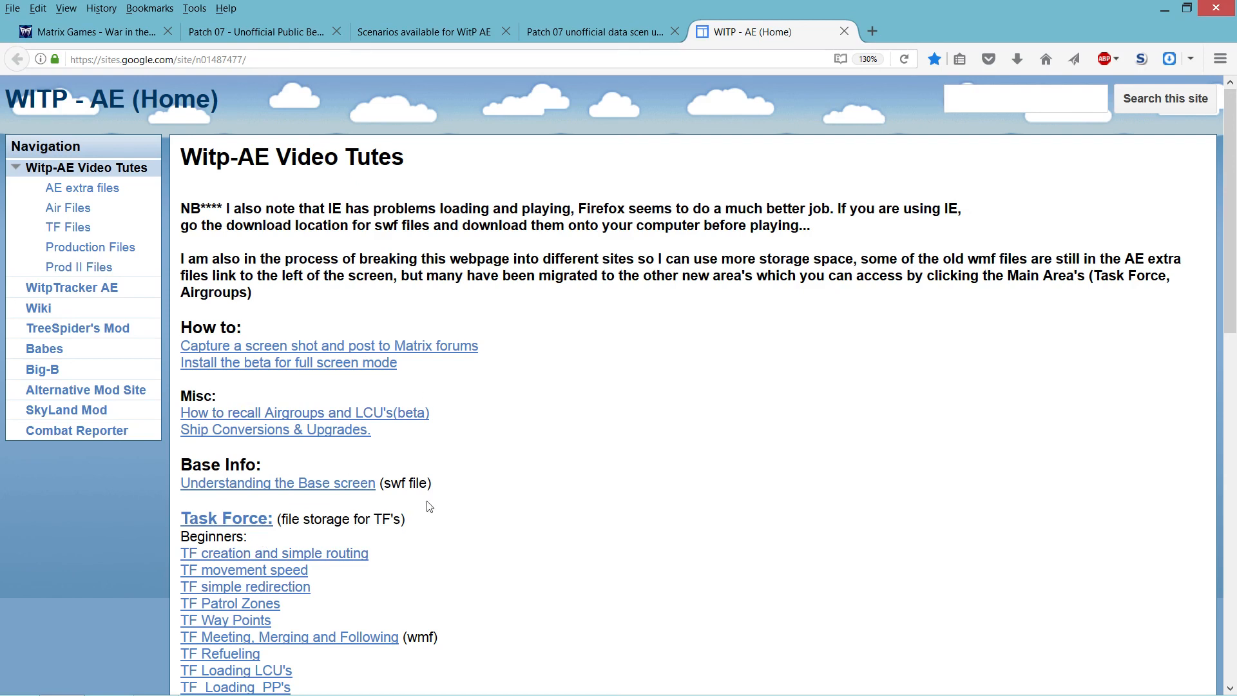
{"action": "mouse_move", "coordinate": [585, 482]}
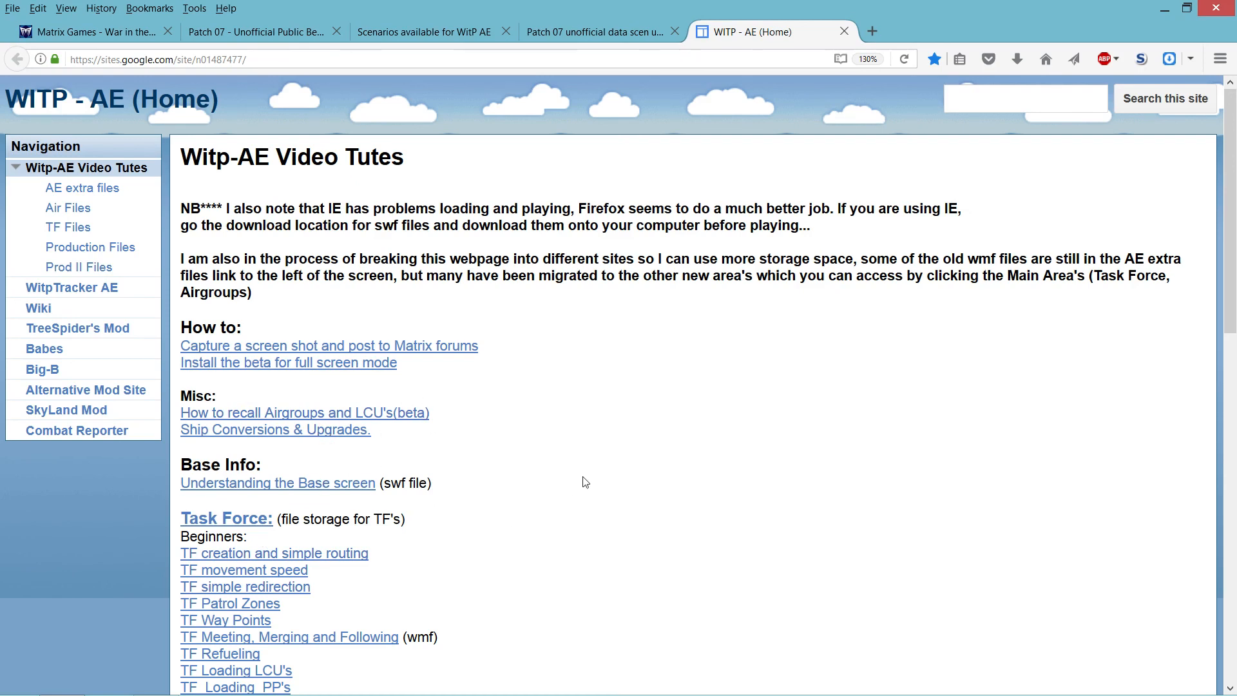
{"action": "mouse_move", "coordinate": [551, 471]}
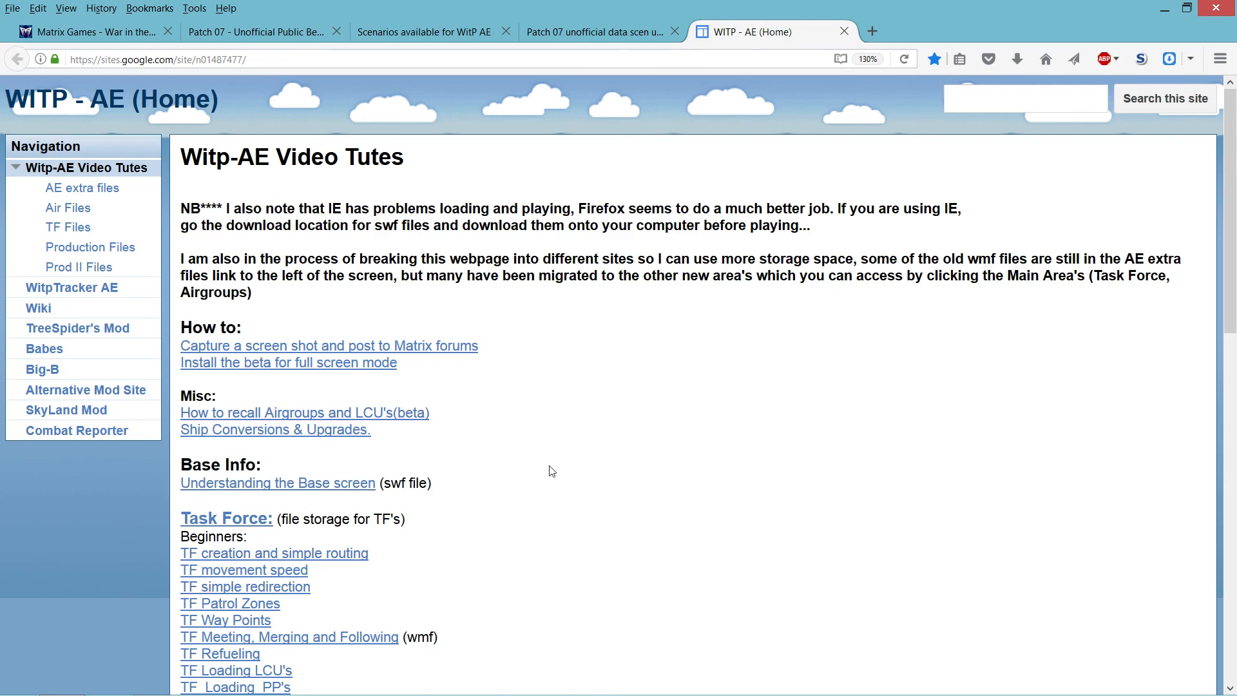